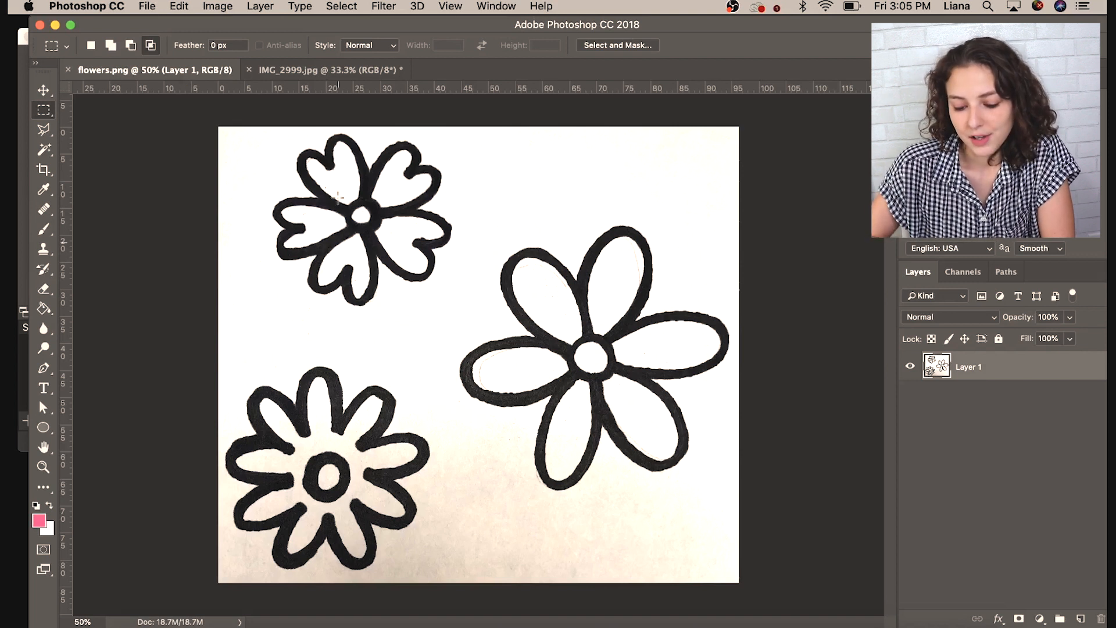
mouse_move(311, 70)
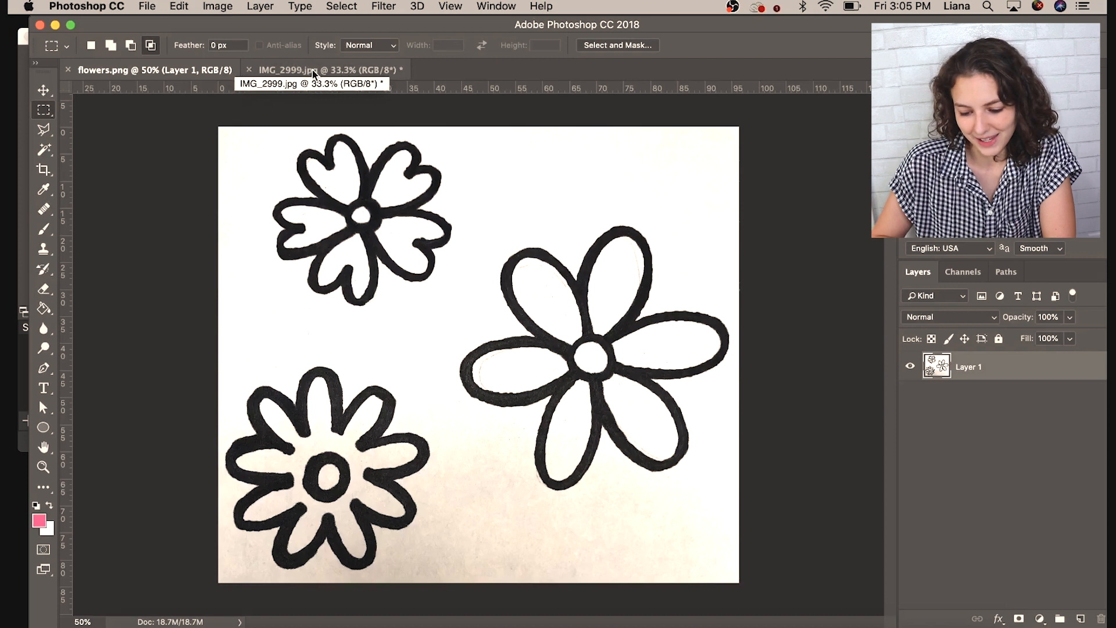
- Launch Image Trace on the placed flowers drawing, accepting the large-image warning
left_click(99, 69)
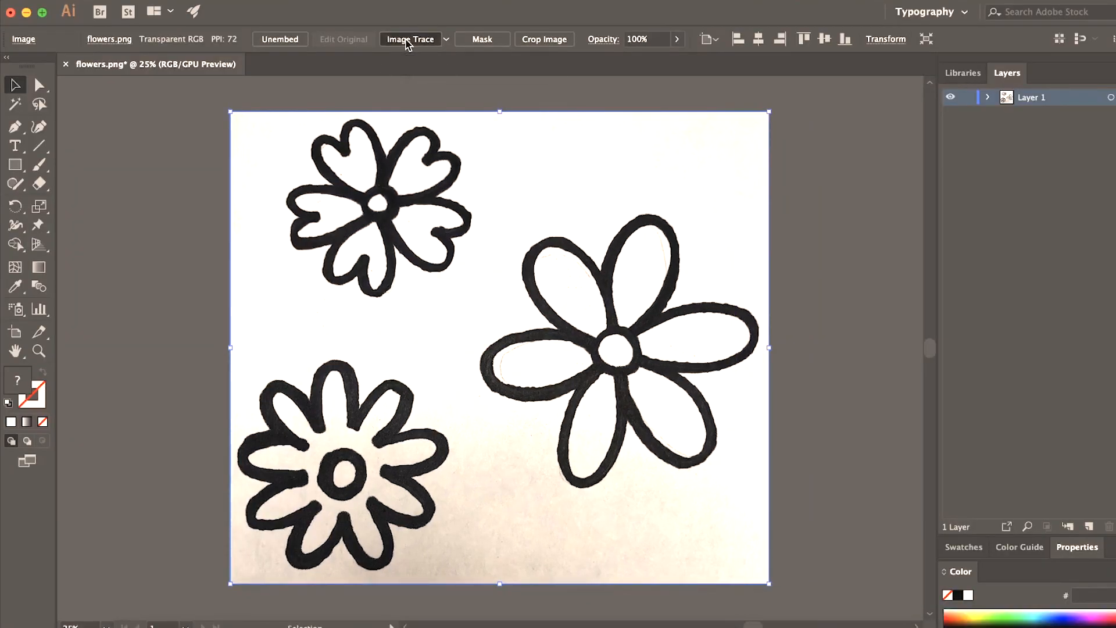
left_click(410, 39)
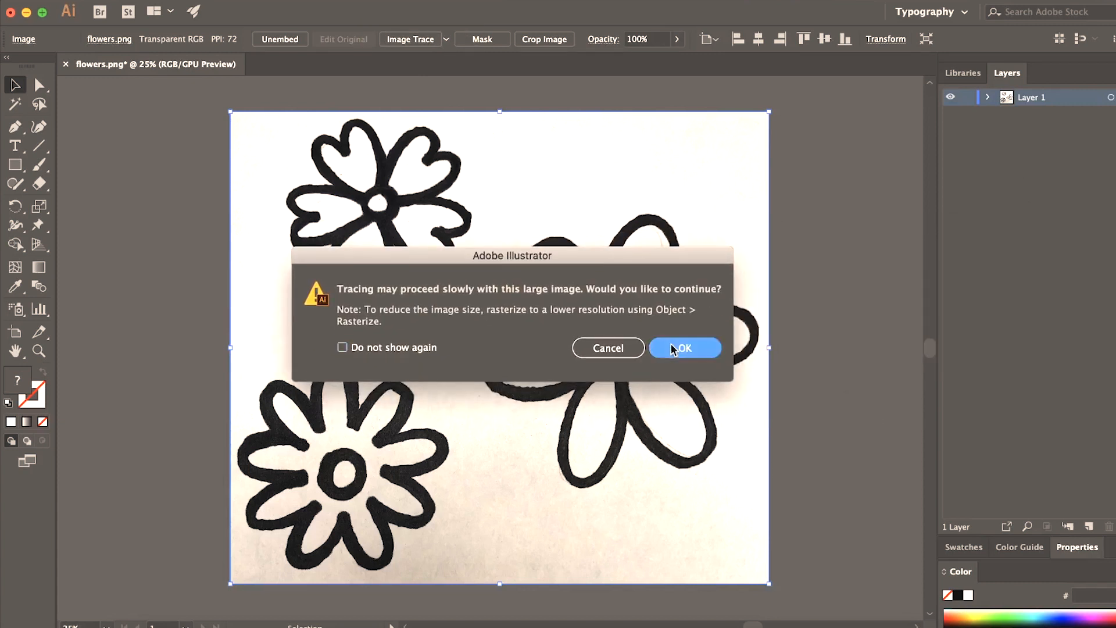
left_click(683, 348)
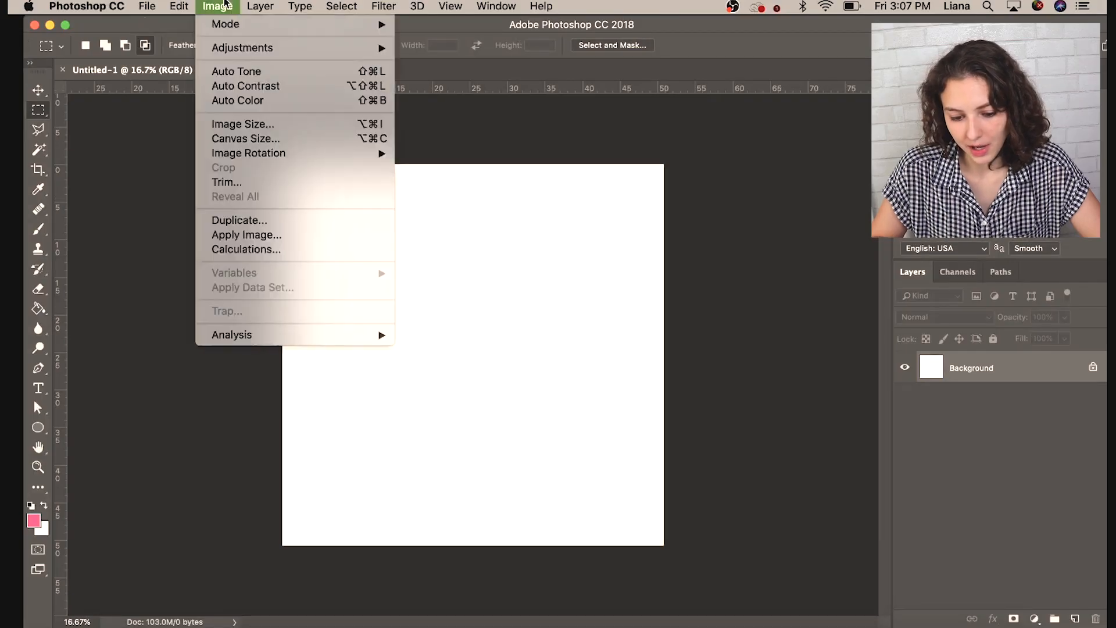
- Place the traced flowers as a Vector Smart Object and unlock Background into Layer 0
left_click(243, 123)
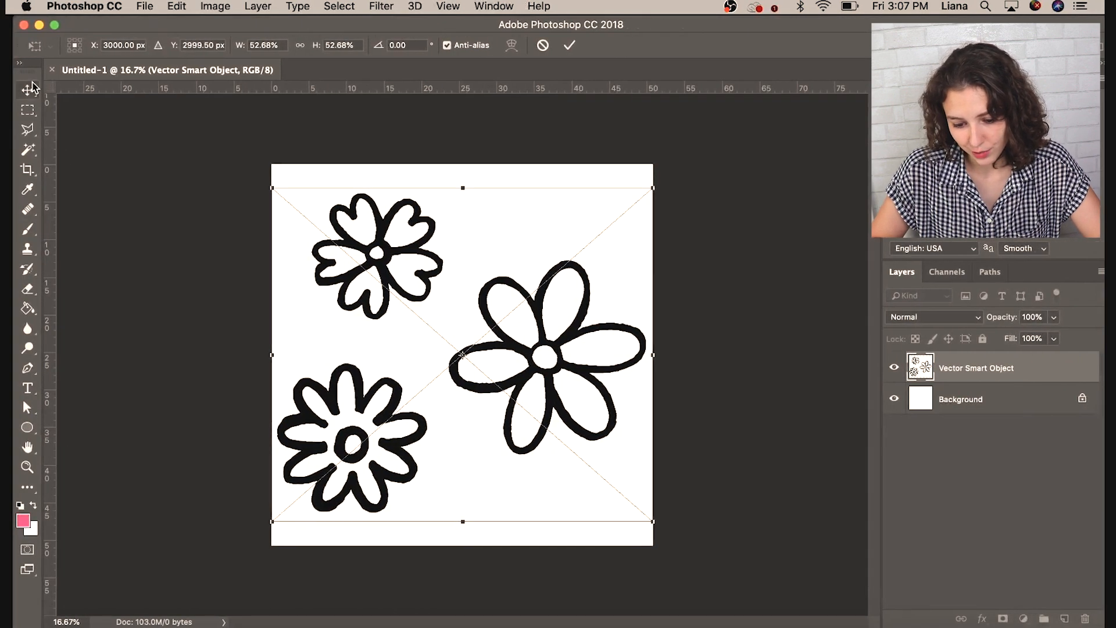
left_click(569, 45)
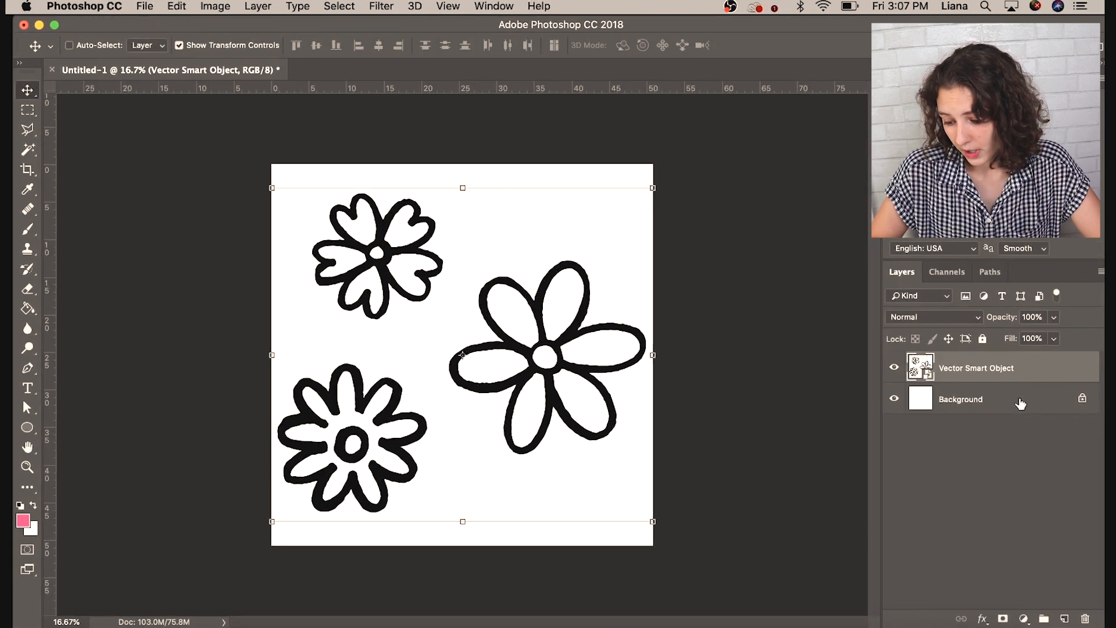
double_click(961, 399)
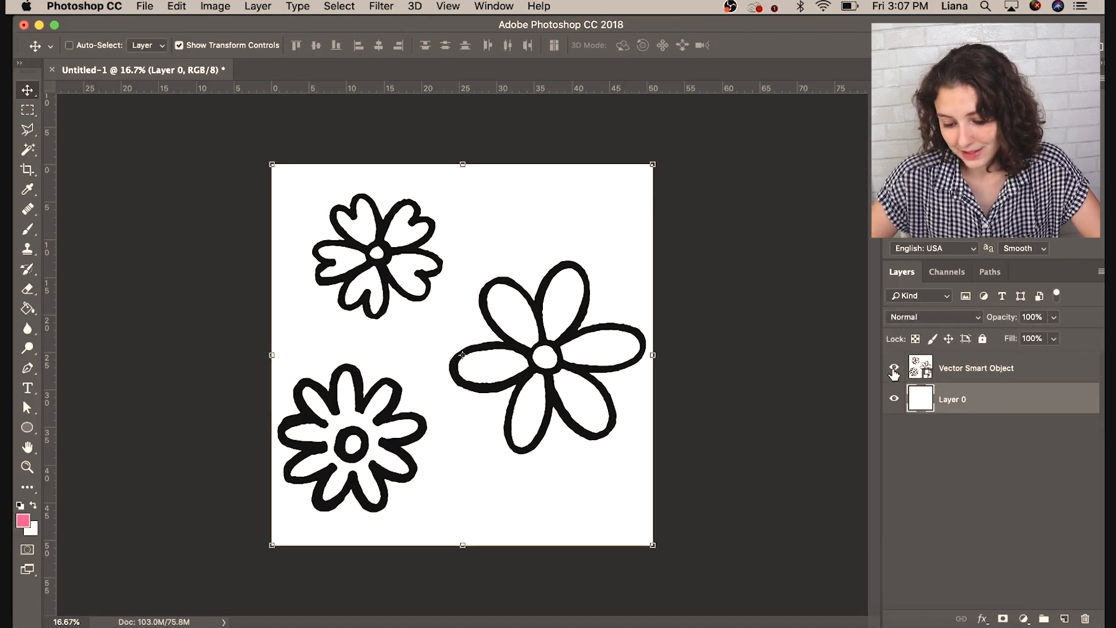
- Hide the white Layer 0 and select the traced flowers layer
left_click(894, 372)
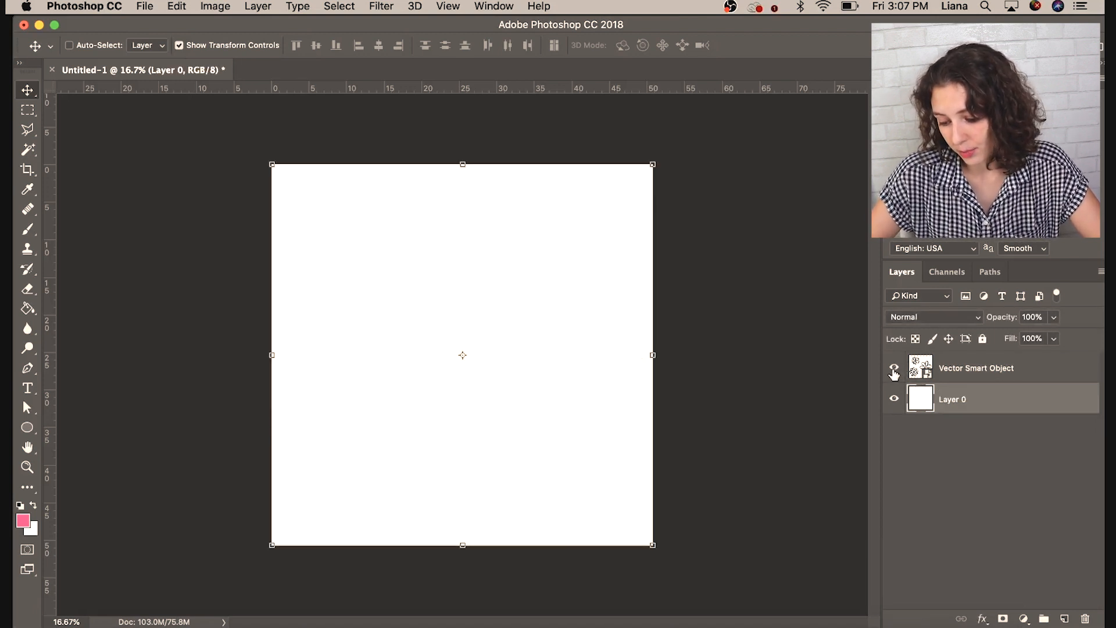
left_click(894, 368)
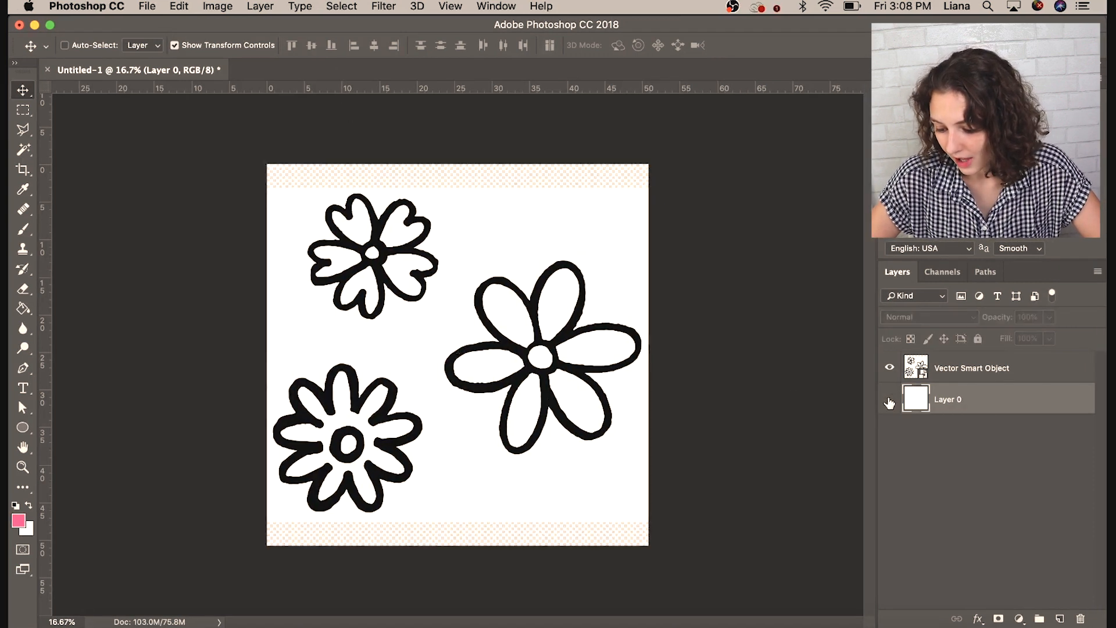
left_click(889, 399)
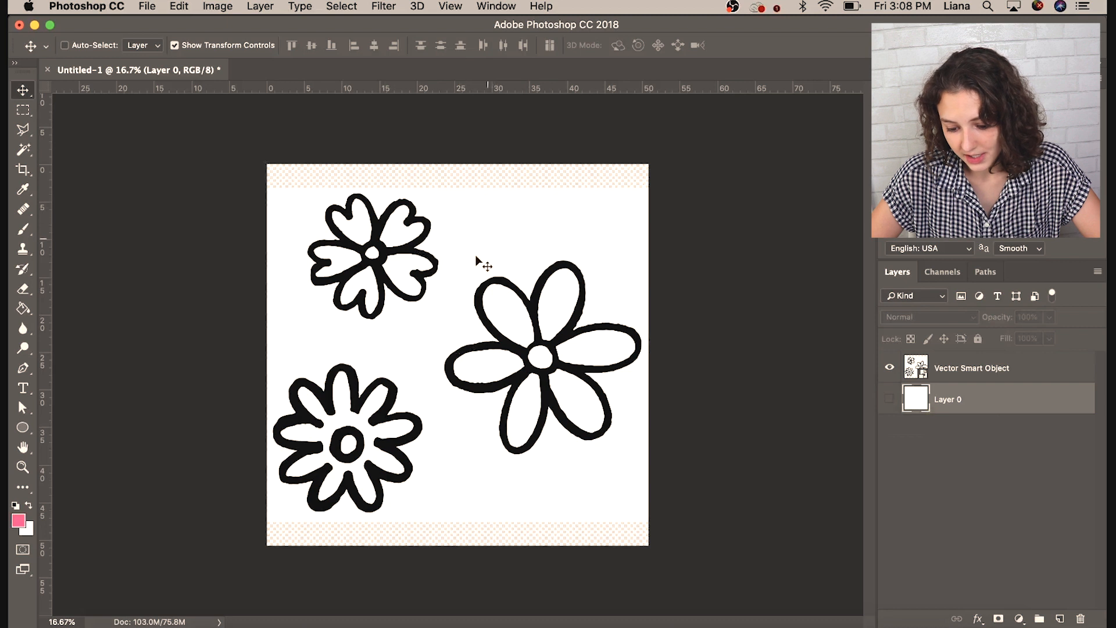
left_click(22, 150)
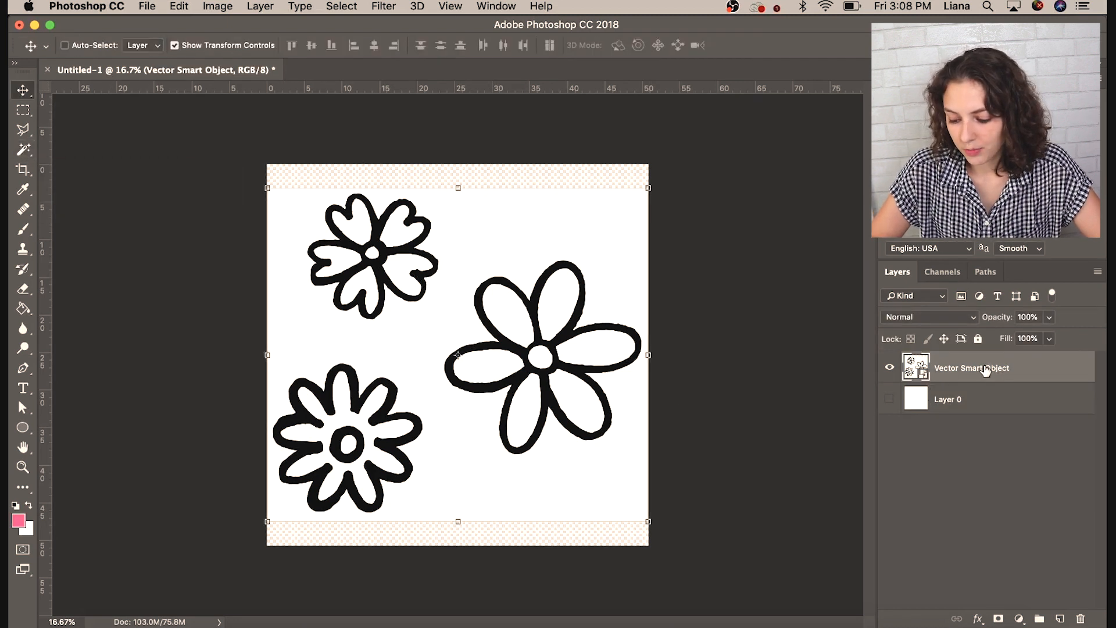
- Select the white surroundings with the Magic Wand and delete them from the flowers layer
right_click(971, 367)
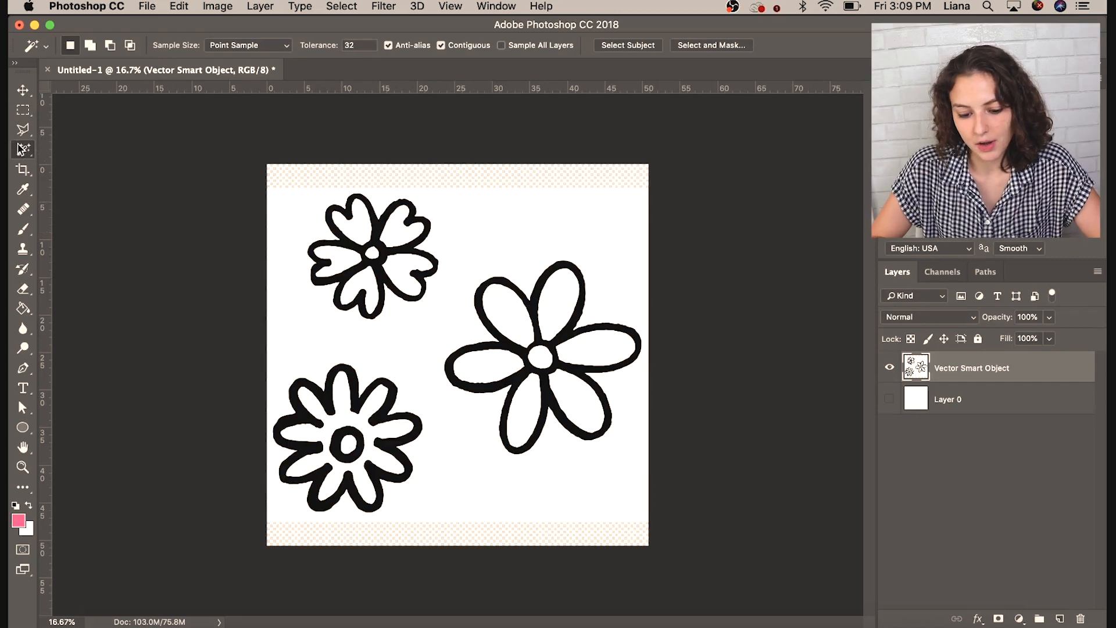
mouse_move(617, 239)
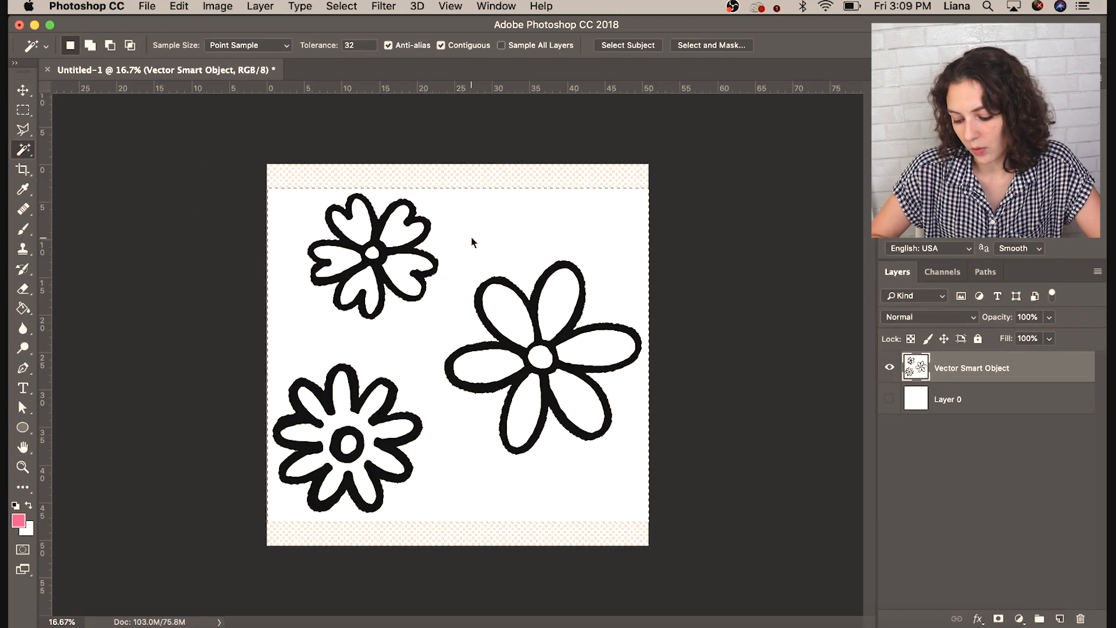
left_click(23, 89)
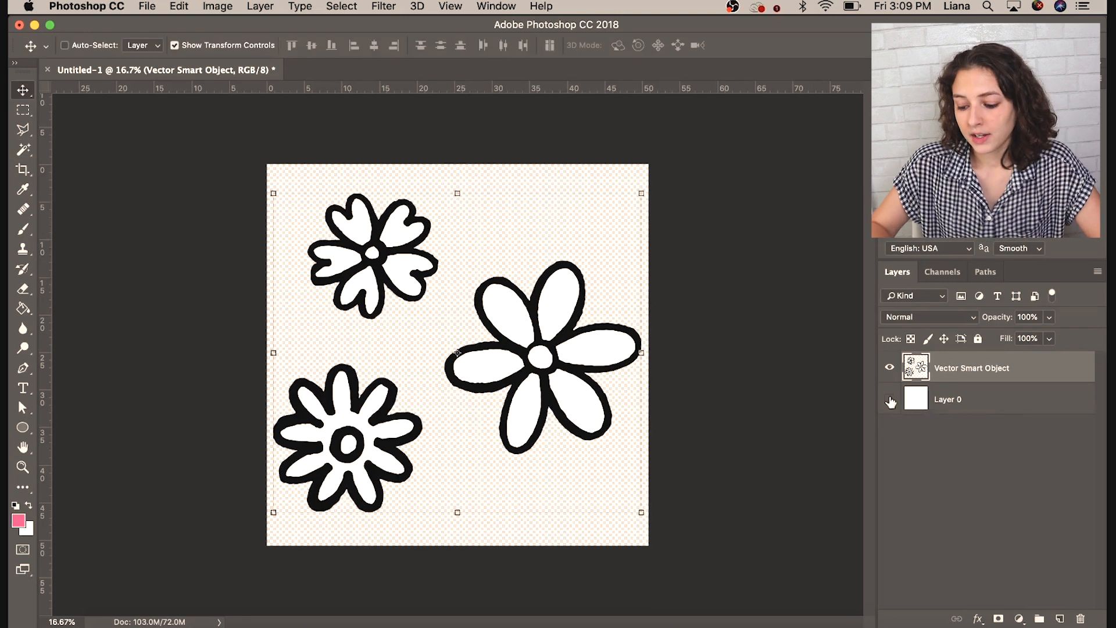
left_click(888, 399)
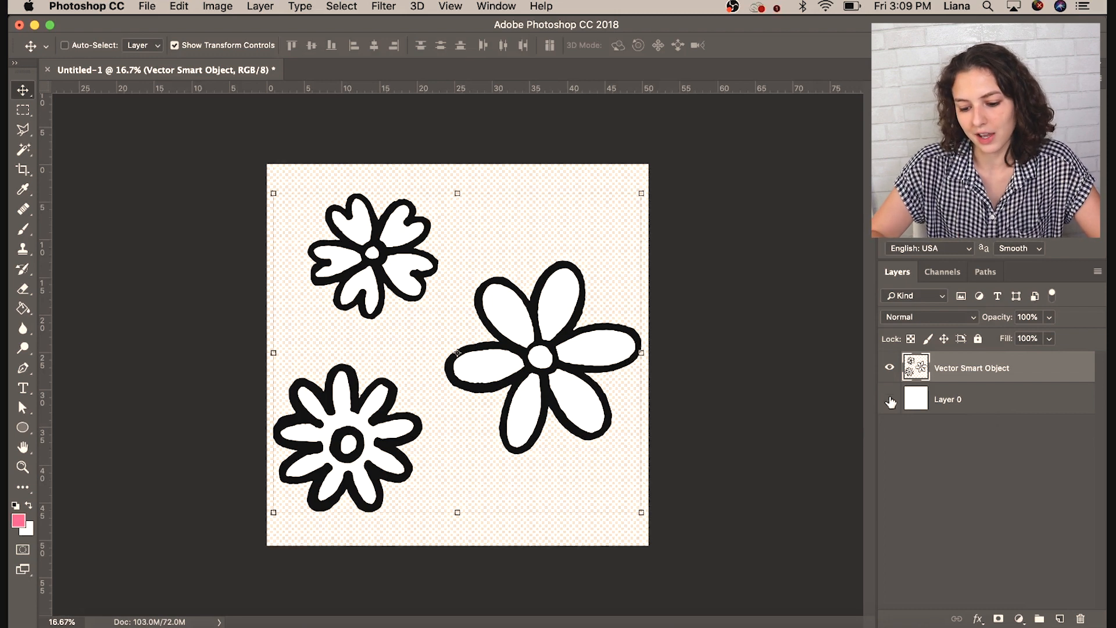
- Check the cutout against the white background, then hide Layer 0 again
left_click(889, 400)
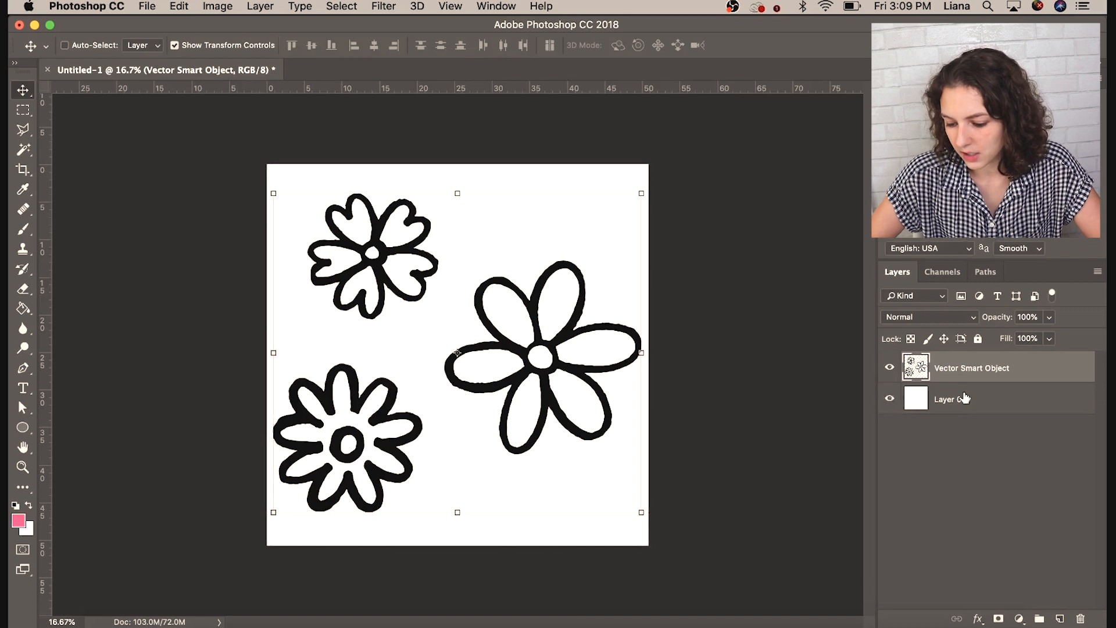
left_click(888, 398)
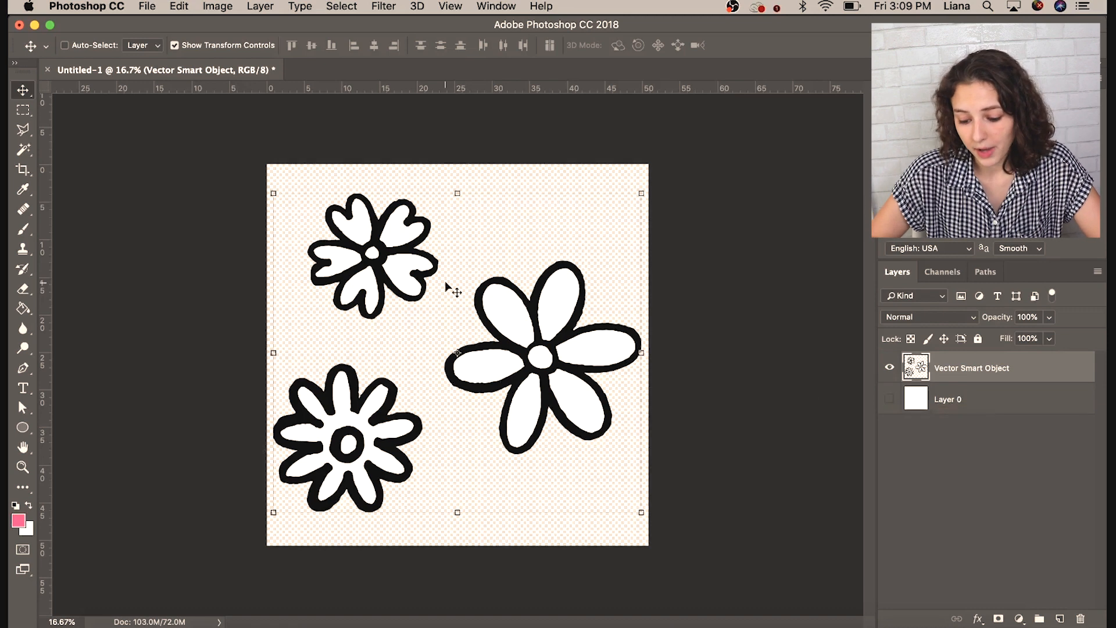
left_click(22, 468)
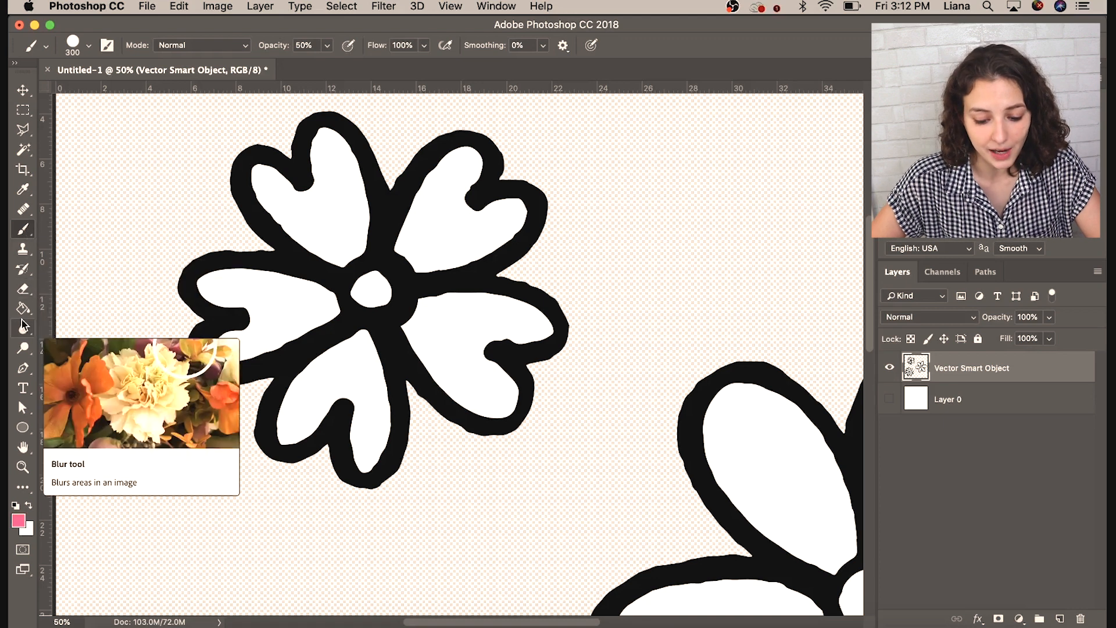
mouse_move(23, 269)
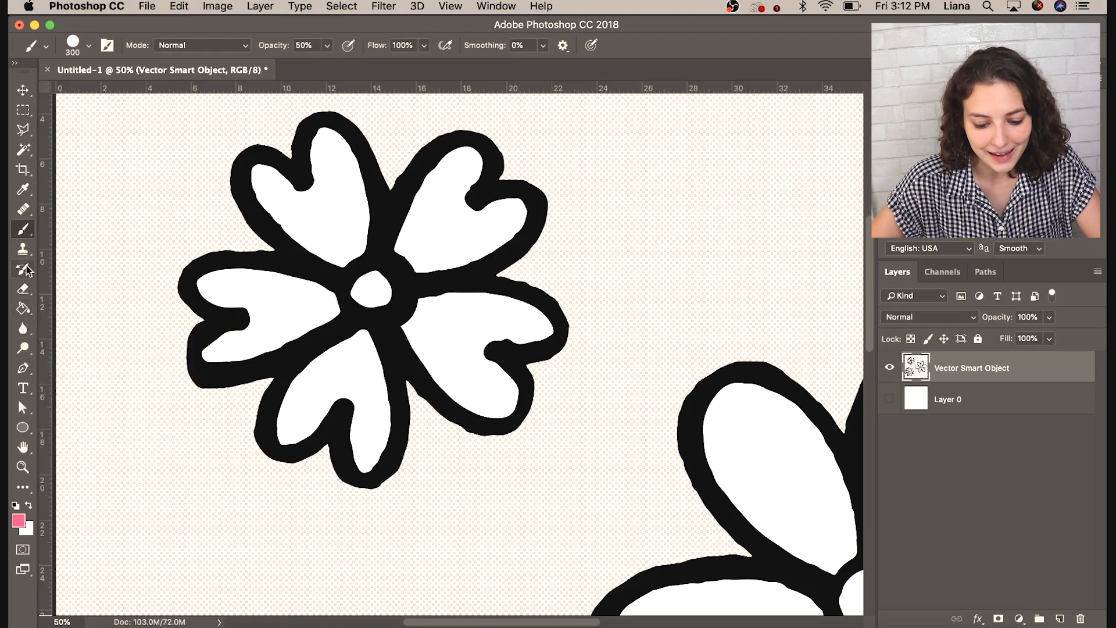
- Touch up the flower drawing with a brush whose opacity responds to pen pressure
left_click(23, 289)
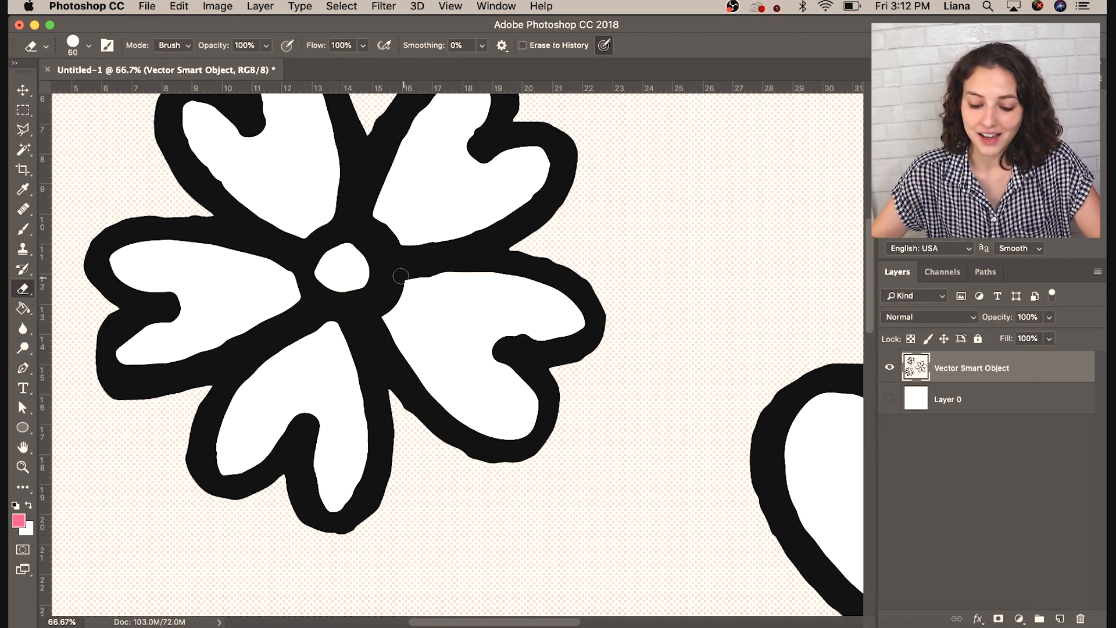
mouse_move(22, 230)
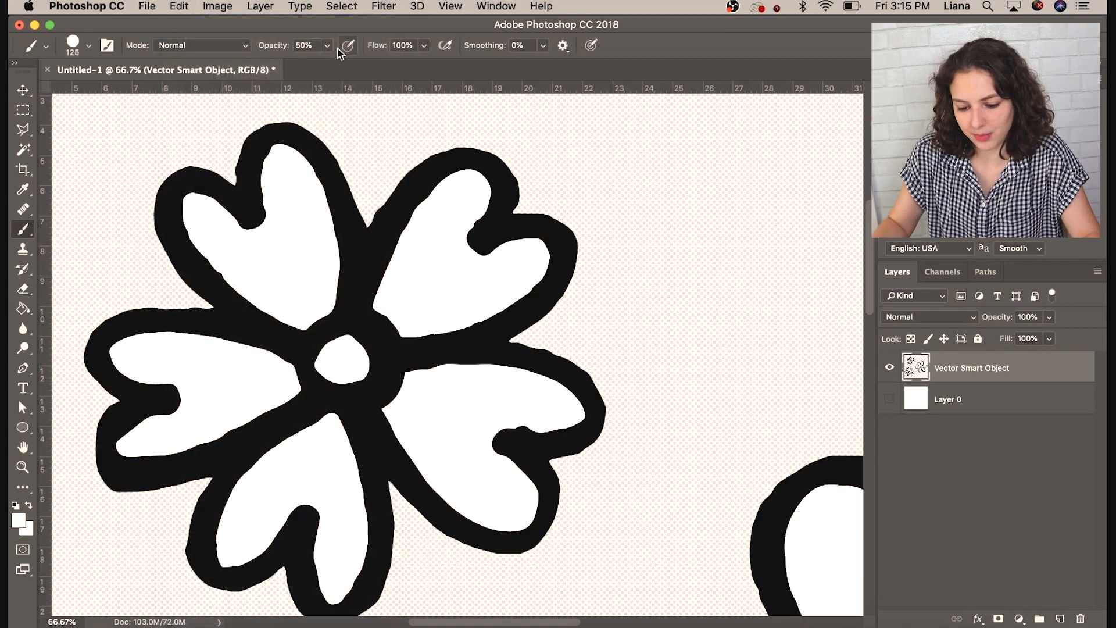
left_click(326, 45)
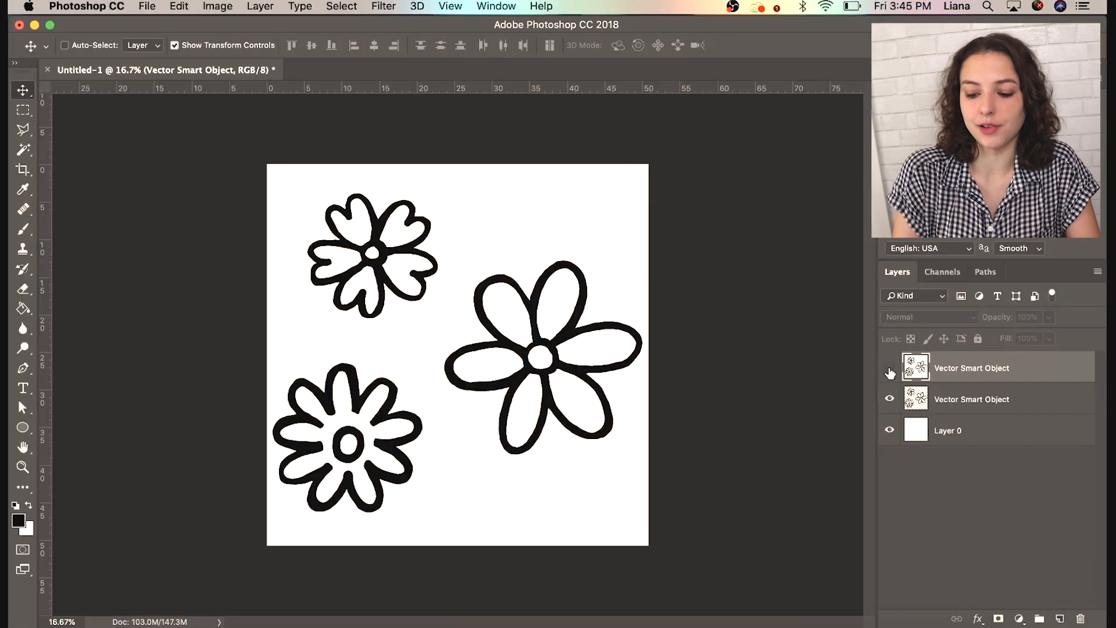
- Hide the top flowers copy and add a new layer for light purple colour fills
left_click(16, 520)
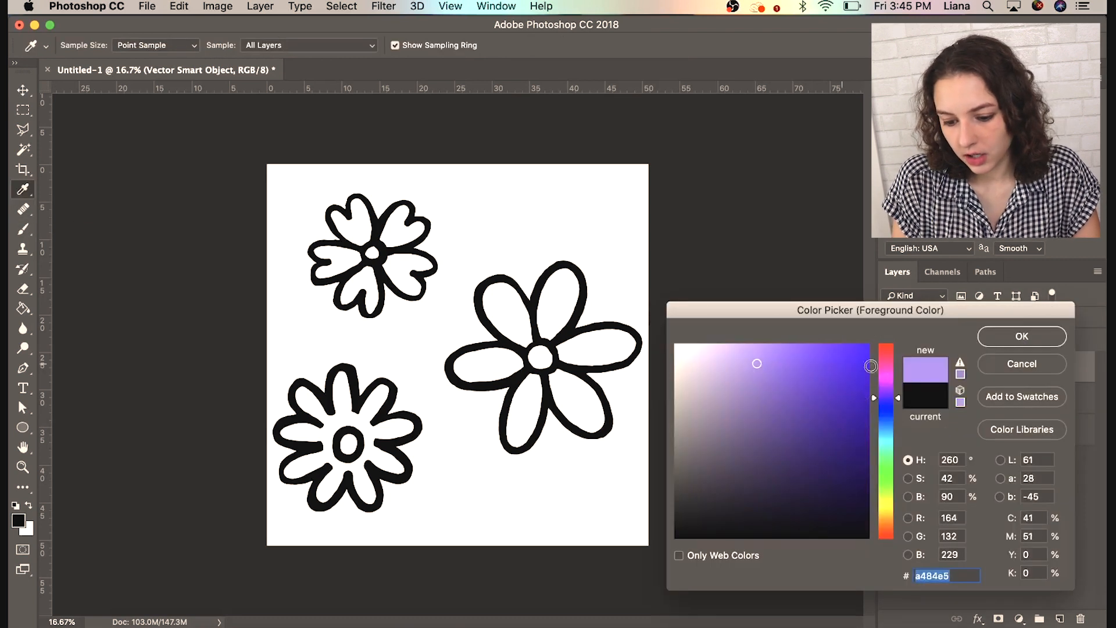
left_click(777, 368)
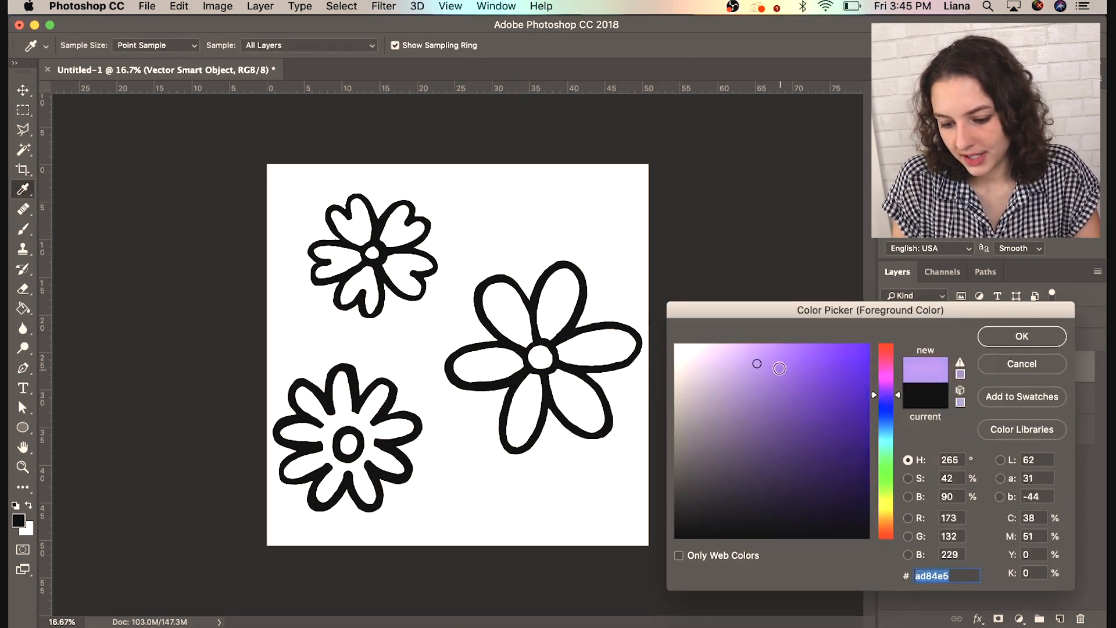
left_click(1021, 336)
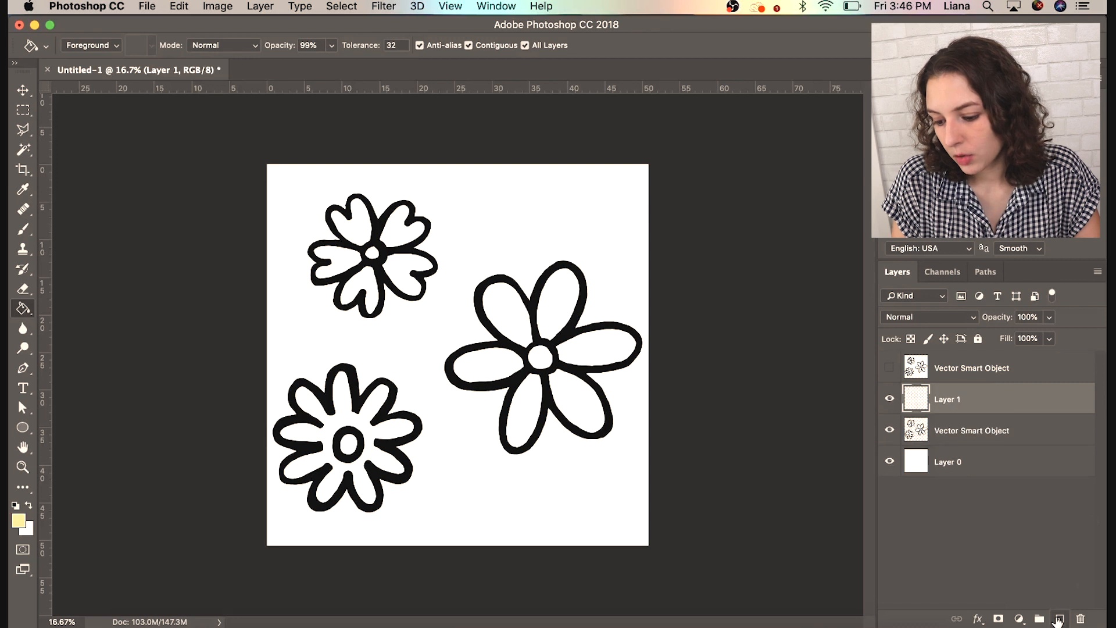
left_click(23, 227)
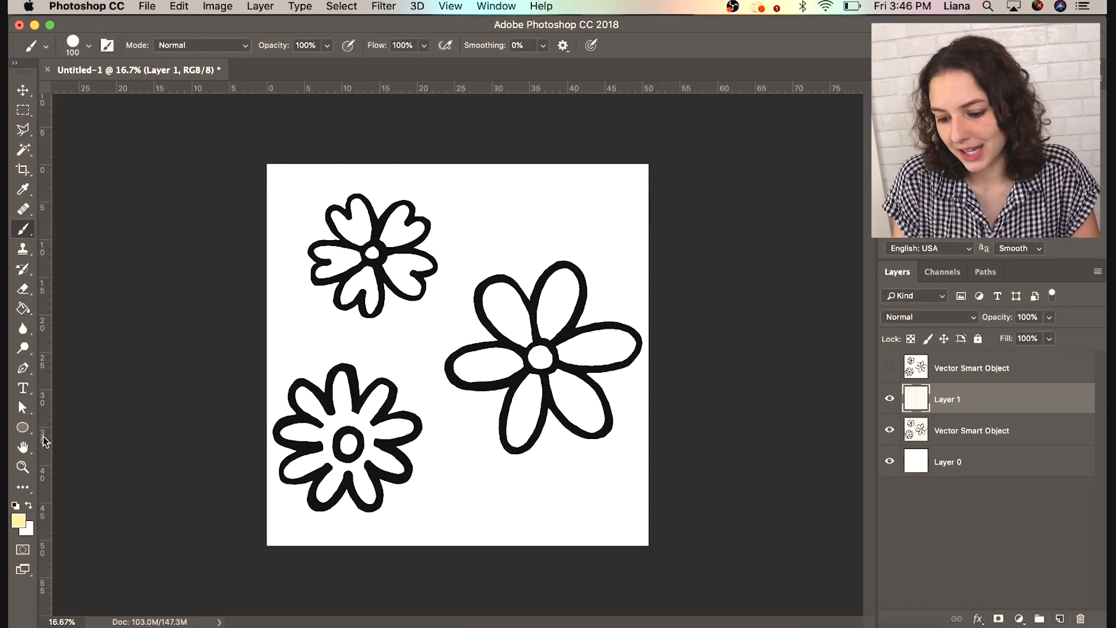
- Toggle the colour fills beneath the outlines off and back on to review them
left_click(23, 308)
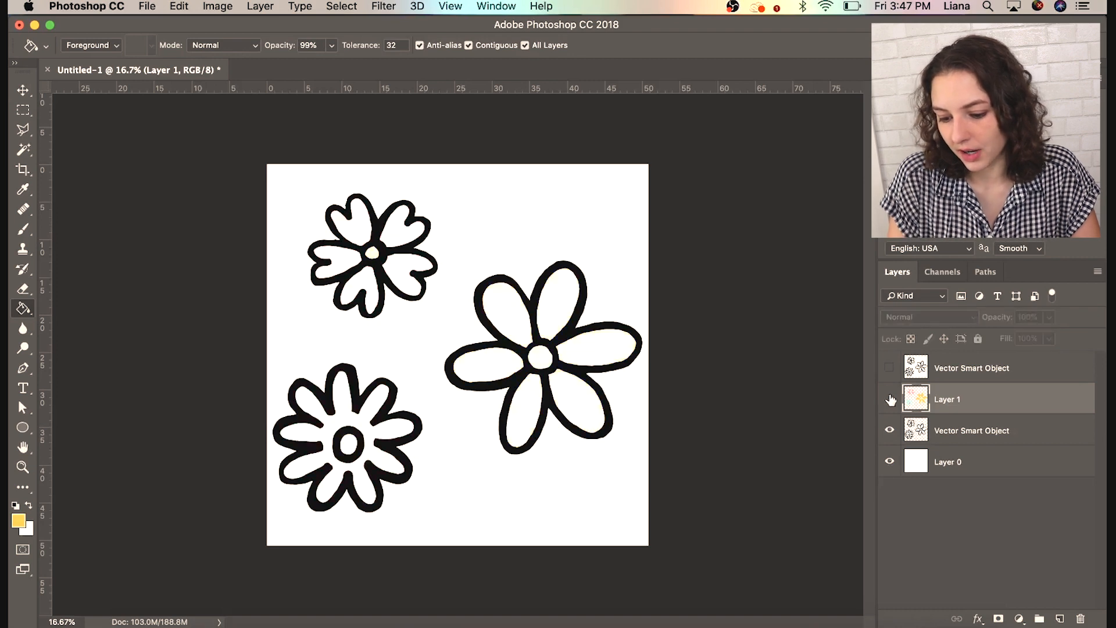
left_click(889, 399)
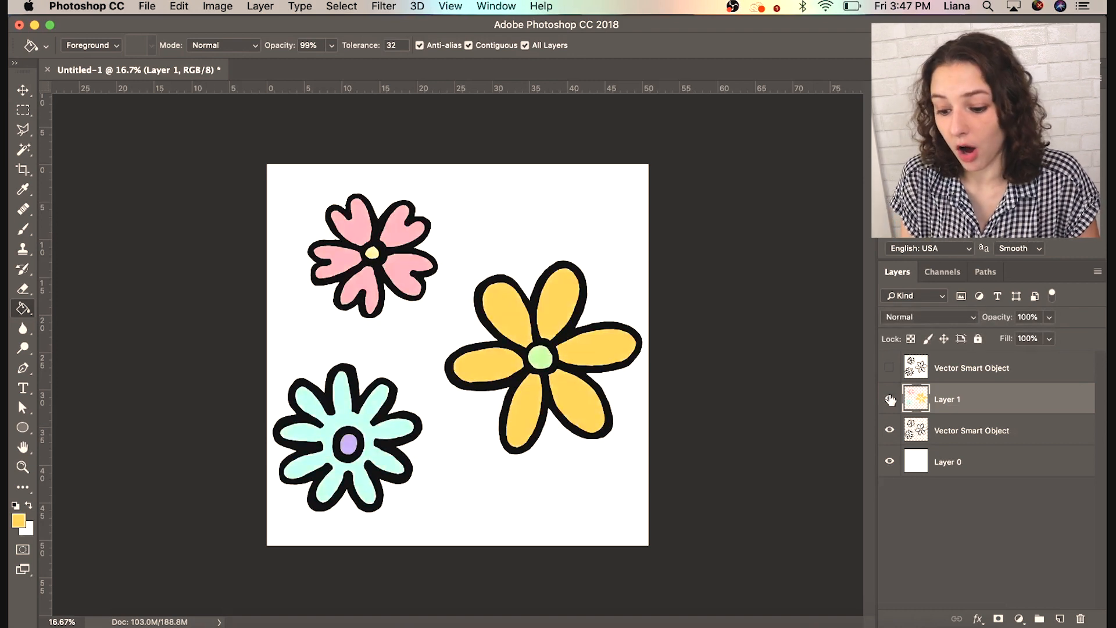
left_click(393, 69)
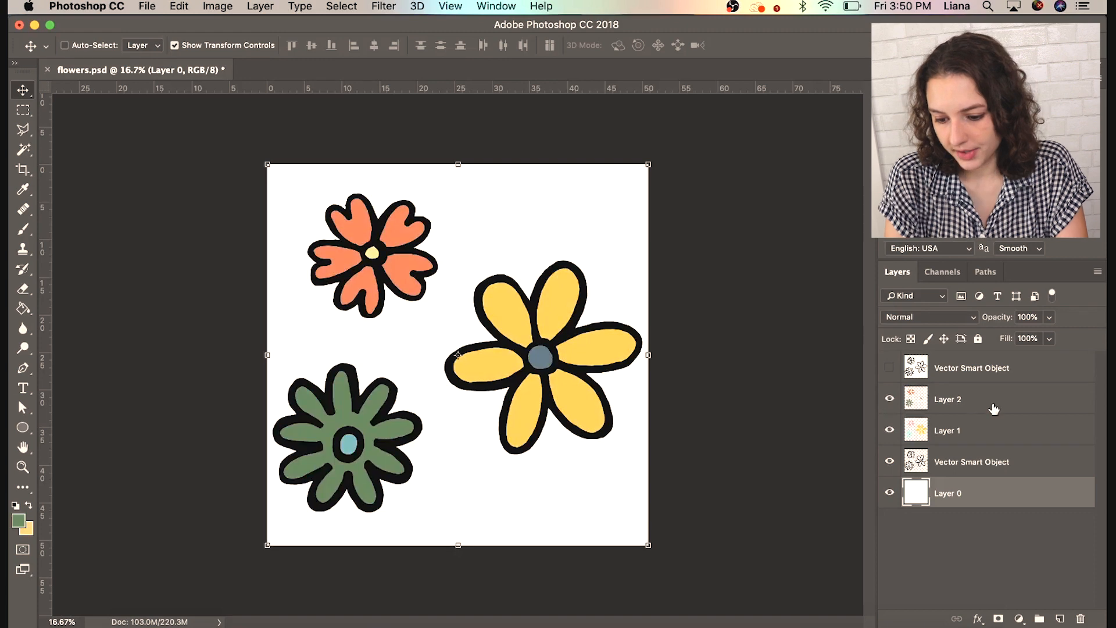
mouse_move(988, 495)
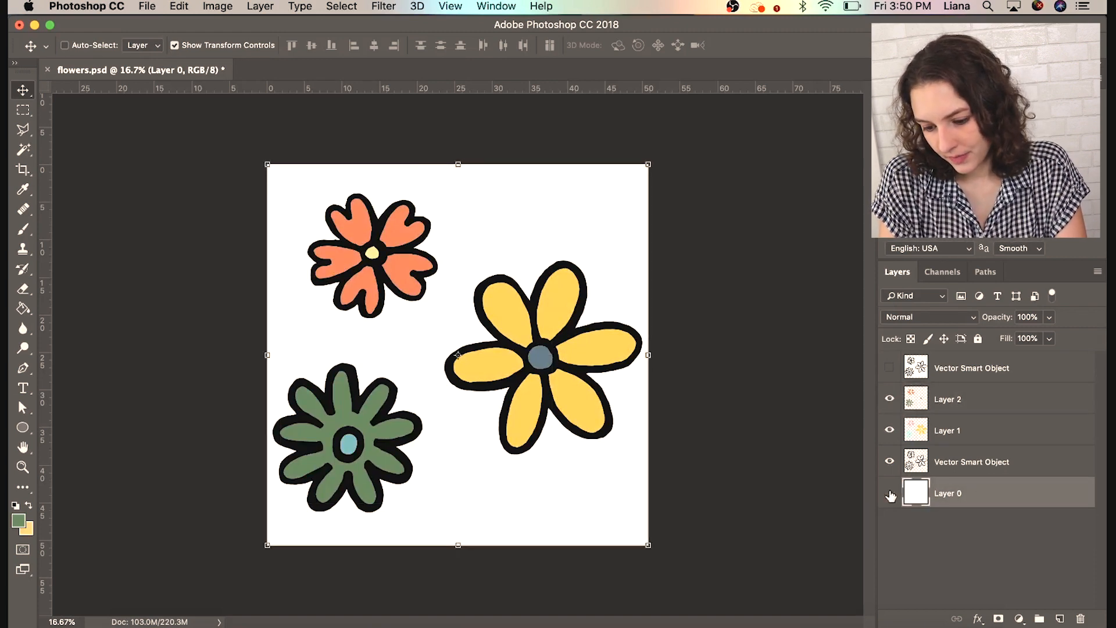
- Hide Layer 0 and trim the canvas to the flowers using Transparent Pixels
left_click(888, 492)
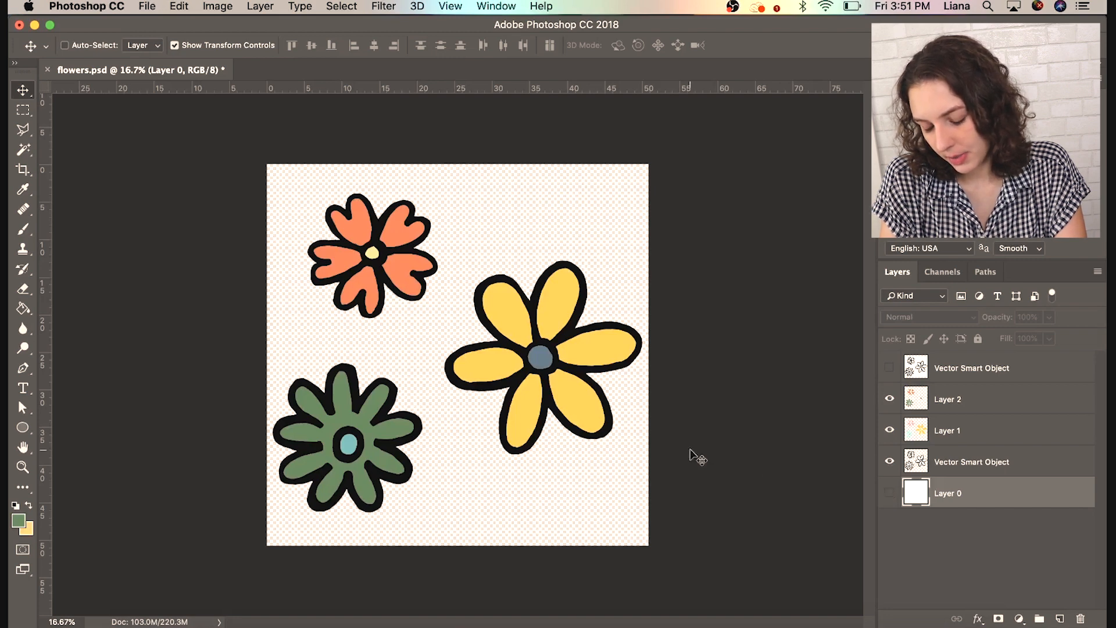
left_click(218, 6)
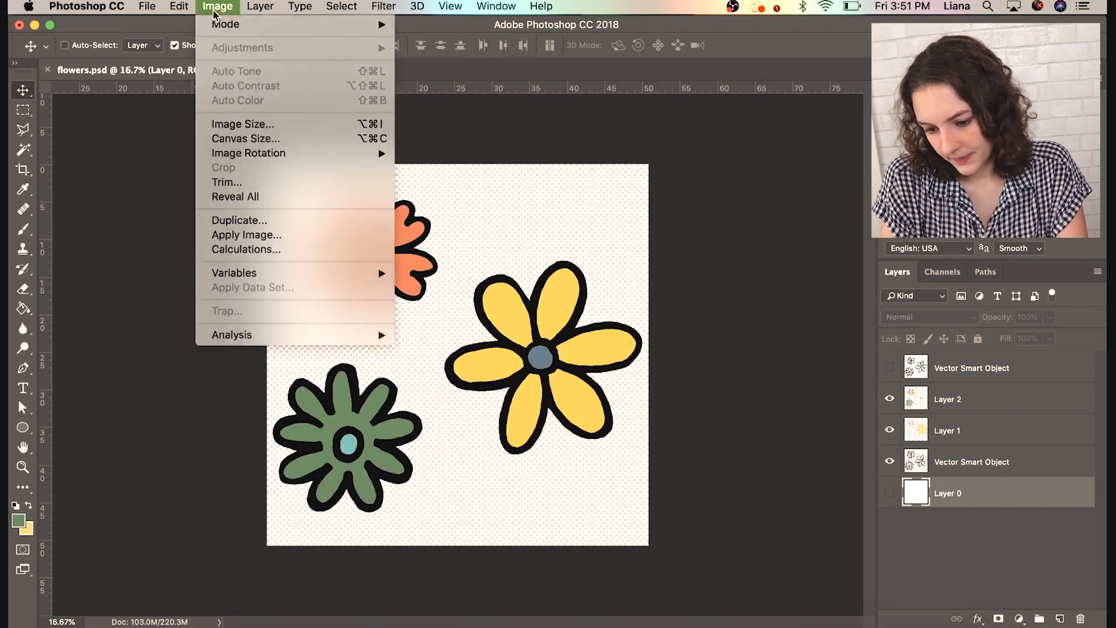
left_click(228, 182)
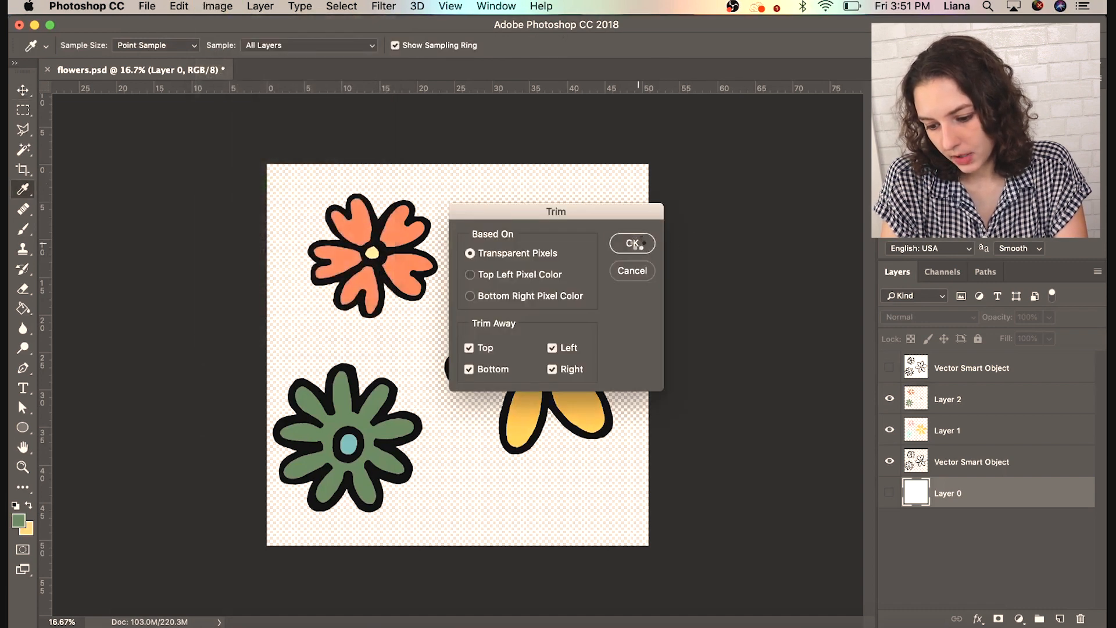
left_click(631, 243)
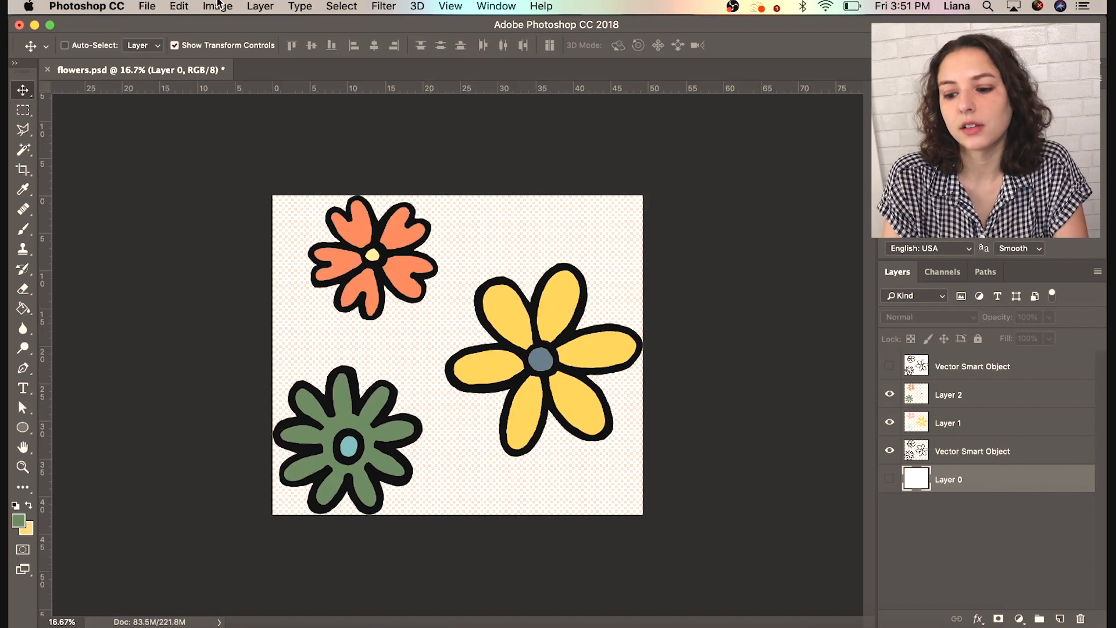
left_click(22, 109)
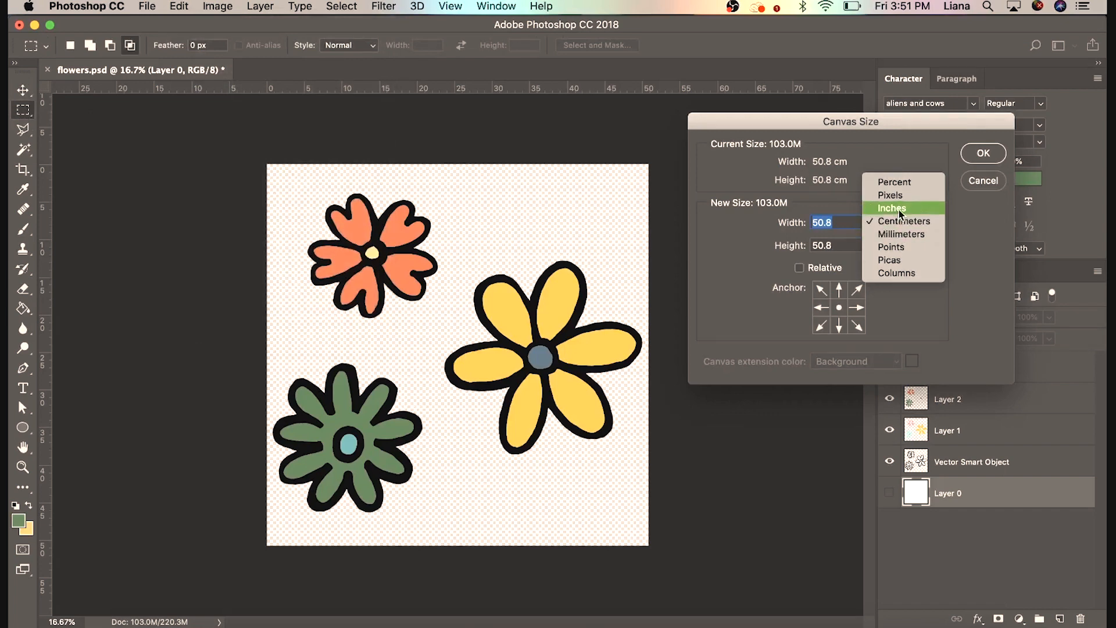
- Widen the canvas in inches so the flowers have more side space
left_click(892, 208)
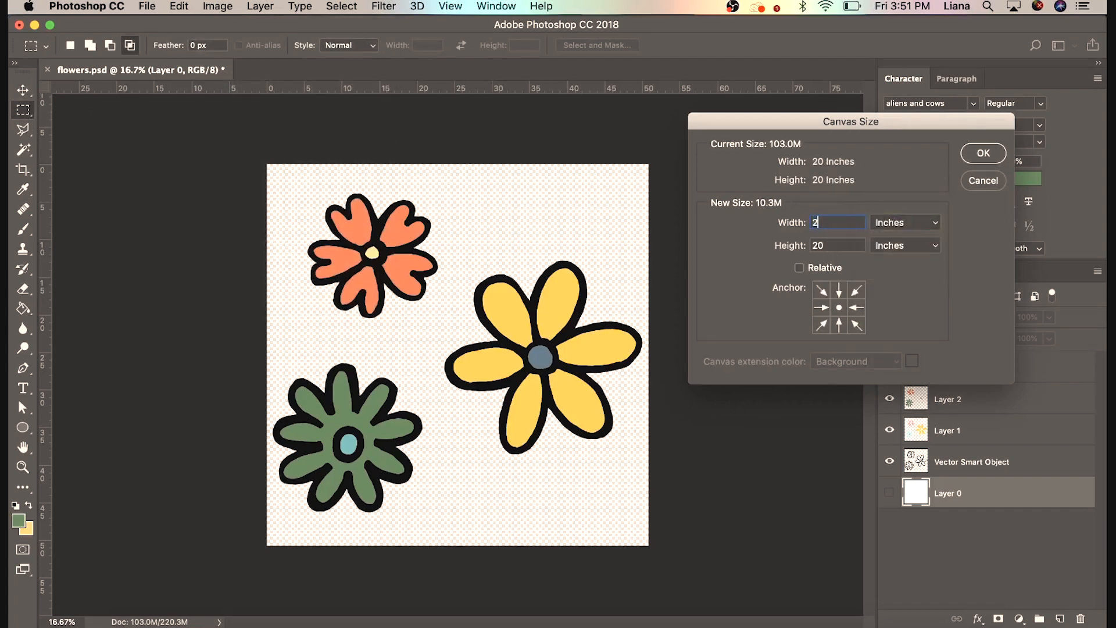
left_click(982, 153)
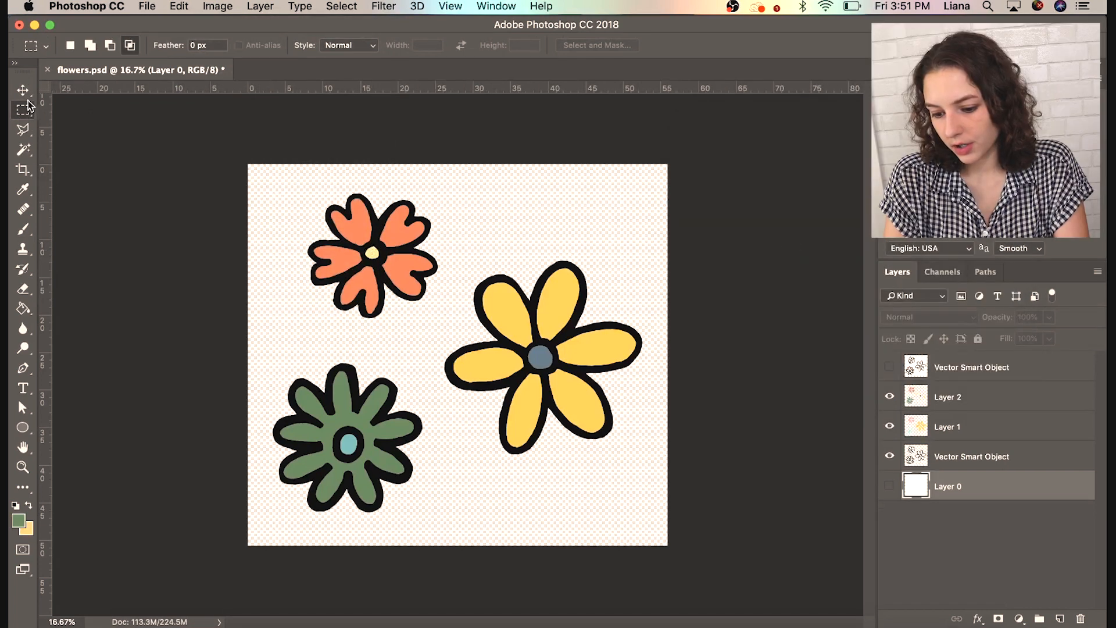
double_click(971, 456)
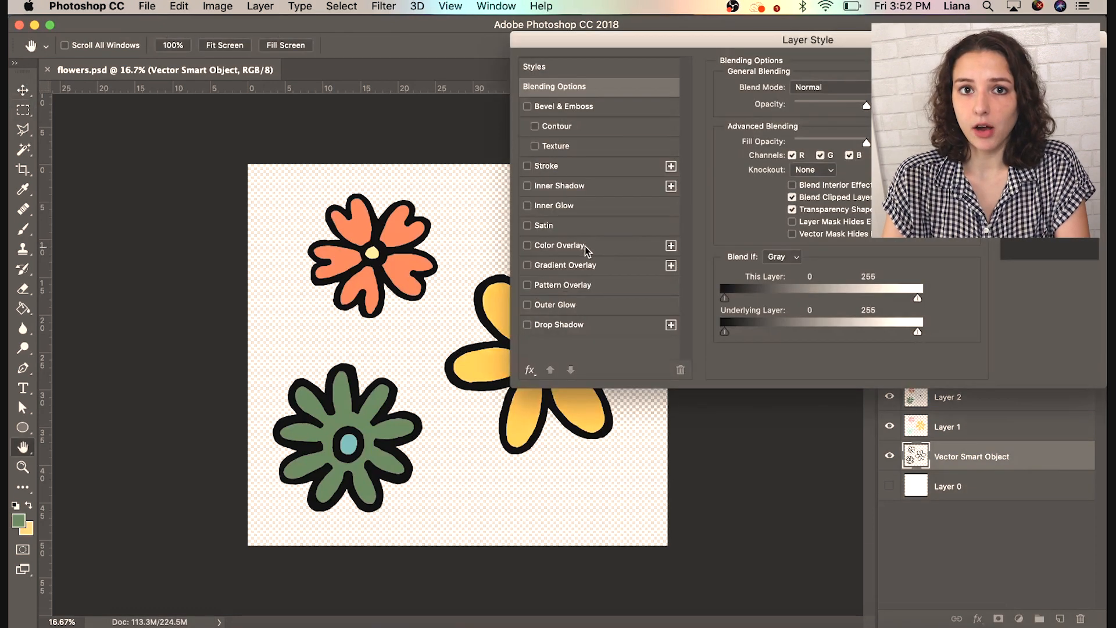
- Add a Stroke layer style in bright red #f01442 to the flower outlines
left_click(527, 165)
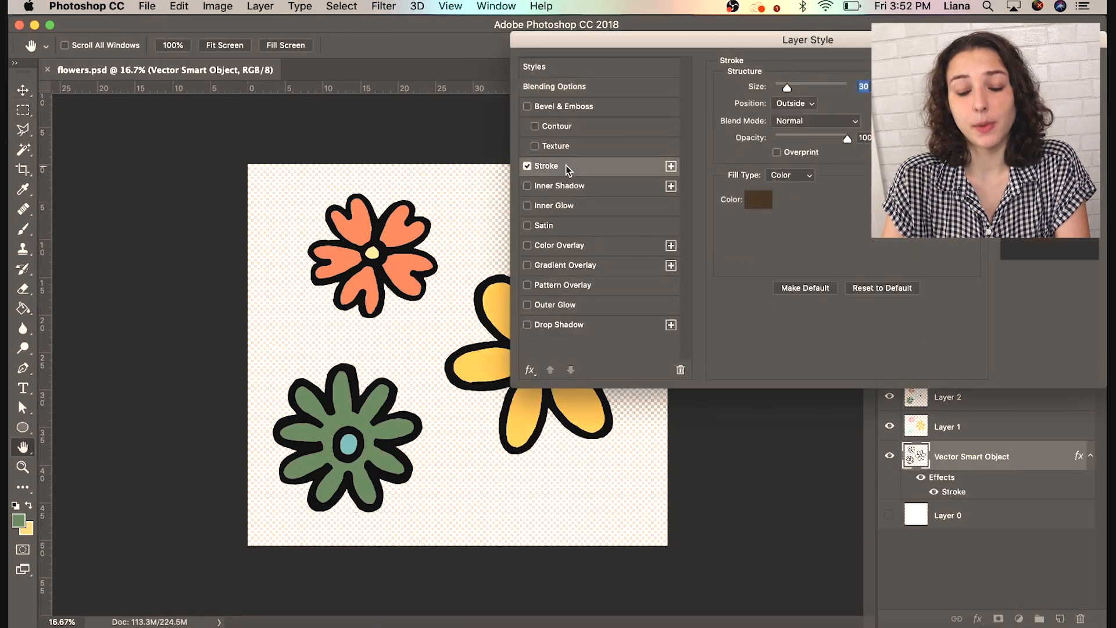
left_click(758, 200)
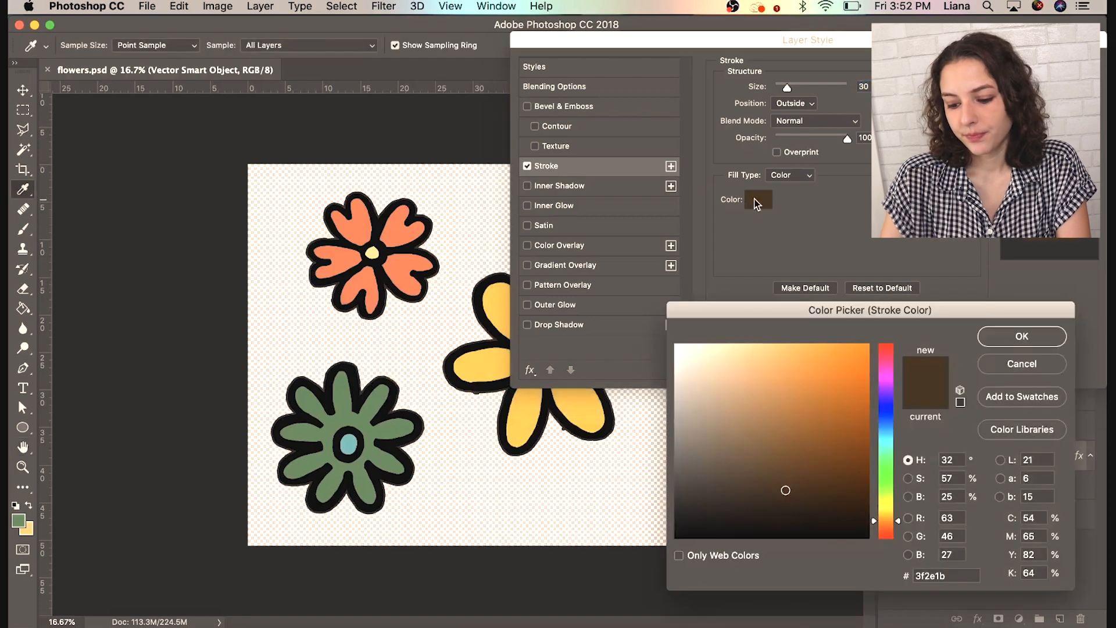
left_click(855, 409)
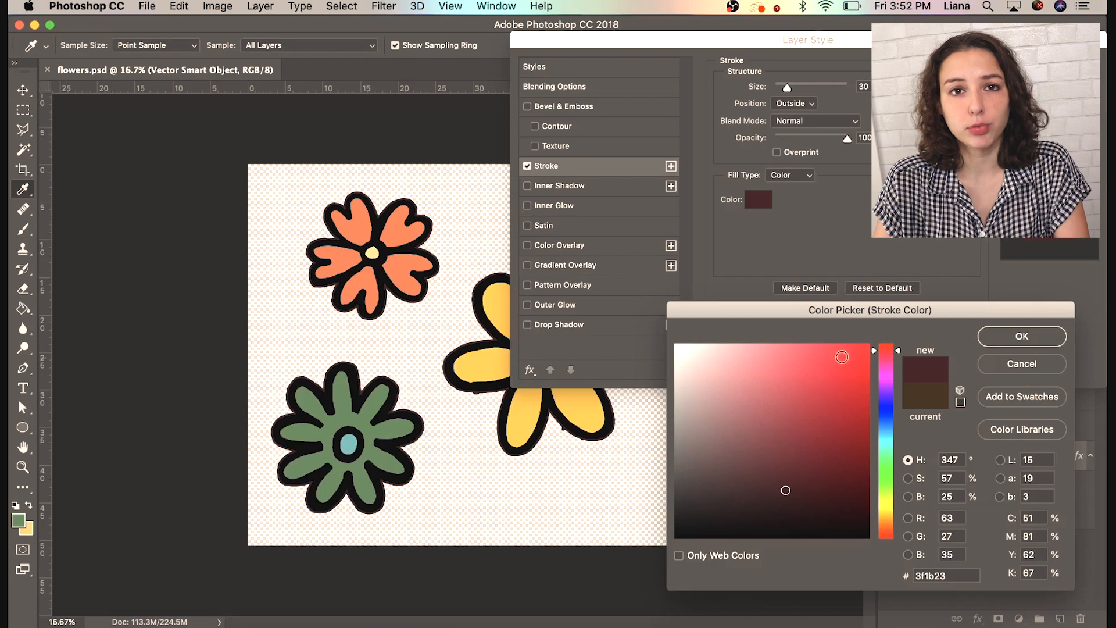
left_click(852, 354)
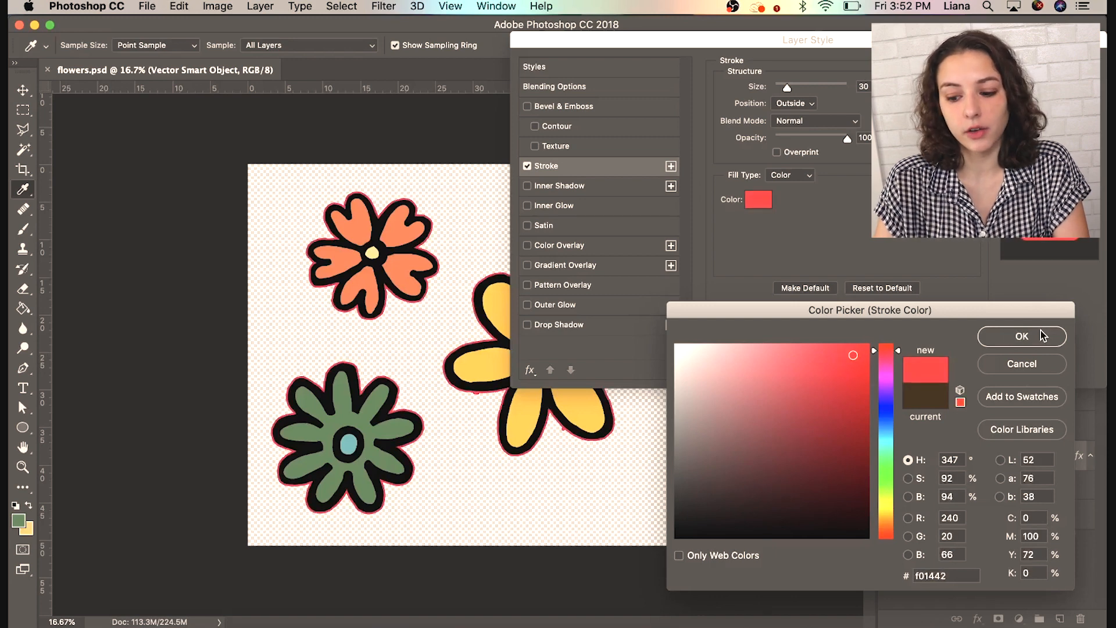
left_click(1021, 336)
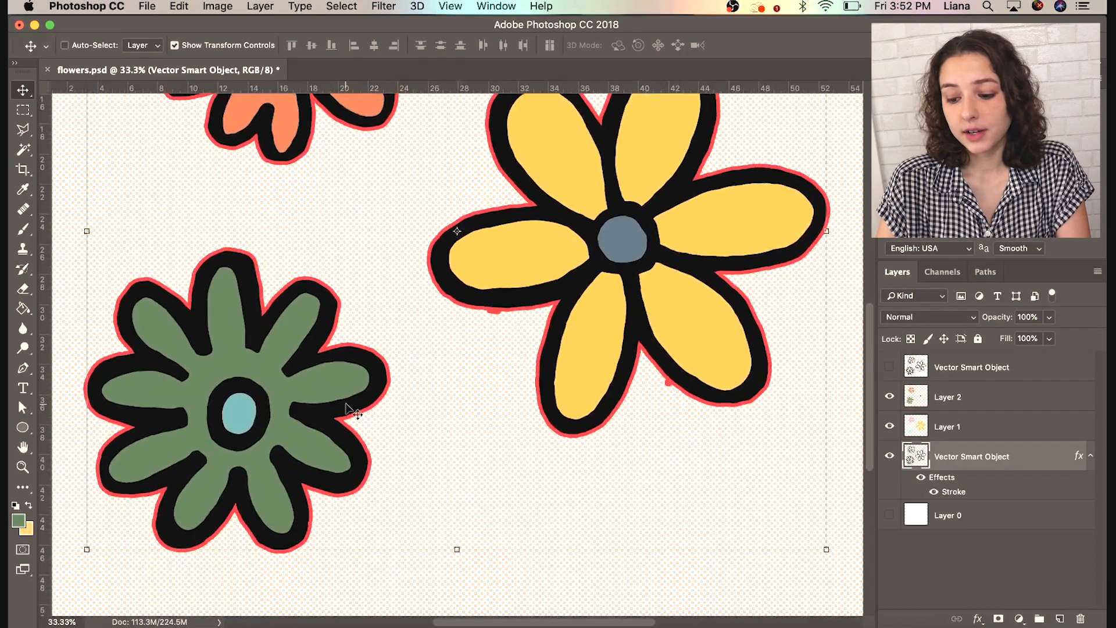
left_click(22, 467)
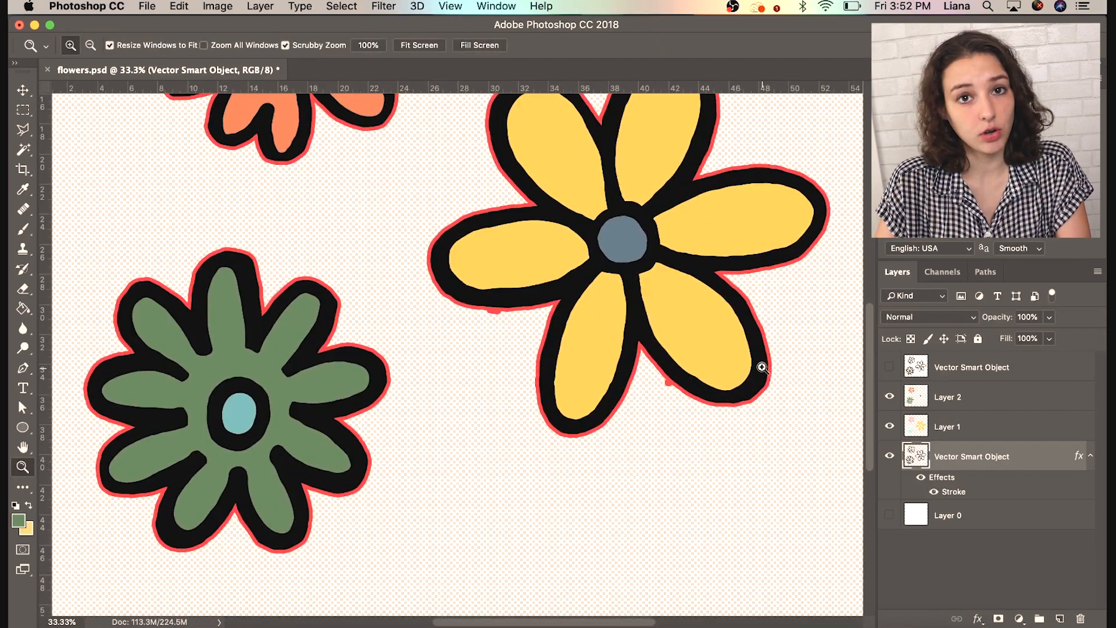
left_click(762, 368)
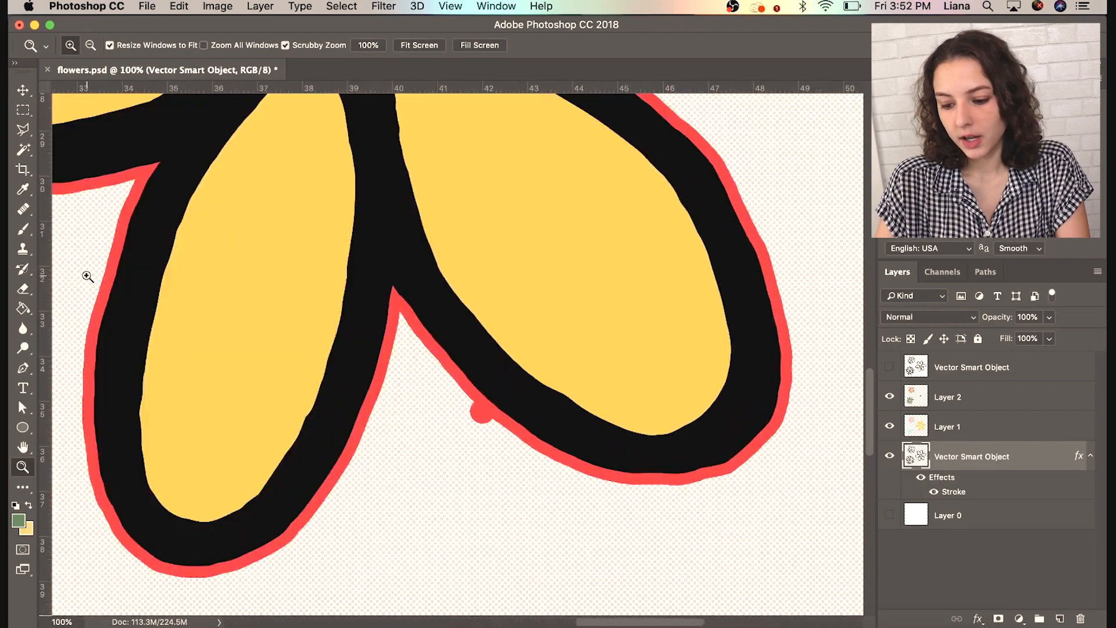
left_click(23, 288)
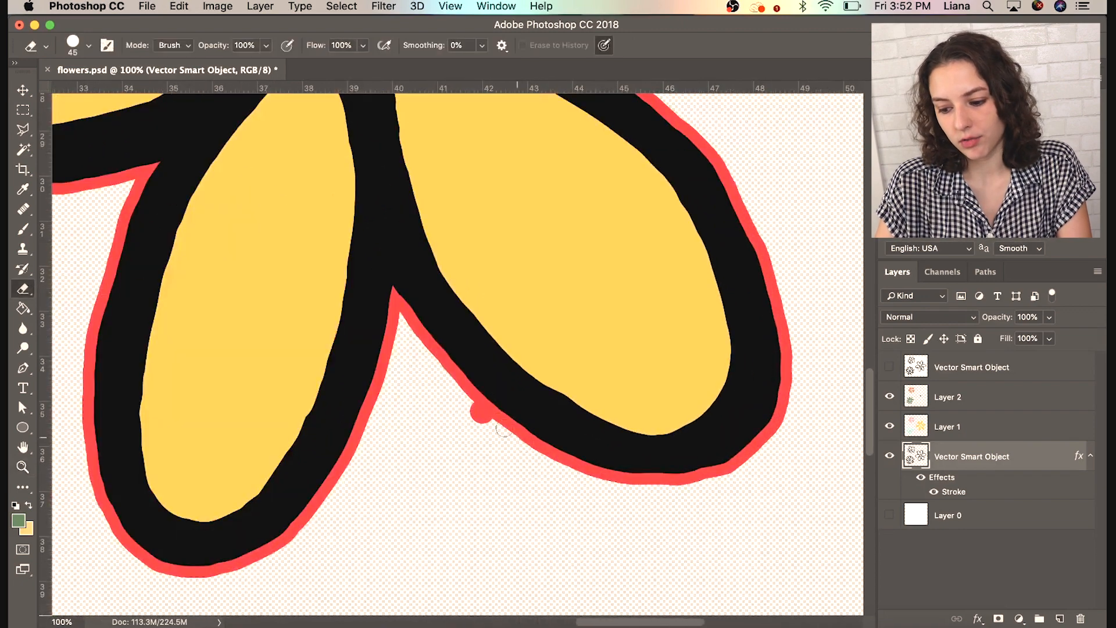
mouse_move(440, 557)
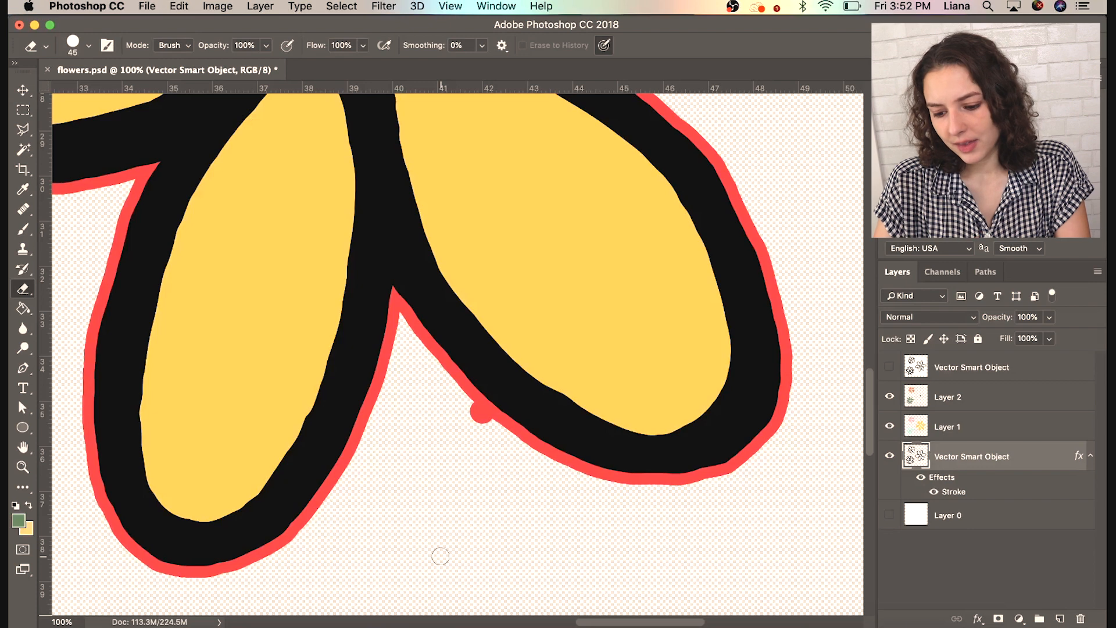
mouse_move(503, 484)
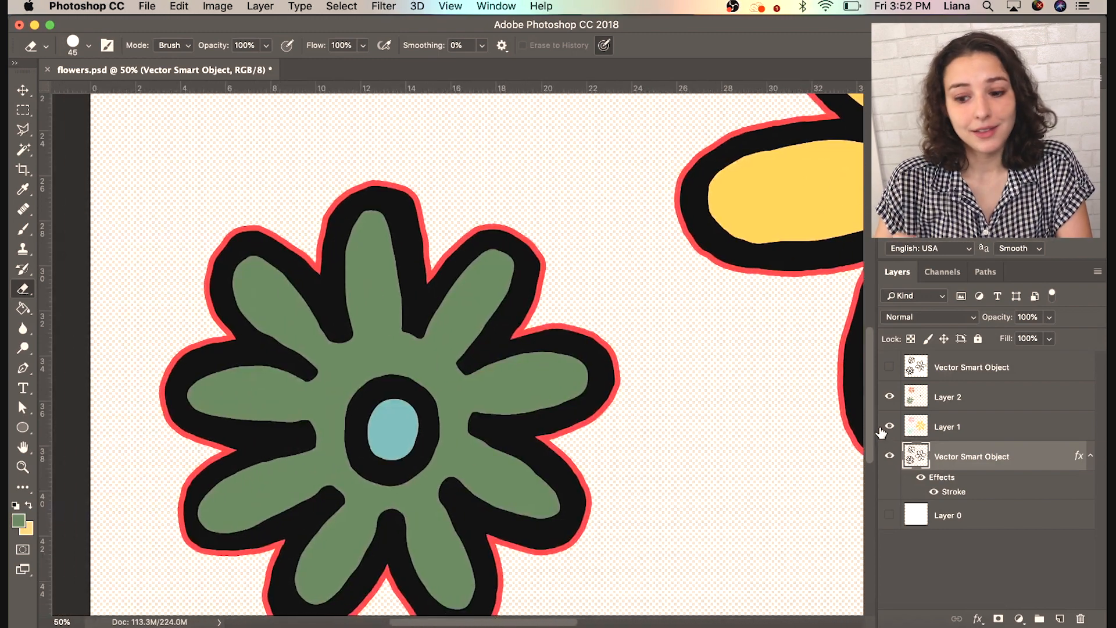
scroll("down", 3)
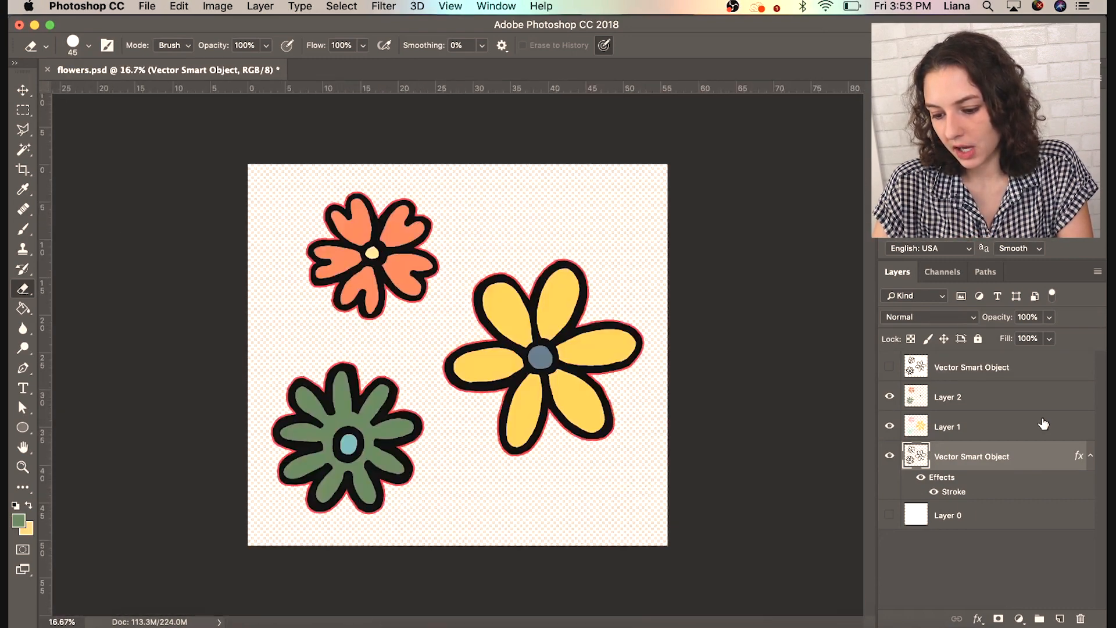
- Hide the red Stroke effect so only the black outlines remain
double_click(954, 492)
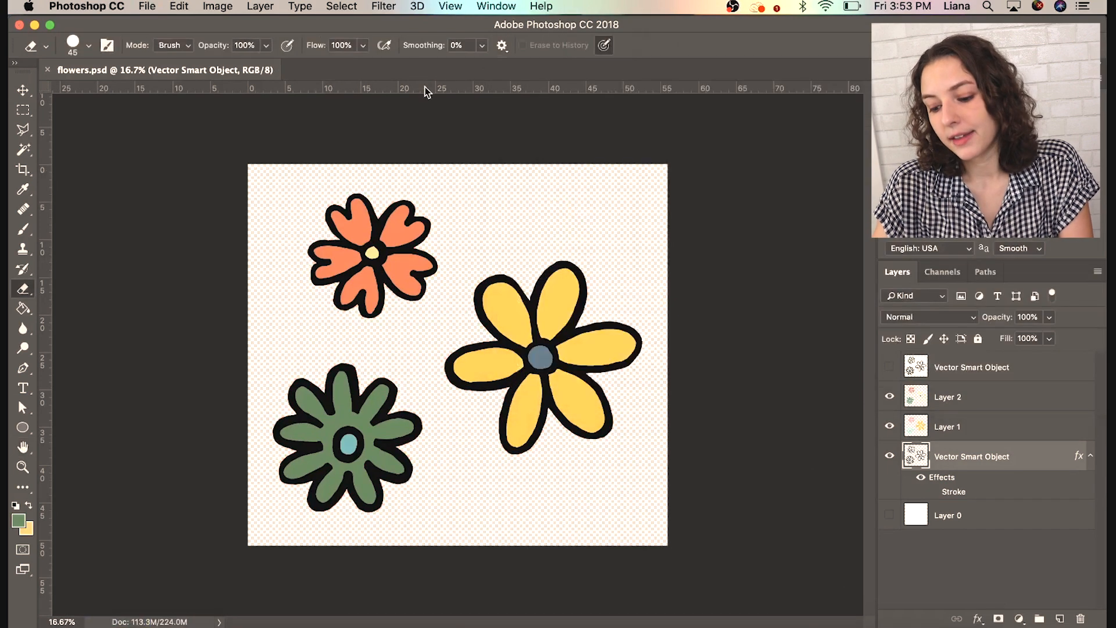
left_click(147, 7)
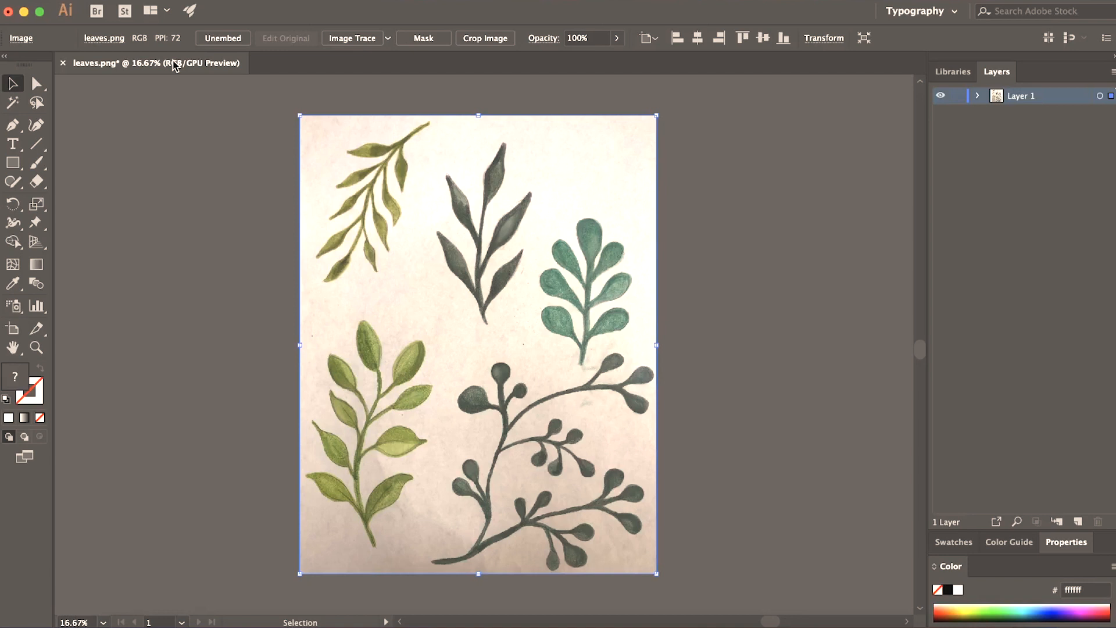
mouse_move(453, 161)
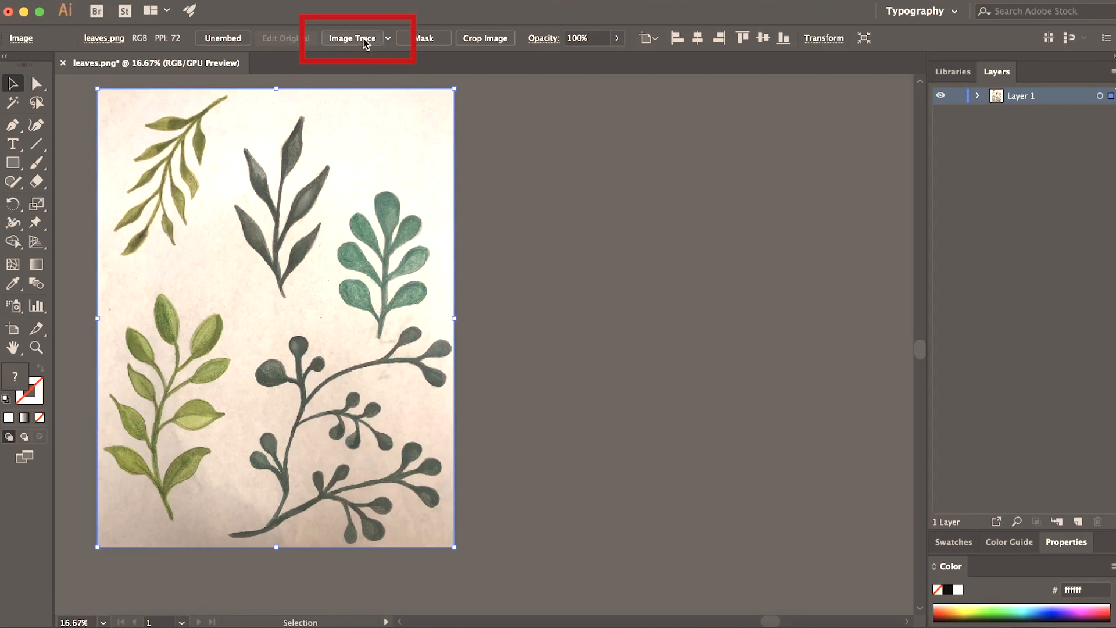
- Trace the watercolor leaves scan with the Silhouettes Image Trace preset
left_click(387, 38)
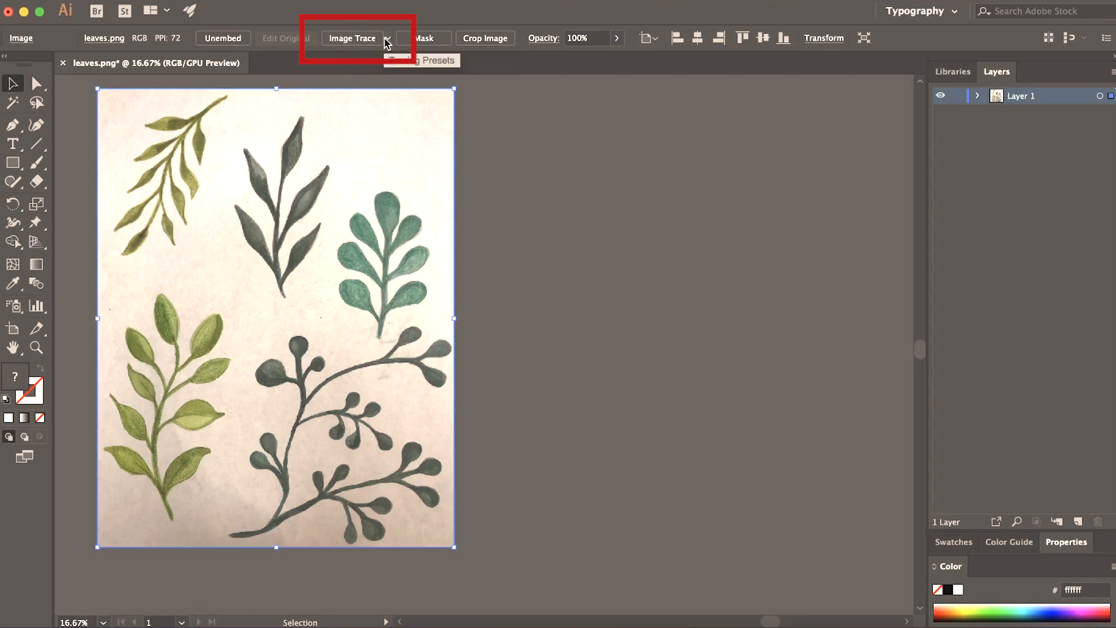
left_click(387, 38)
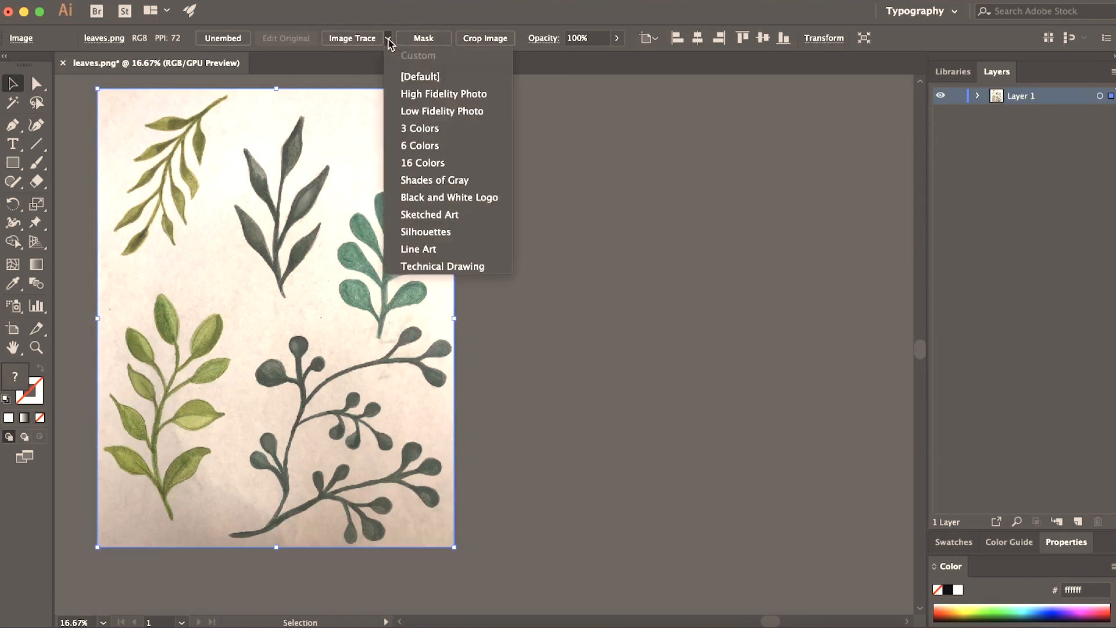
mouse_move(463, 111)
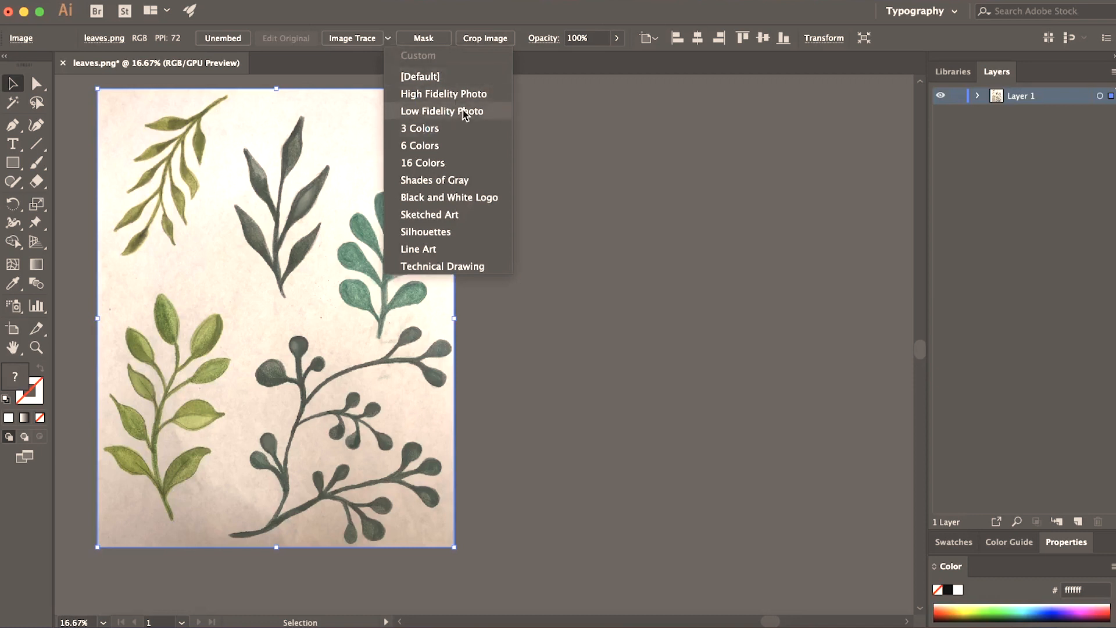
mouse_move(441, 145)
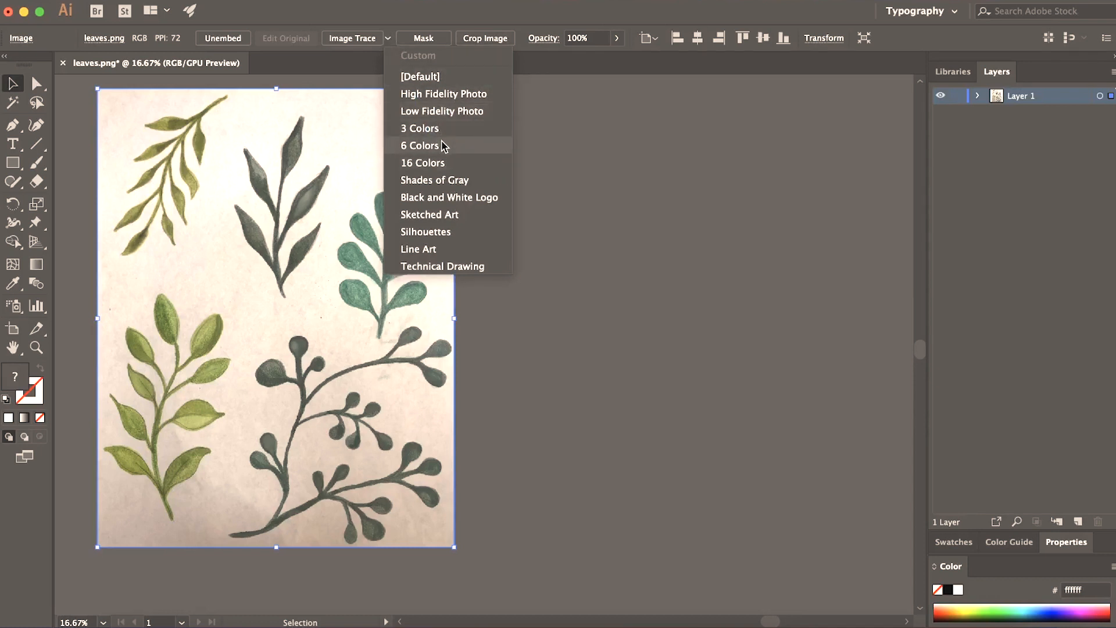
mouse_move(470, 250)
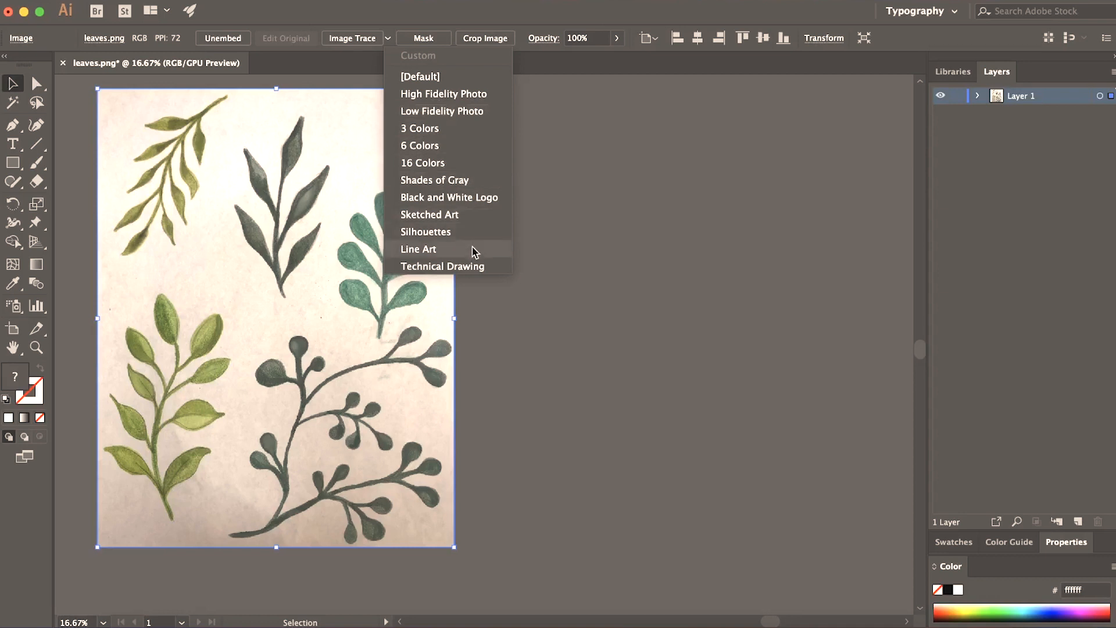
mouse_move(425, 231)
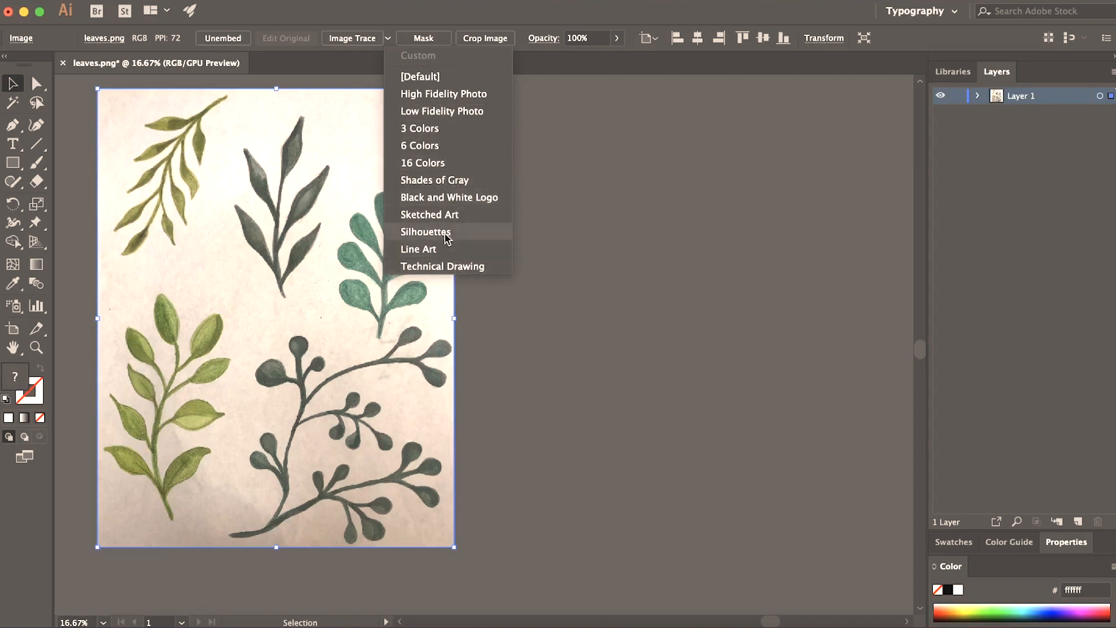
mouse_move(438, 232)
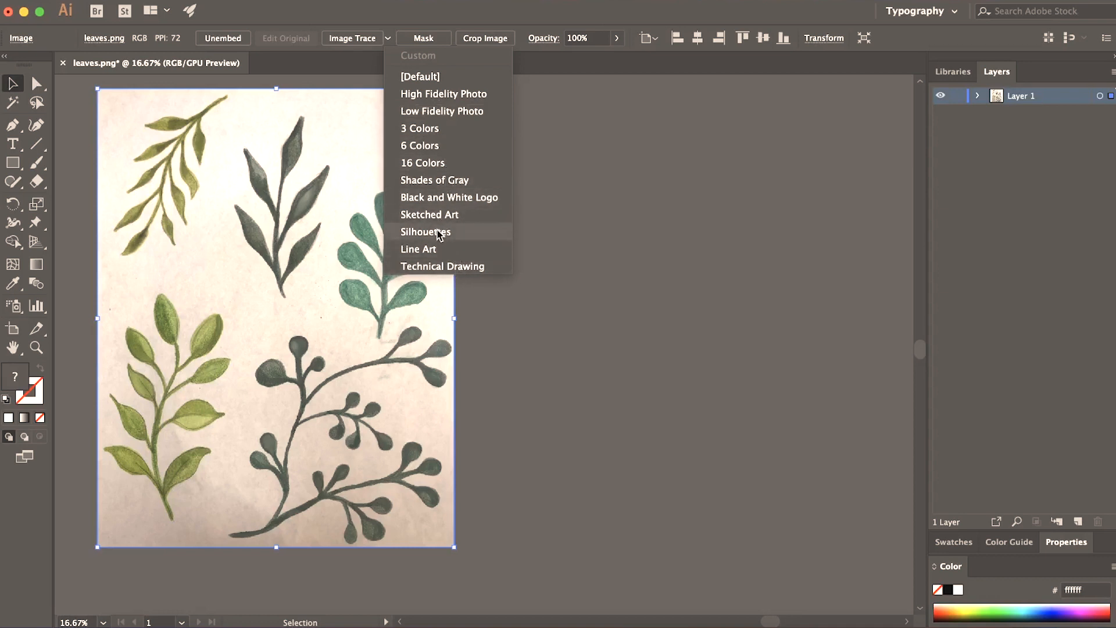
left_click(426, 232)
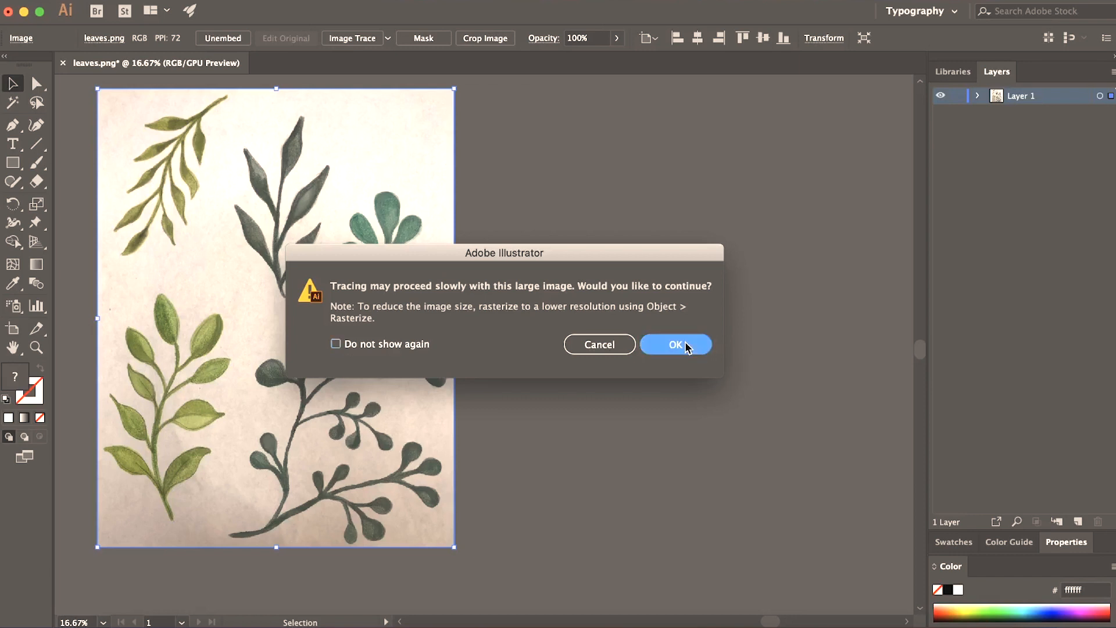
- Undo the black Silhouettes trace, then start another trace preset and accept the large-image warning
left_click(674, 344)
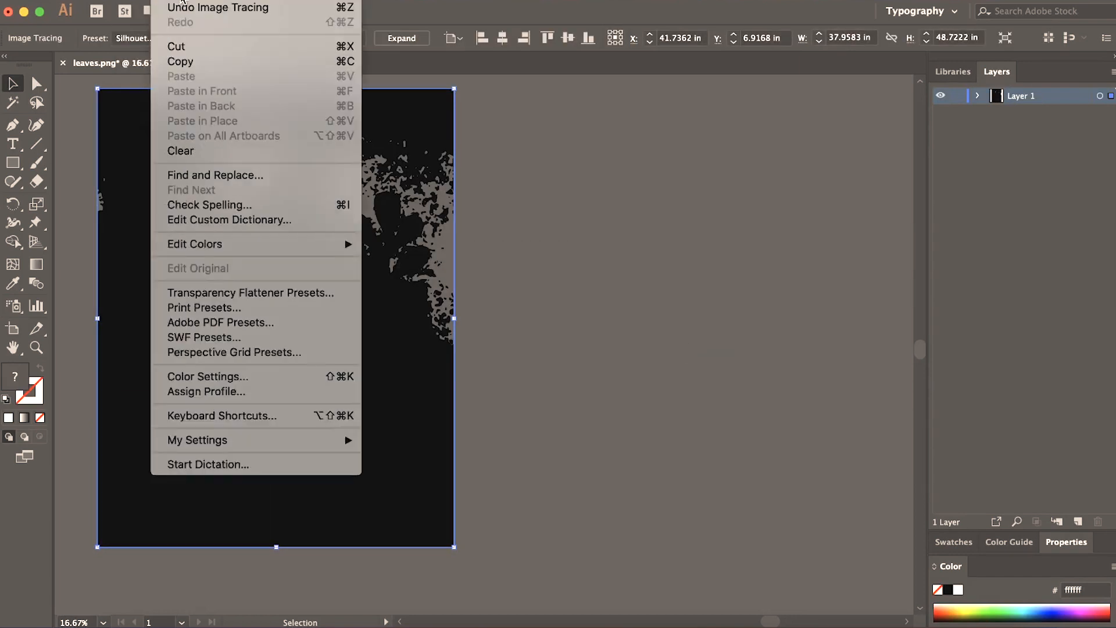
left_click(219, 8)
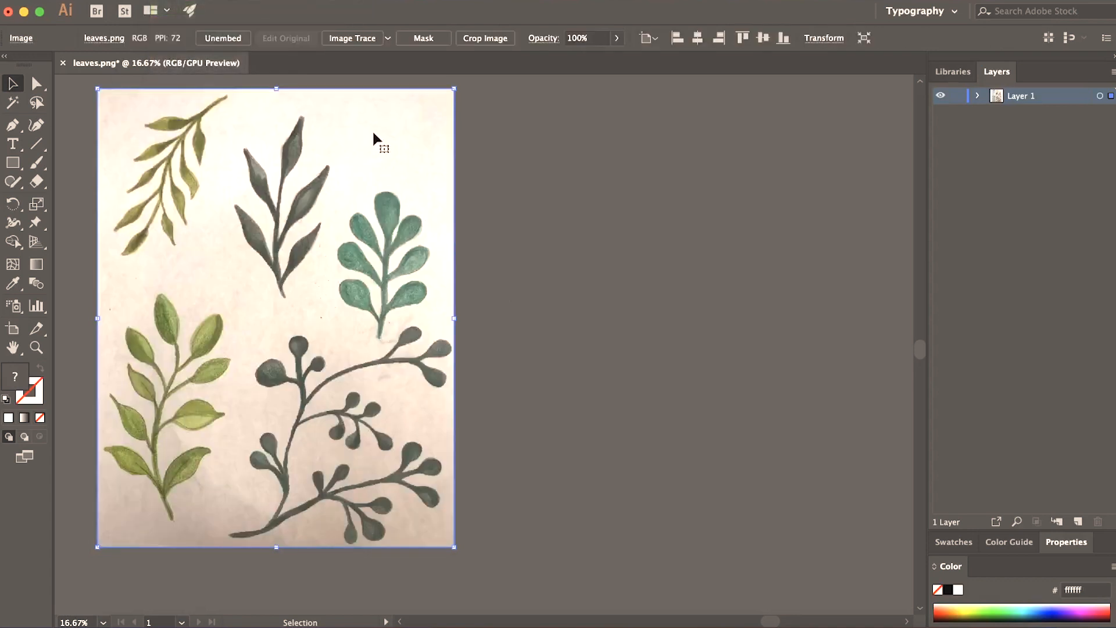
left_click(351, 37)
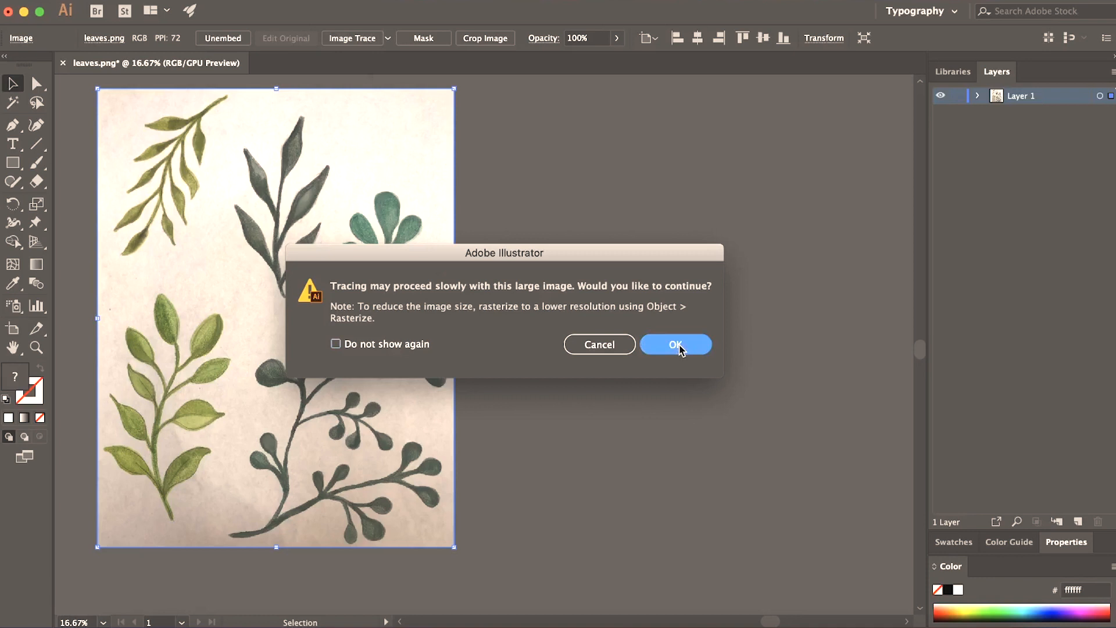
left_click(674, 345)
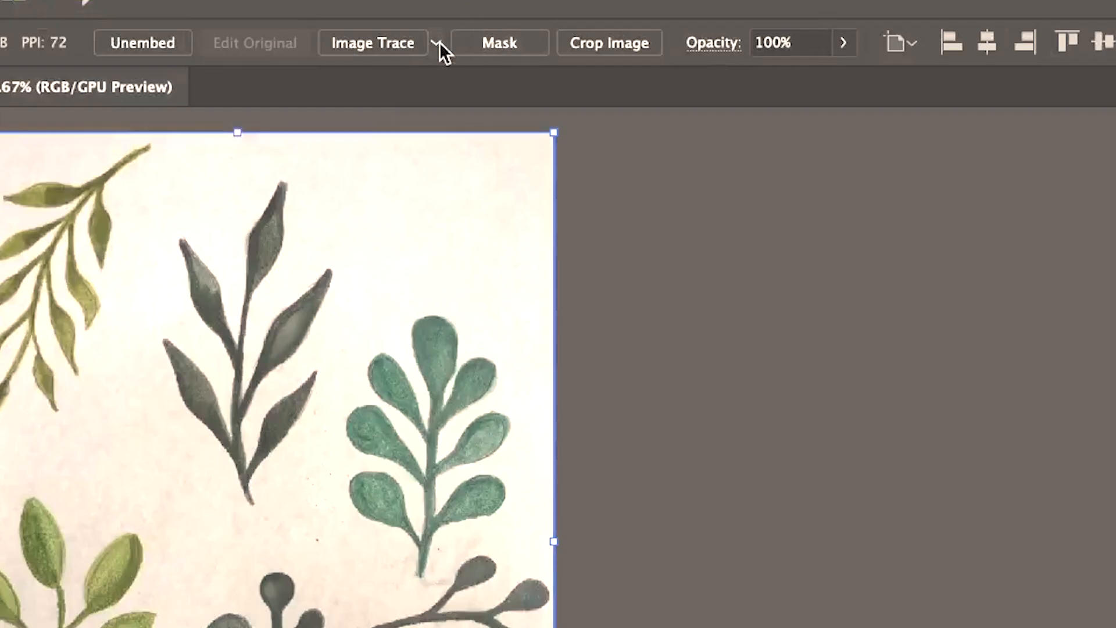
- Choose the Low Fidelity Photo tracing preset for the leaves scan
left_click(437, 42)
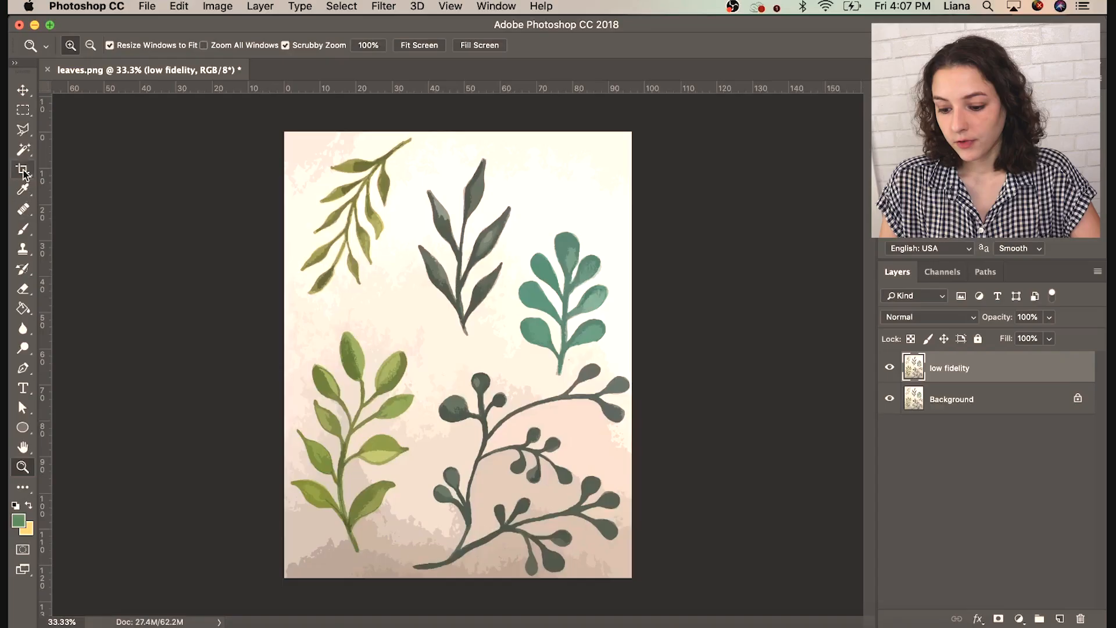
- Hide the original Background scan and add a new empty layer beneath the leaves
left_click(22, 149)
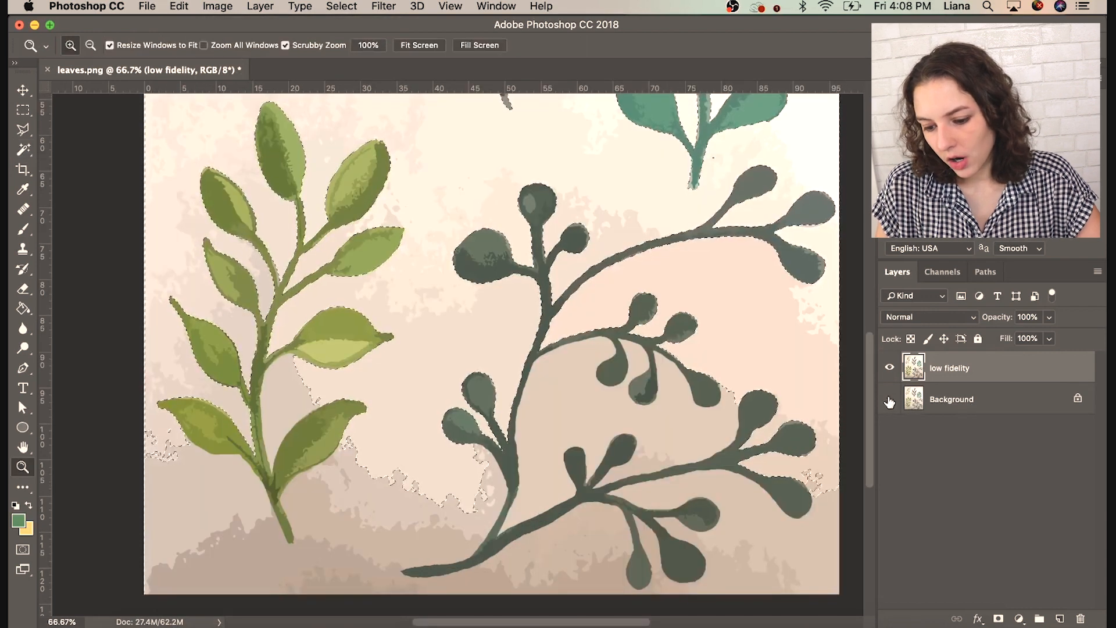
left_click(888, 402)
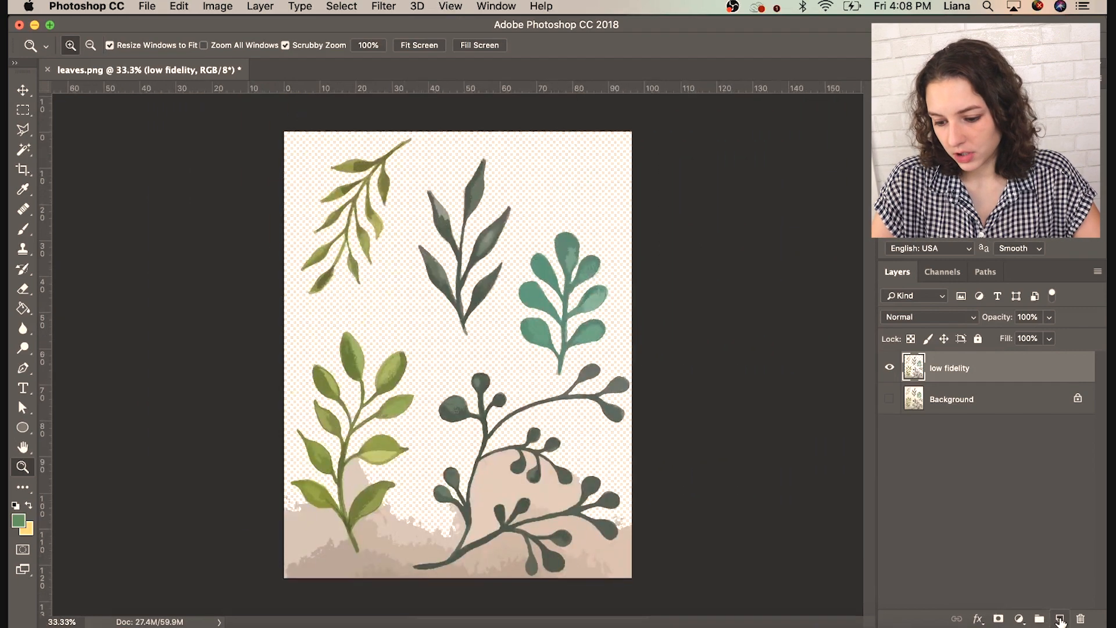
left_click(1059, 618)
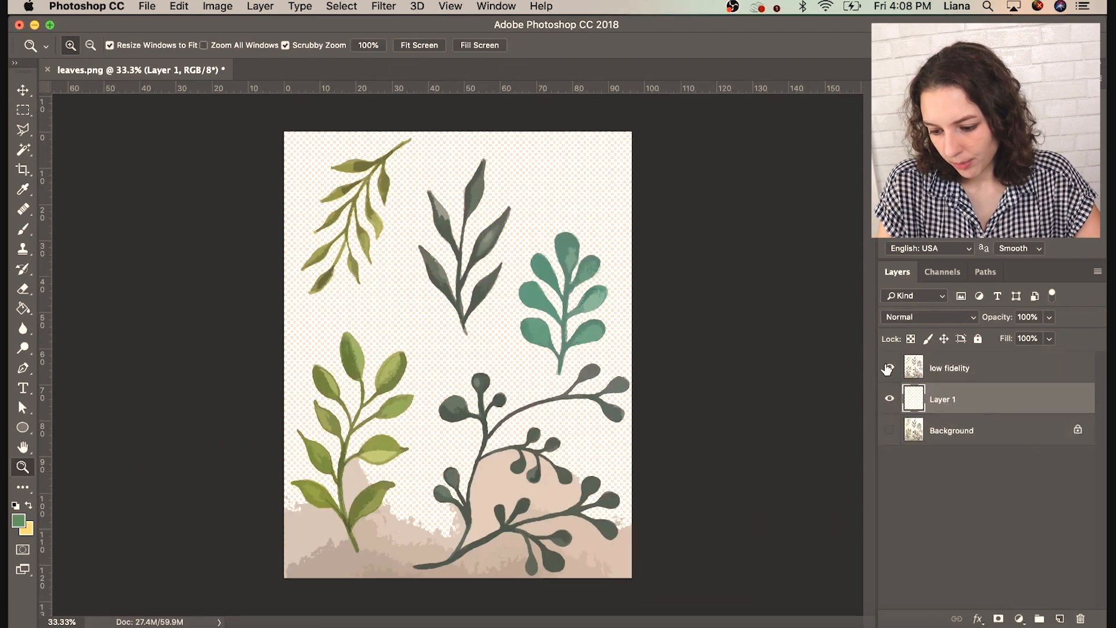
left_click(888, 367)
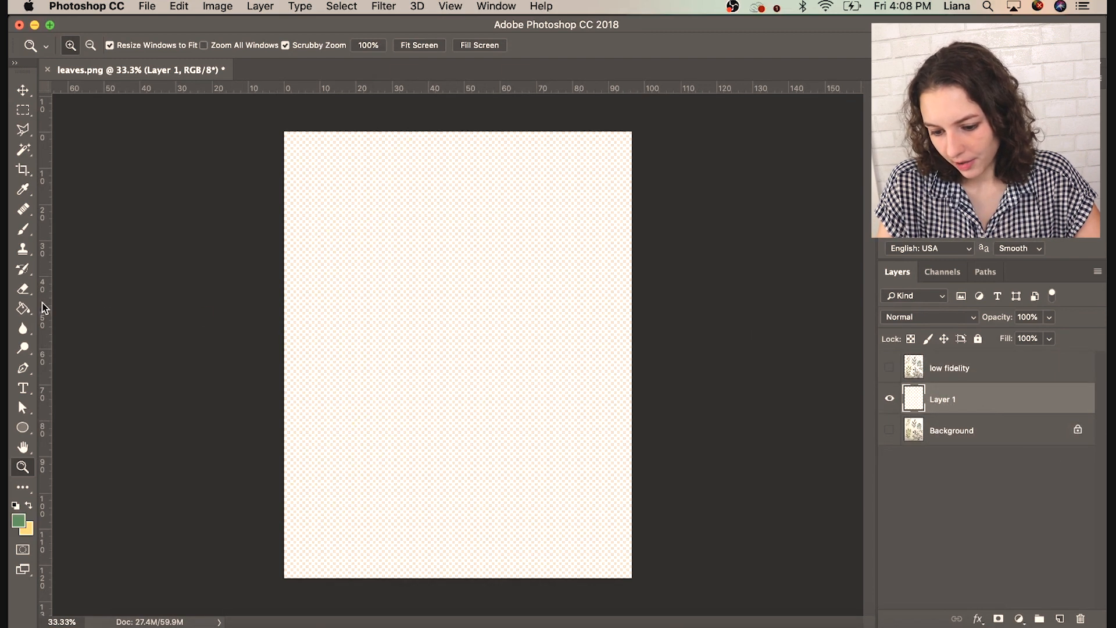
- Set the foreground colour to white and fill the new layer with it
left_click(18, 520)
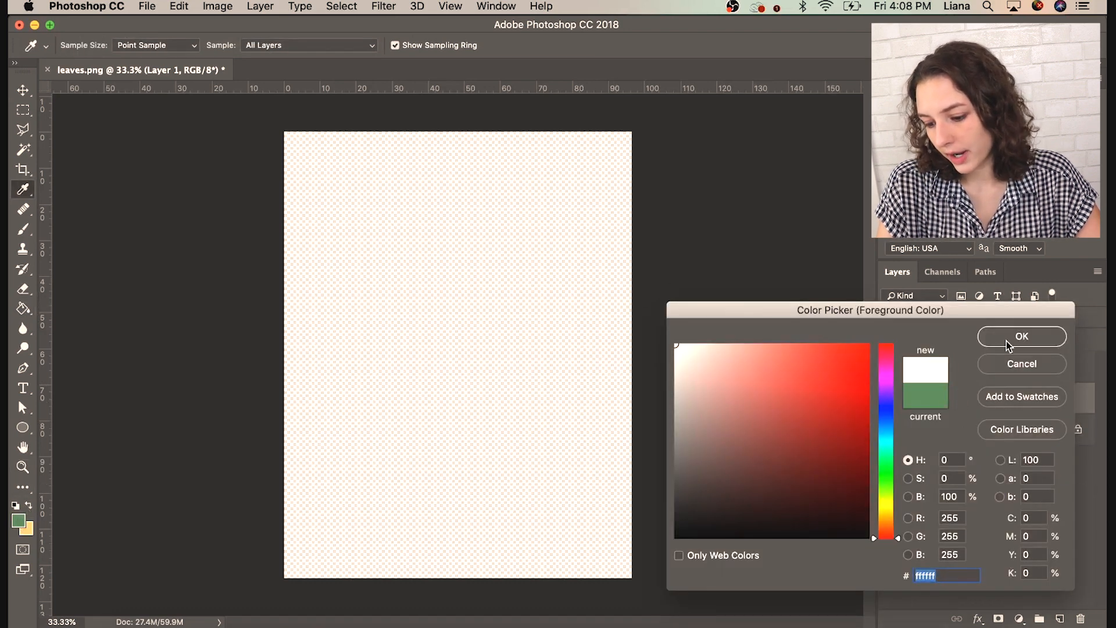
left_click(1020, 336)
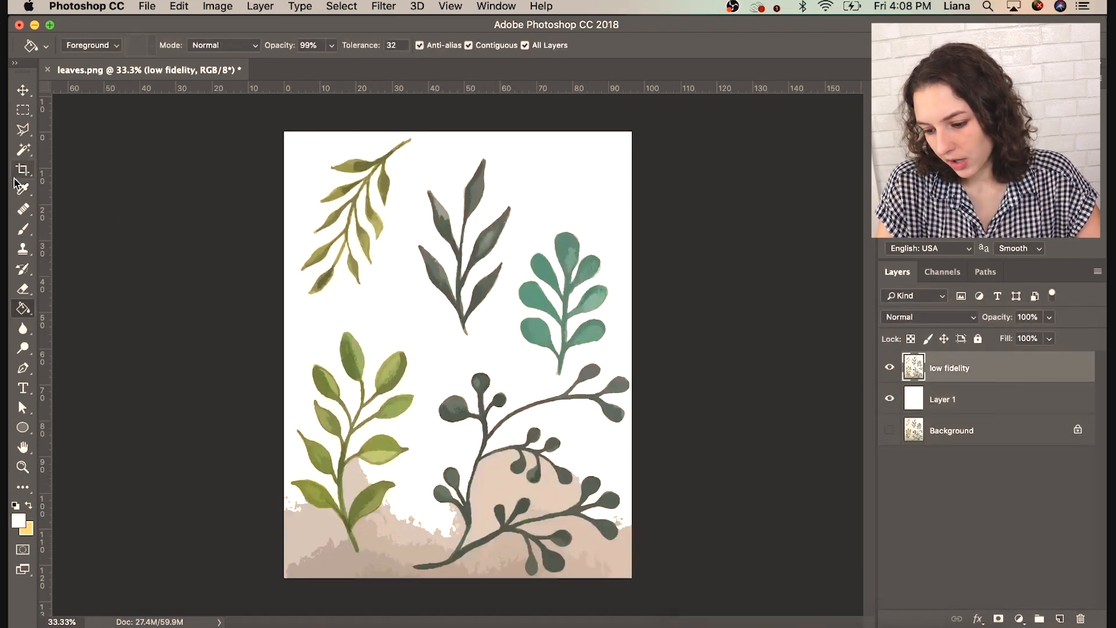
left_click(23, 90)
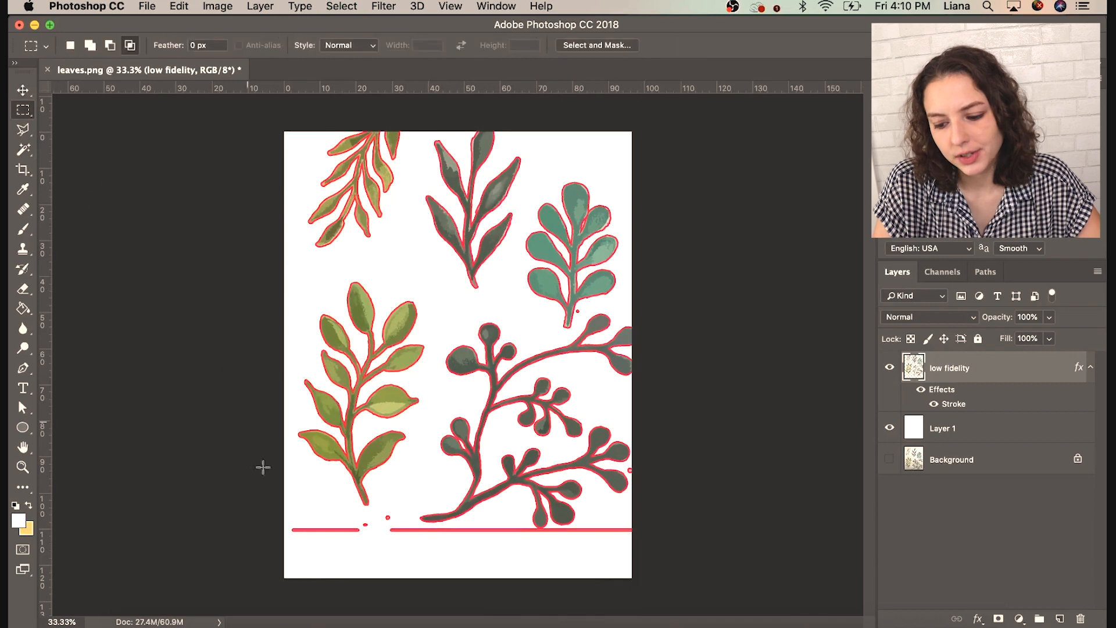
- Erase the stray specks and bottom line, zooming in to check the top leaf edges
left_click(23, 189)
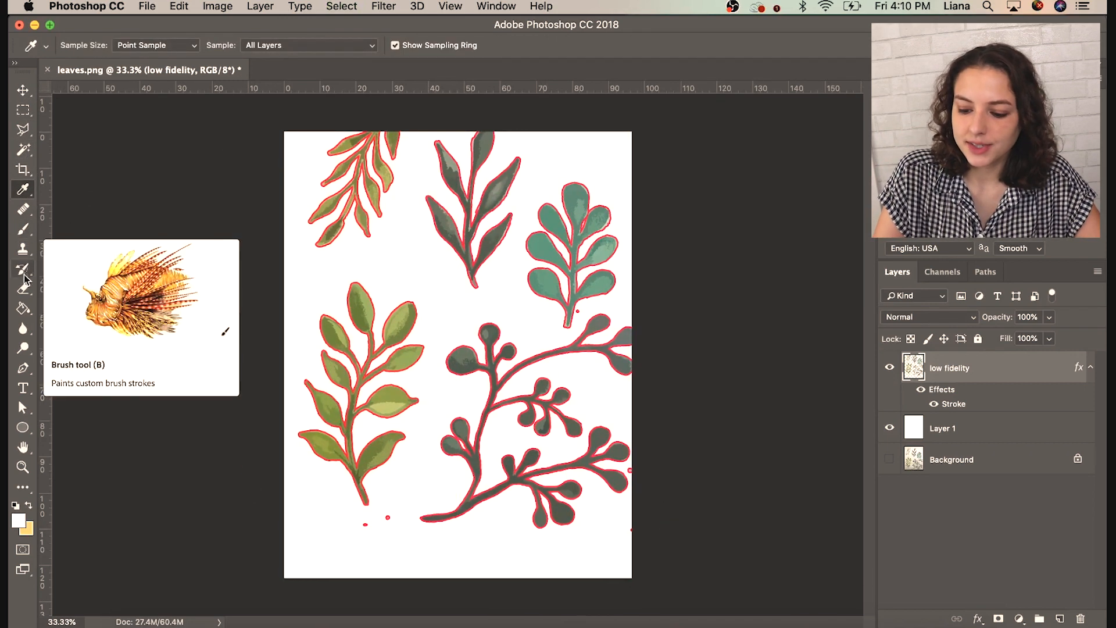
left_click(22, 288)
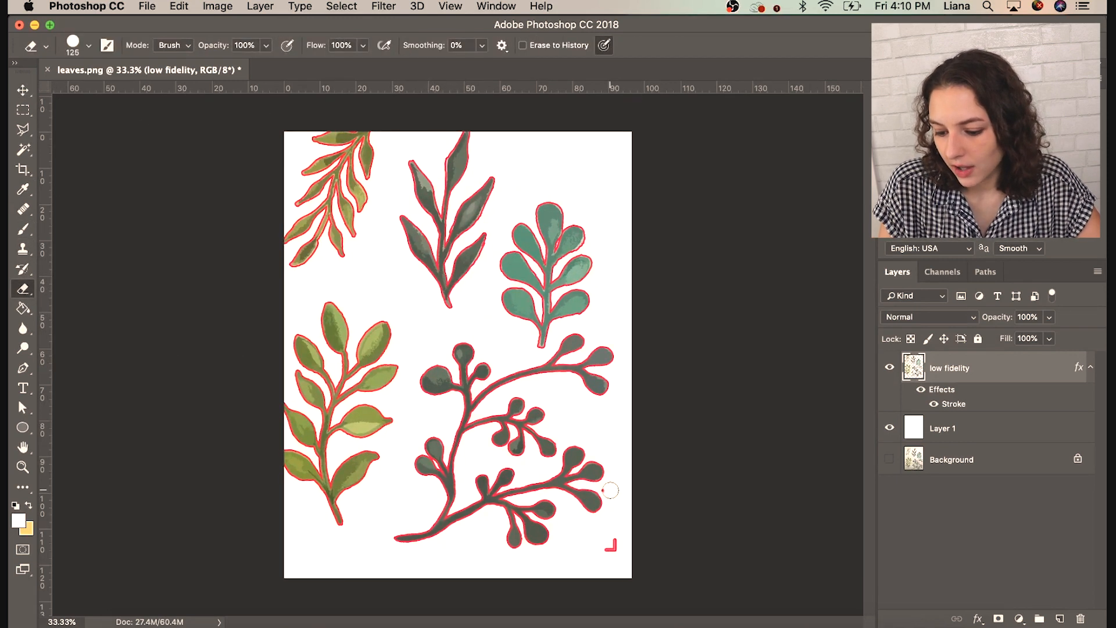
left_click(23, 90)
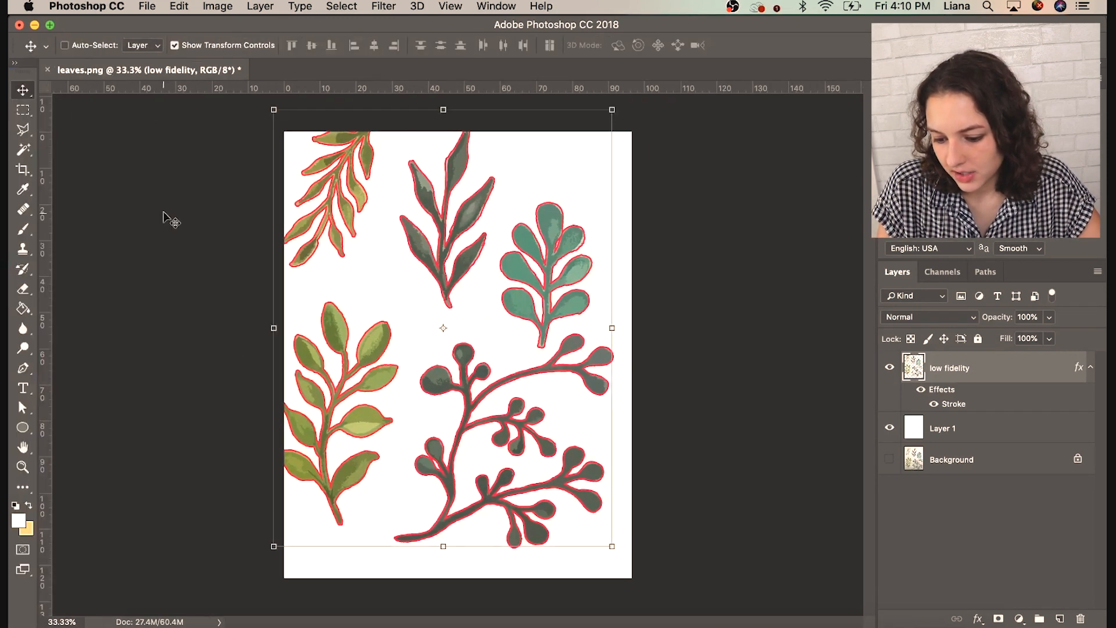
left_click(23, 466)
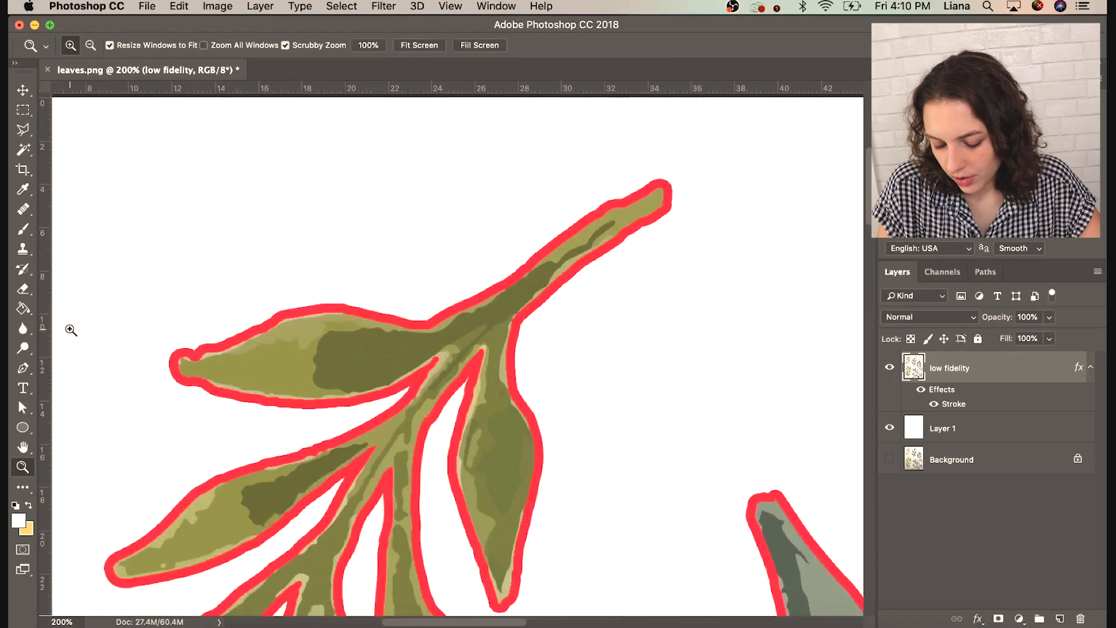
left_click(23, 289)
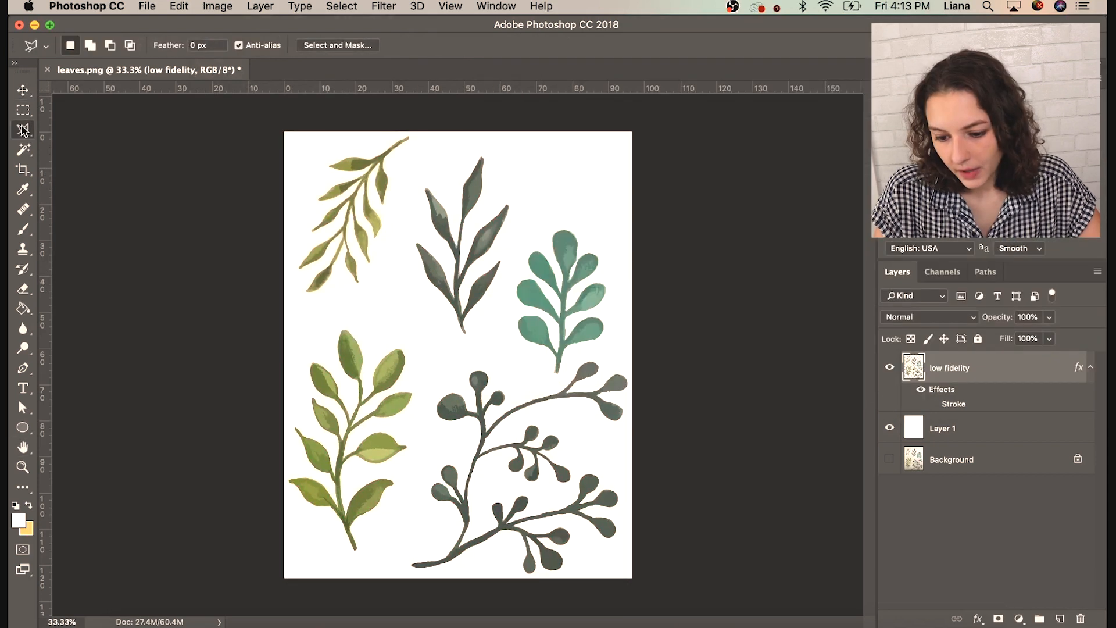
- Lasso the top-left olive sprig and cut it onto its own Layer 2
left_click(22, 108)
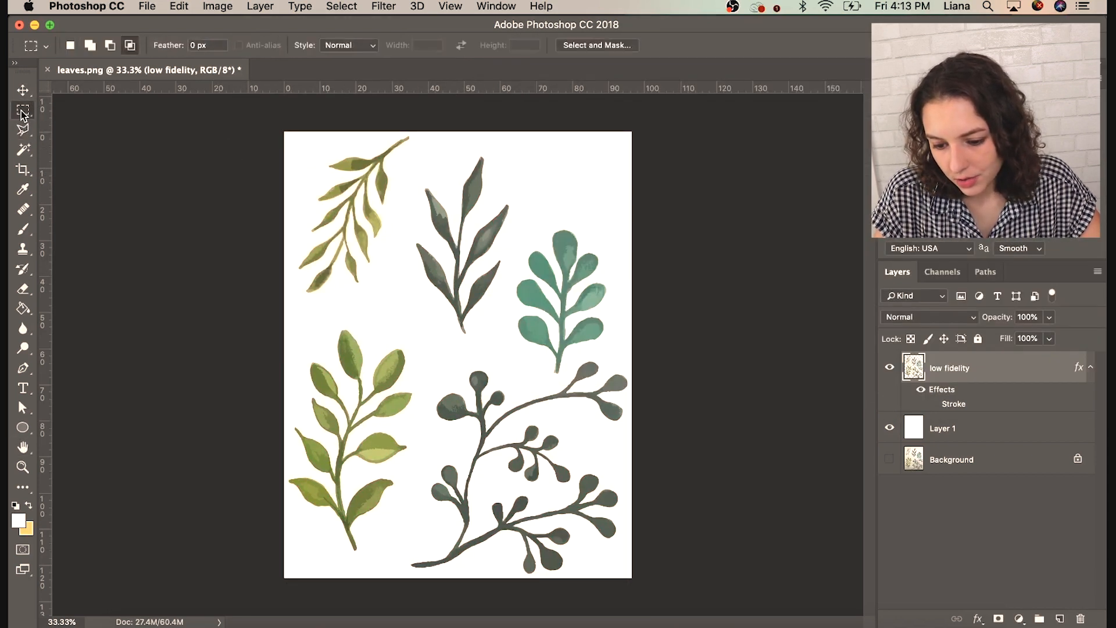
left_click(23, 130)
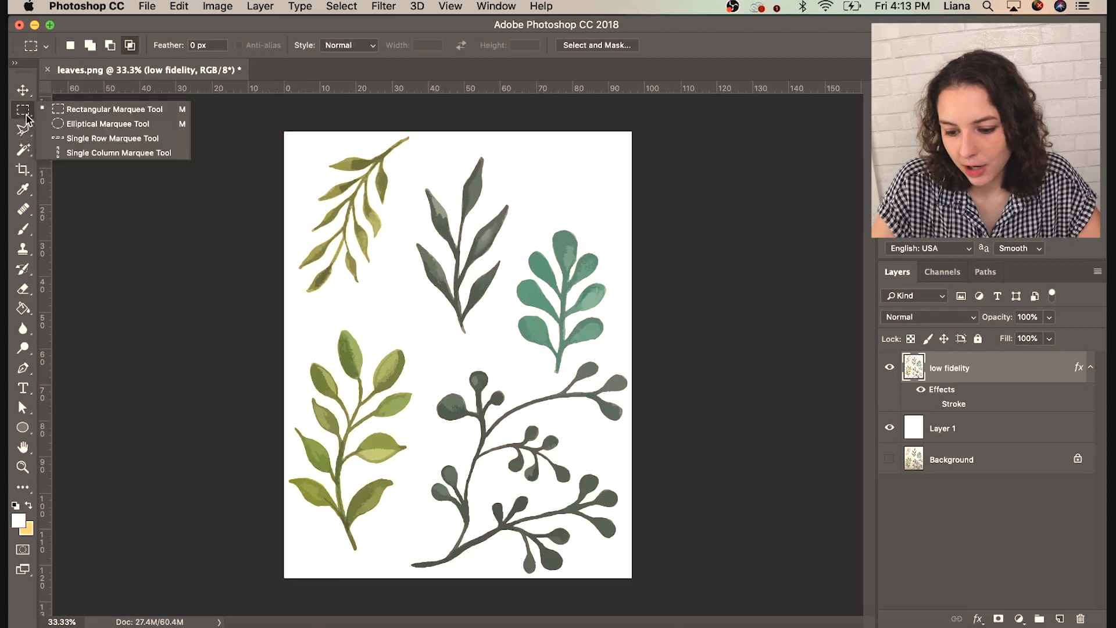
mouse_move(32, 155)
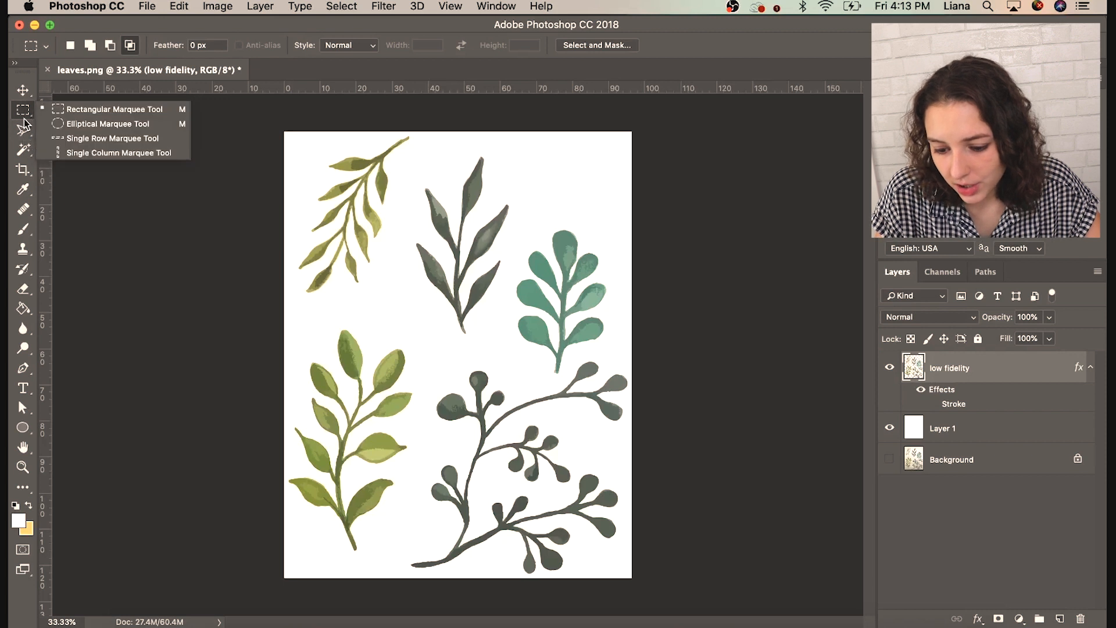
mouse_move(23, 130)
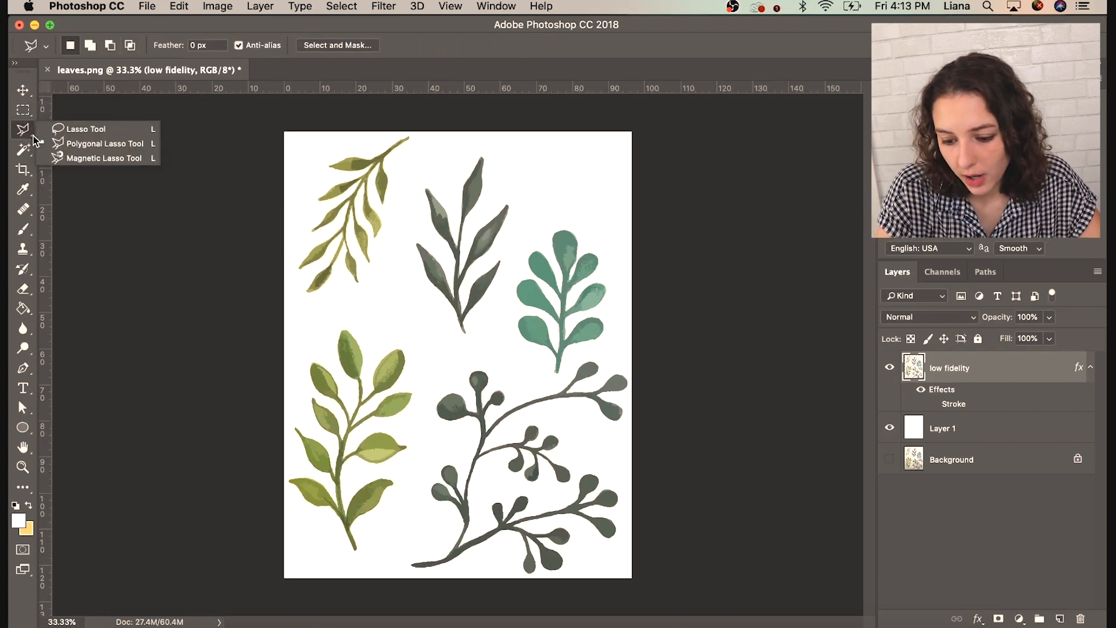
left_click(86, 129)
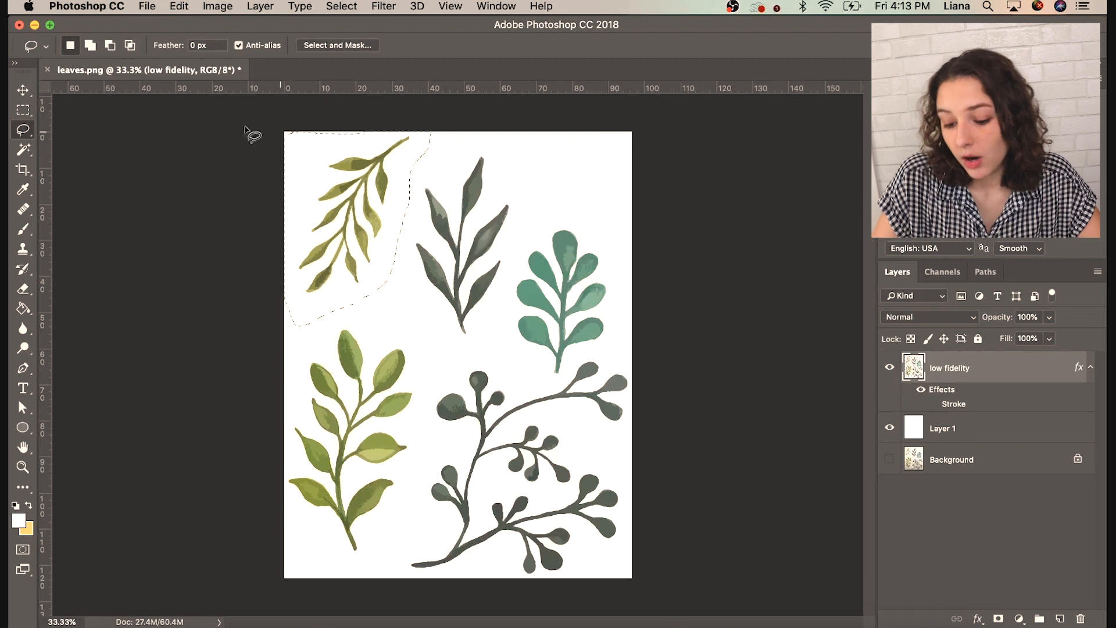
mouse_move(22, 89)
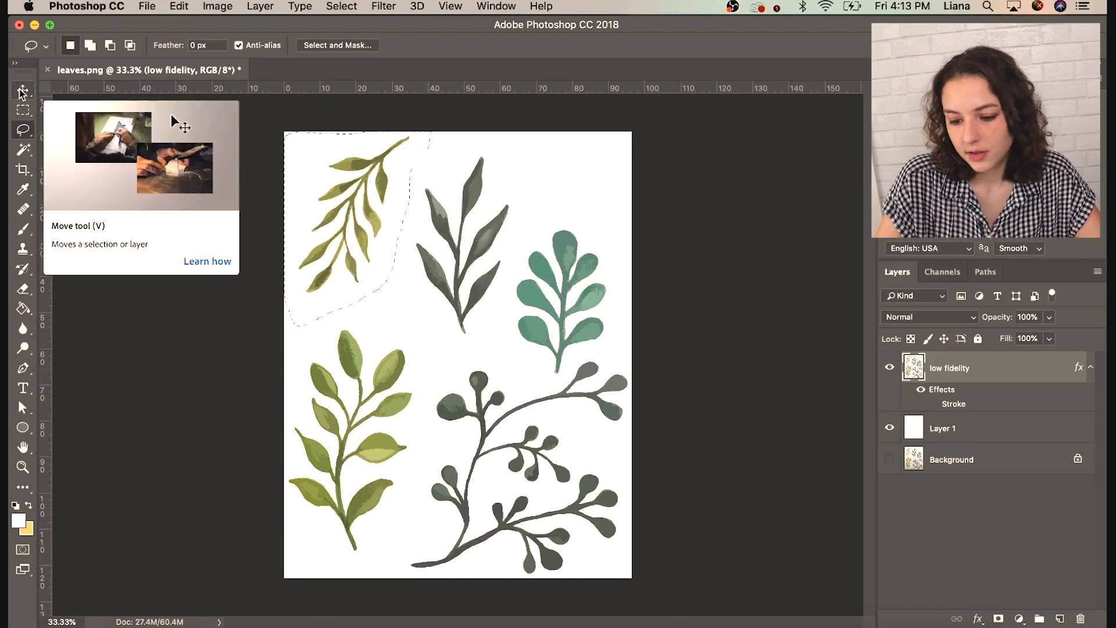
left_click(22, 89)
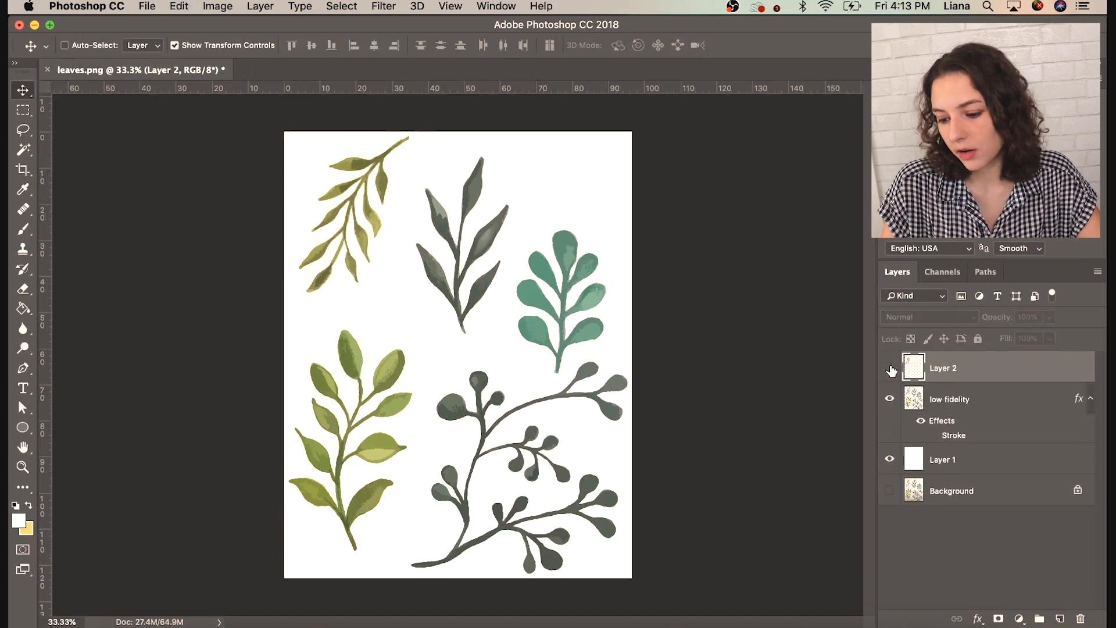
- Hide the new sprig layer and switch to the Polygonal Lasso
left_click(948, 398)
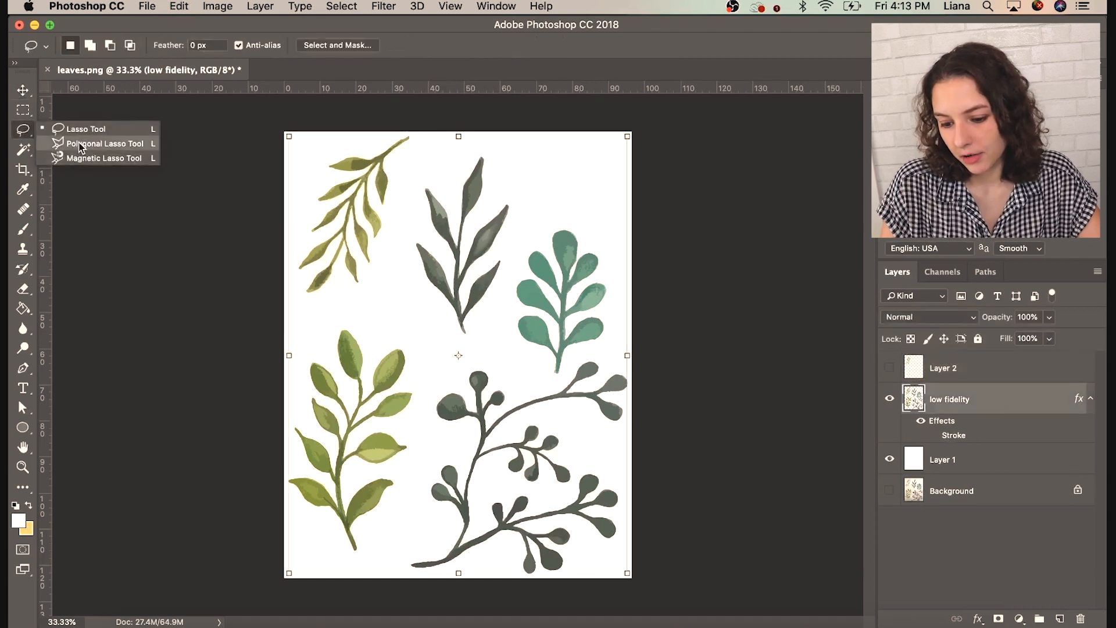
left_click(106, 143)
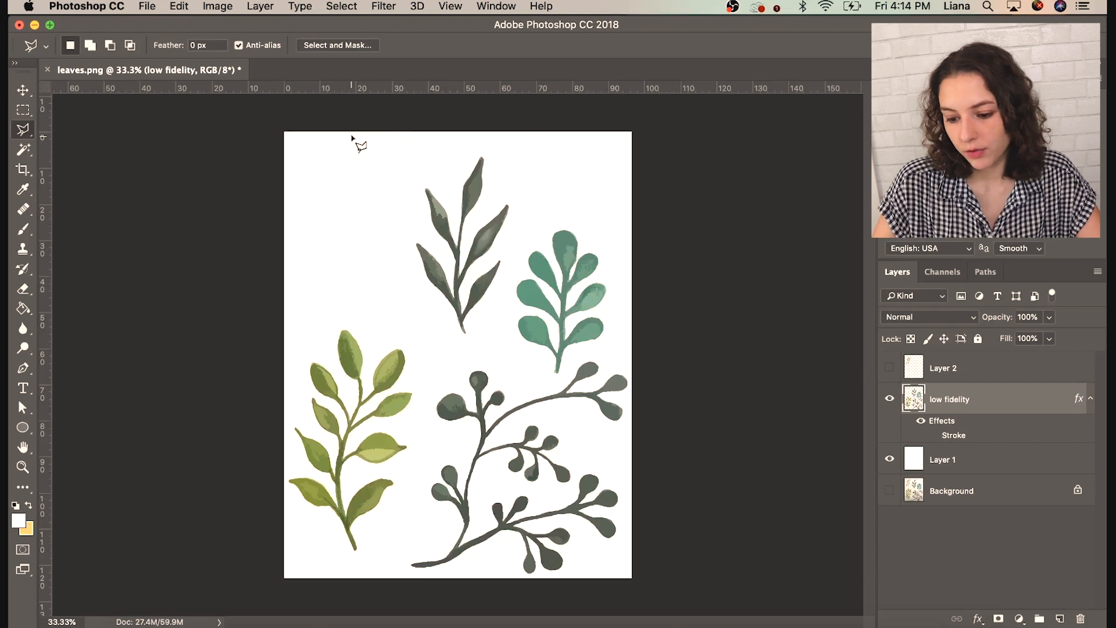
- Show the cut-out olive sprig layer again and move it slightly lower
left_click(943, 367)
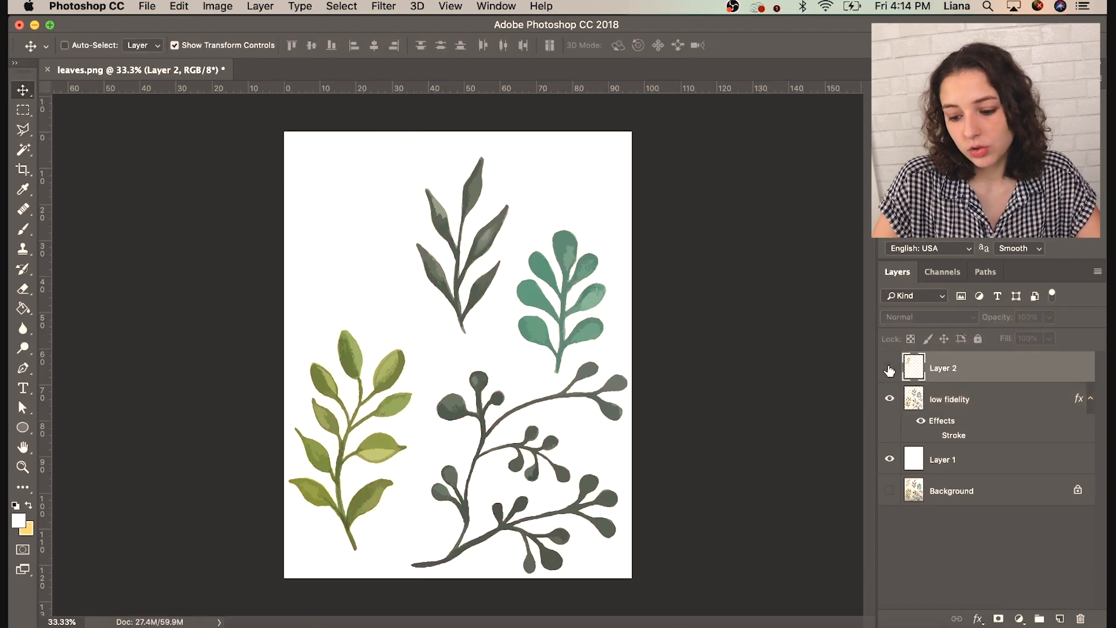
left_click(888, 368)
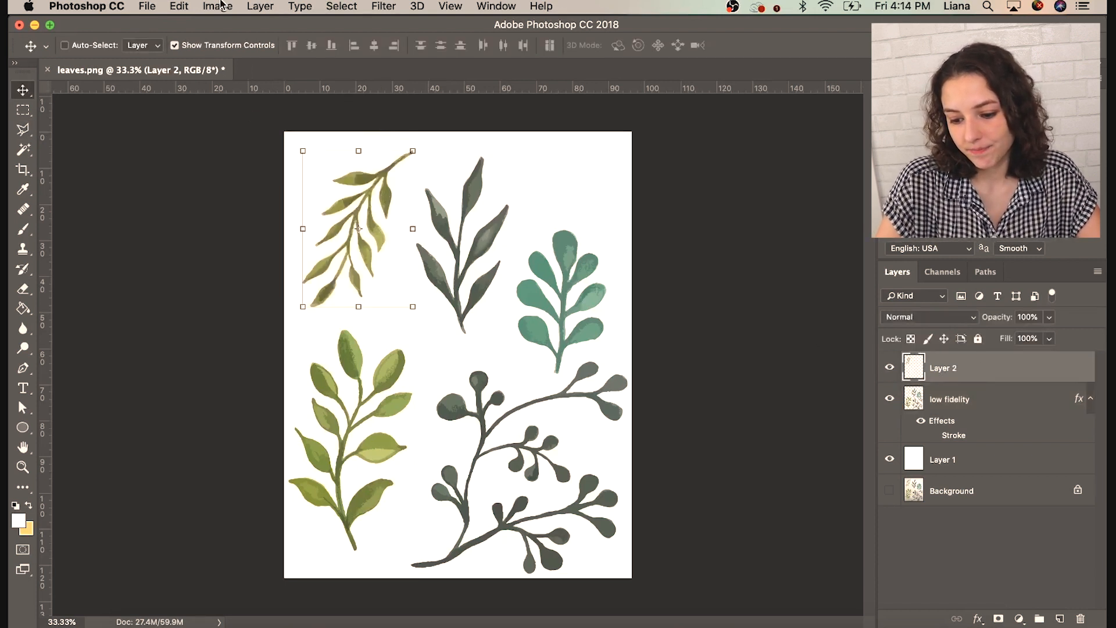
left_click(218, 7)
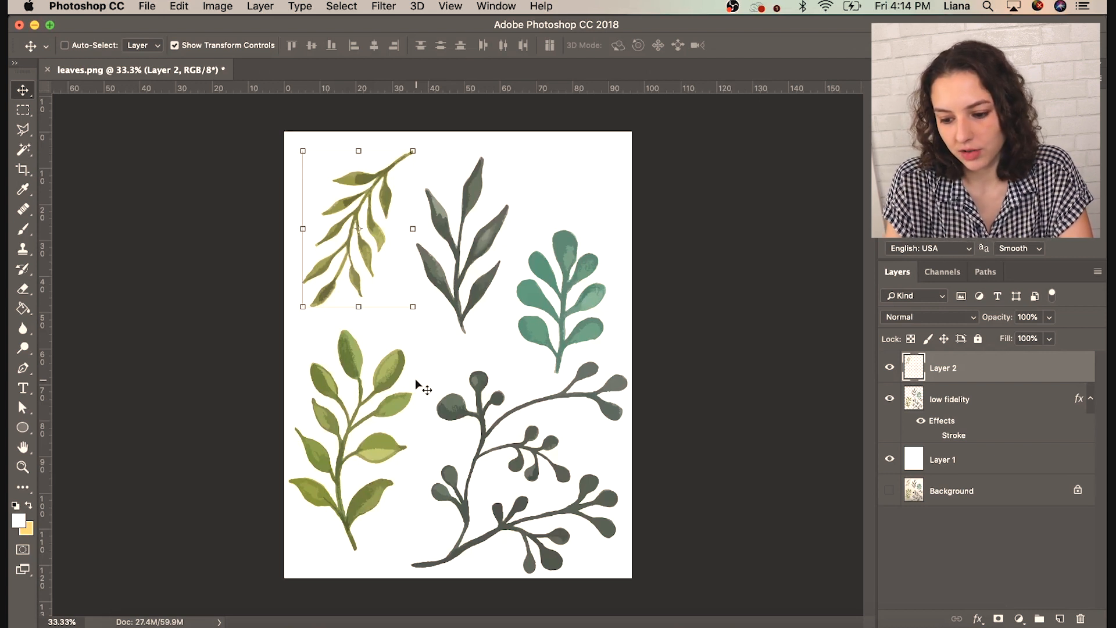
- On the low fidelity layer, polygonal-lasso the teal sprig and shift it toward the right edge
left_click(949, 399)
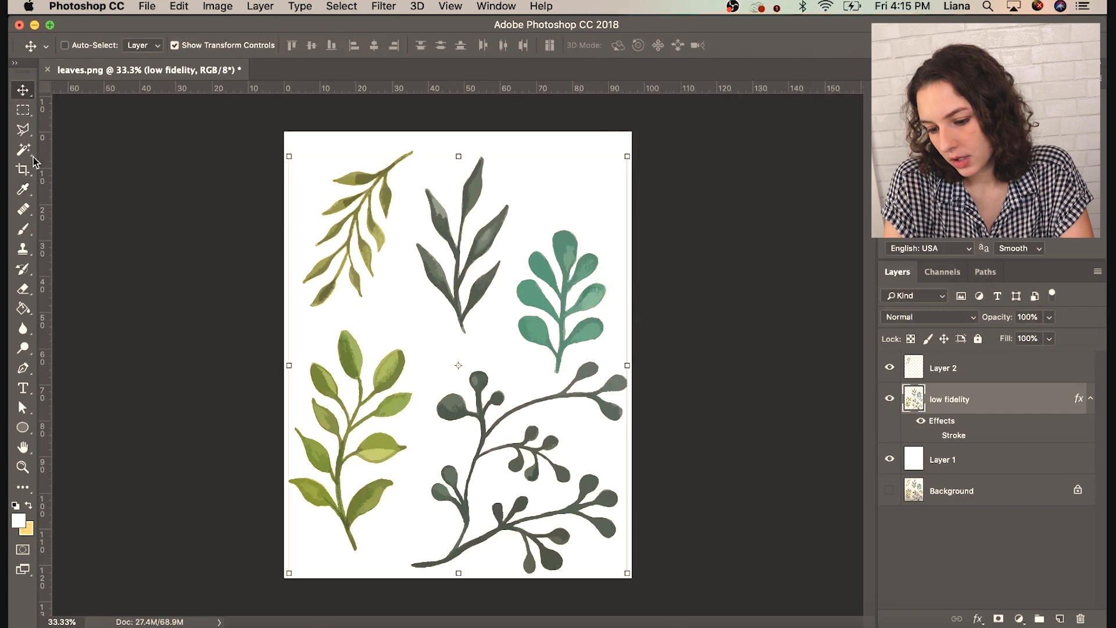
mouse_move(24, 131)
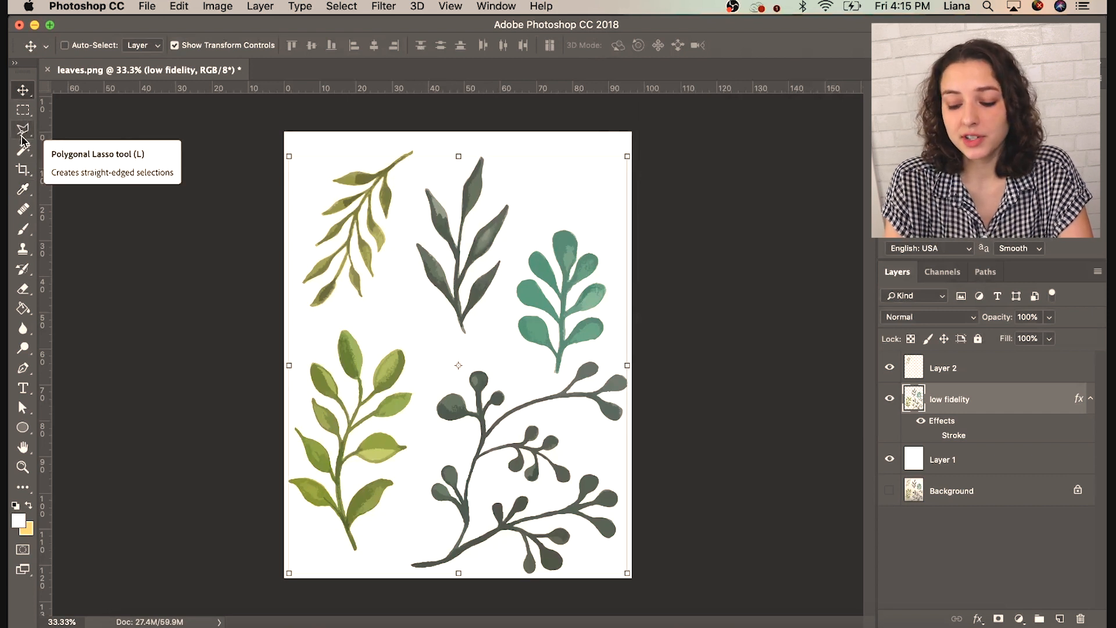
left_click(23, 130)
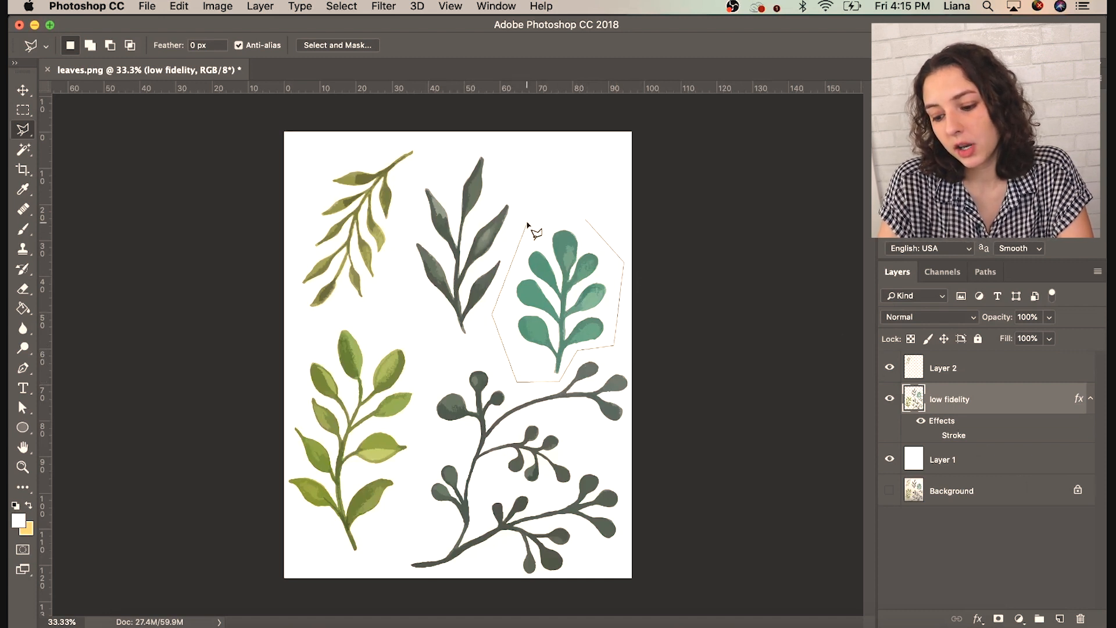
mouse_move(359, 174)
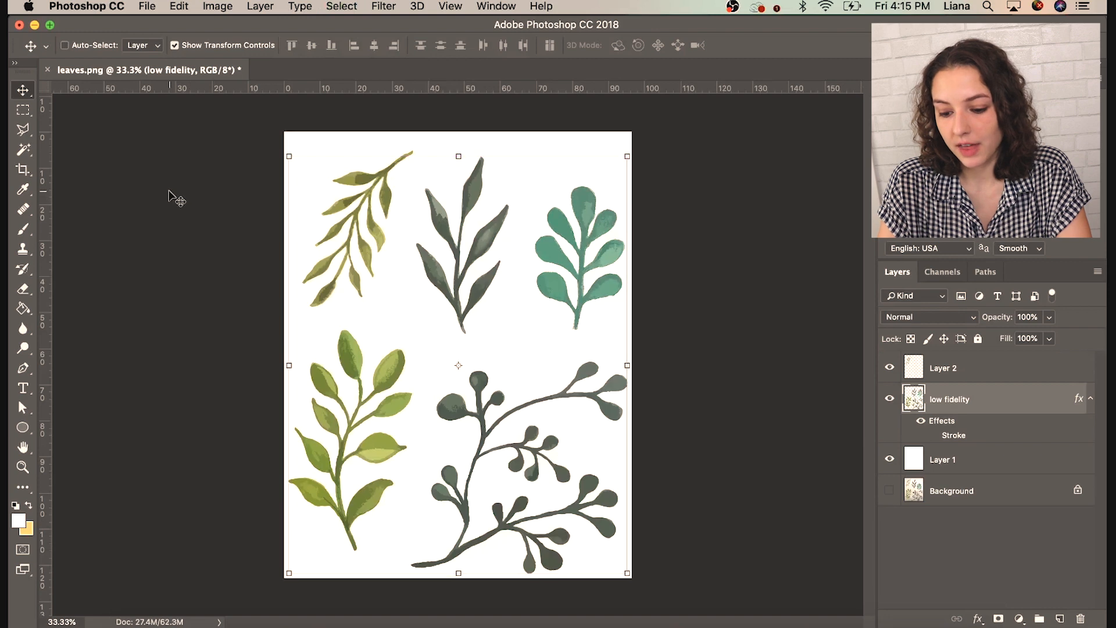
left_click(218, 7)
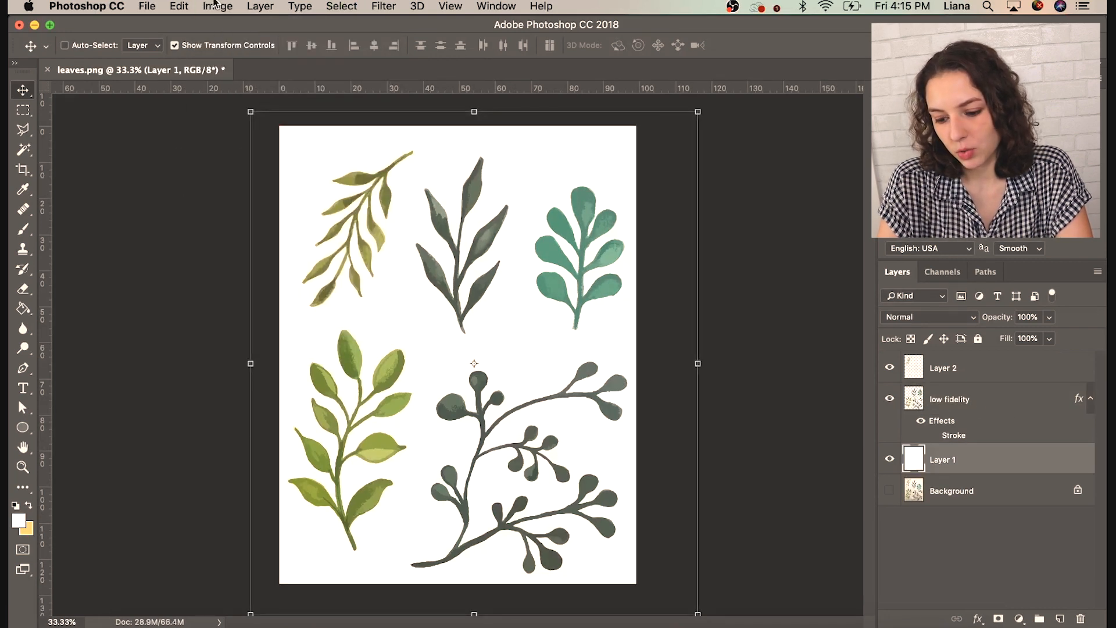
- Enlarge the canvas to 40 by 51 inches, leaving a white margin around the leaves
left_click(217, 6)
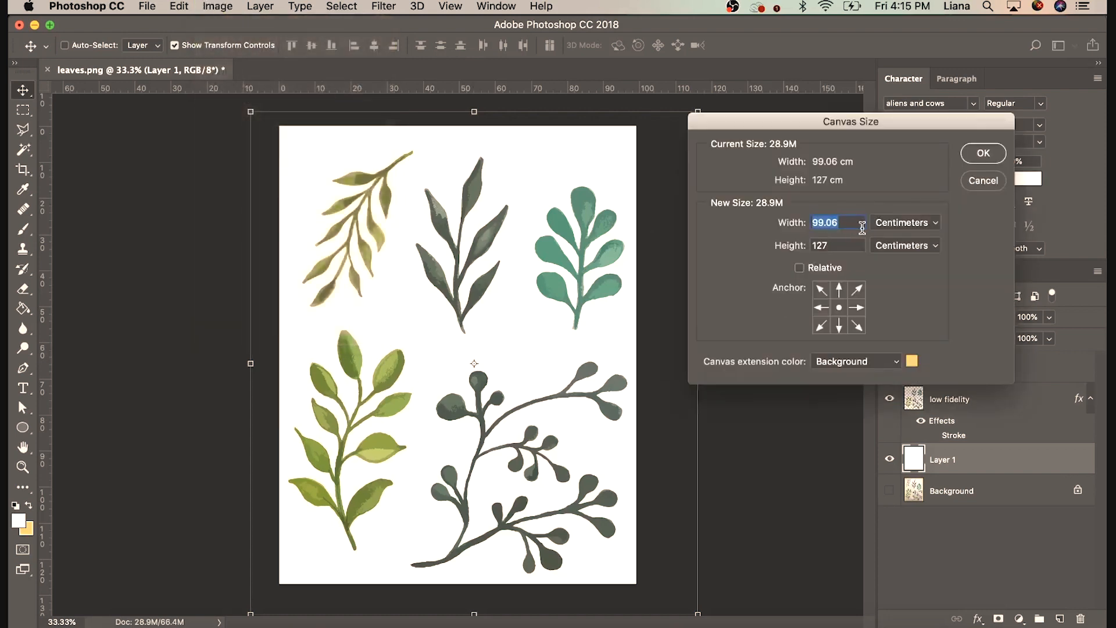
left_click(934, 222)
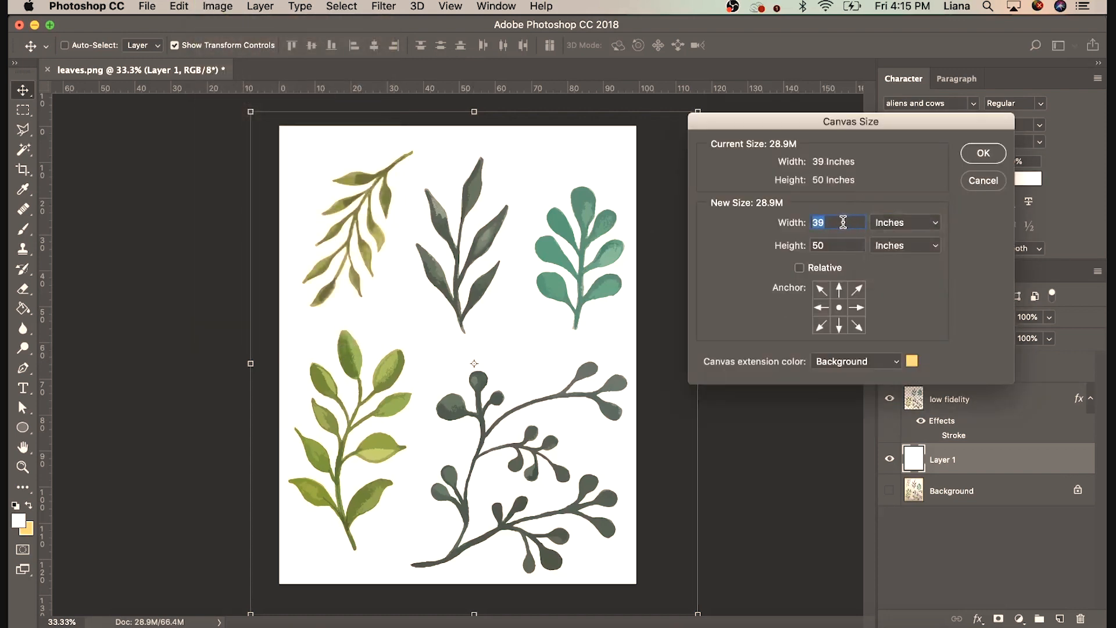
type("51")
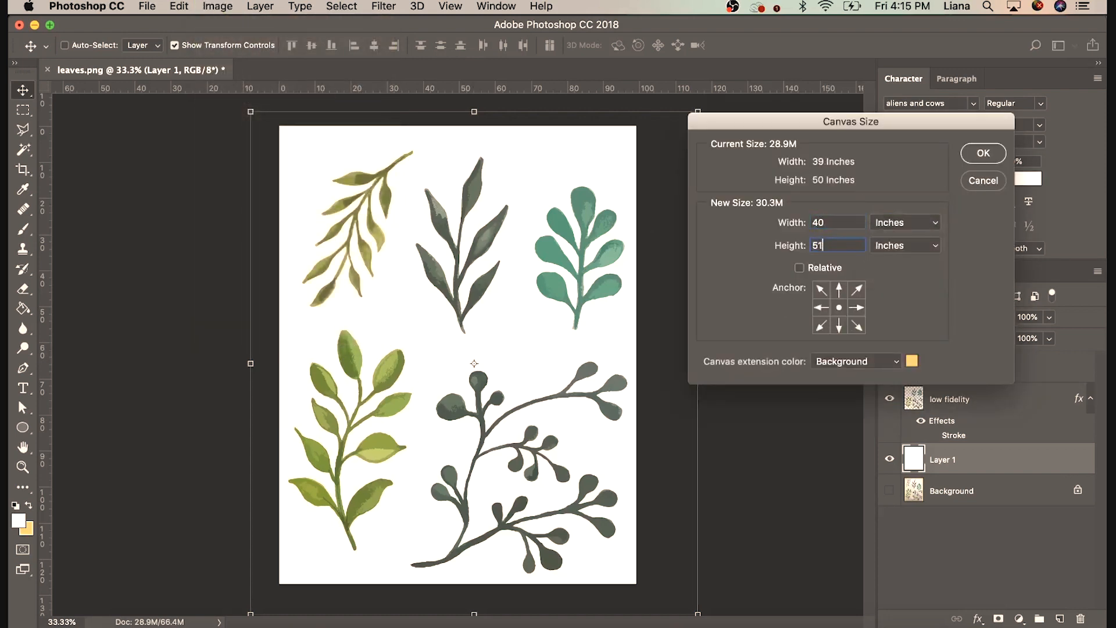
left_click(983, 153)
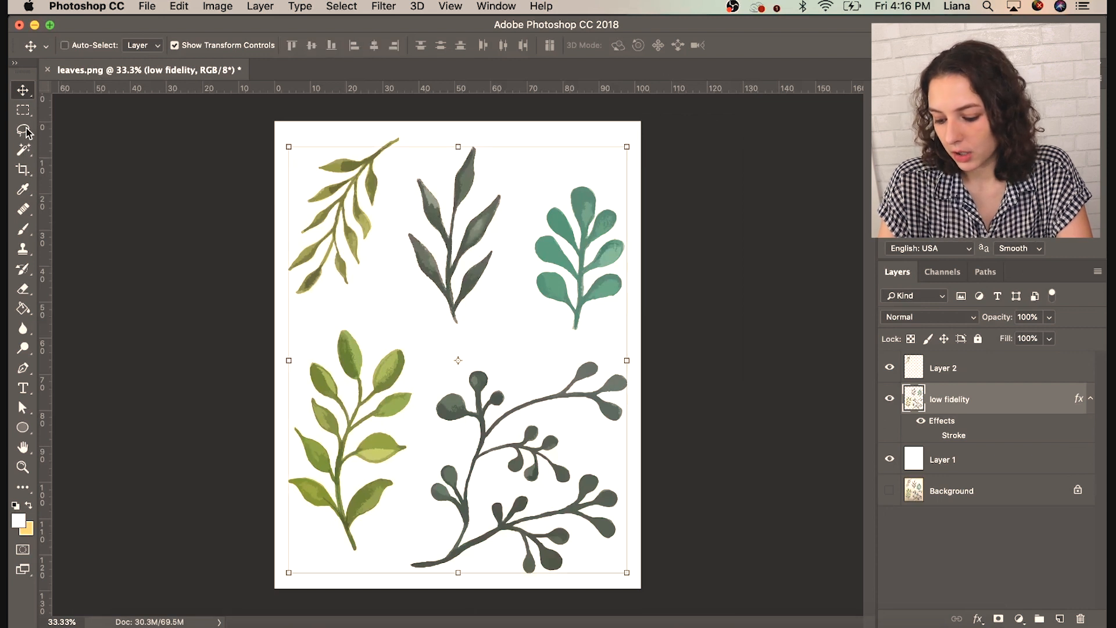
left_click(23, 130)
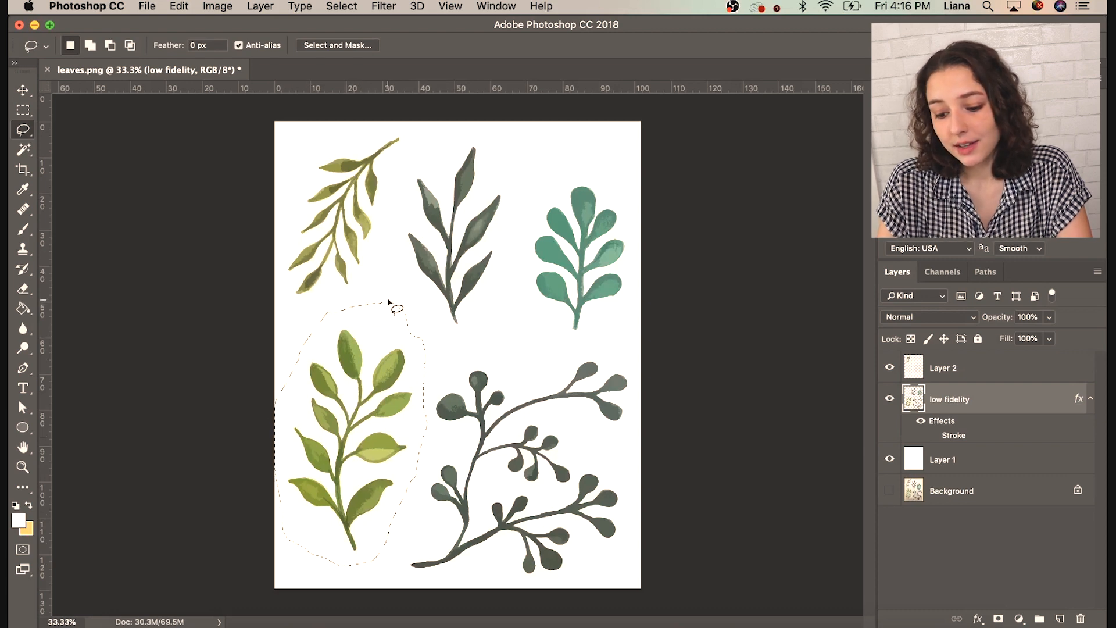
- Brighten the lasso-selected lower-left green sprig with Brightness/Contrast
left_click(217, 6)
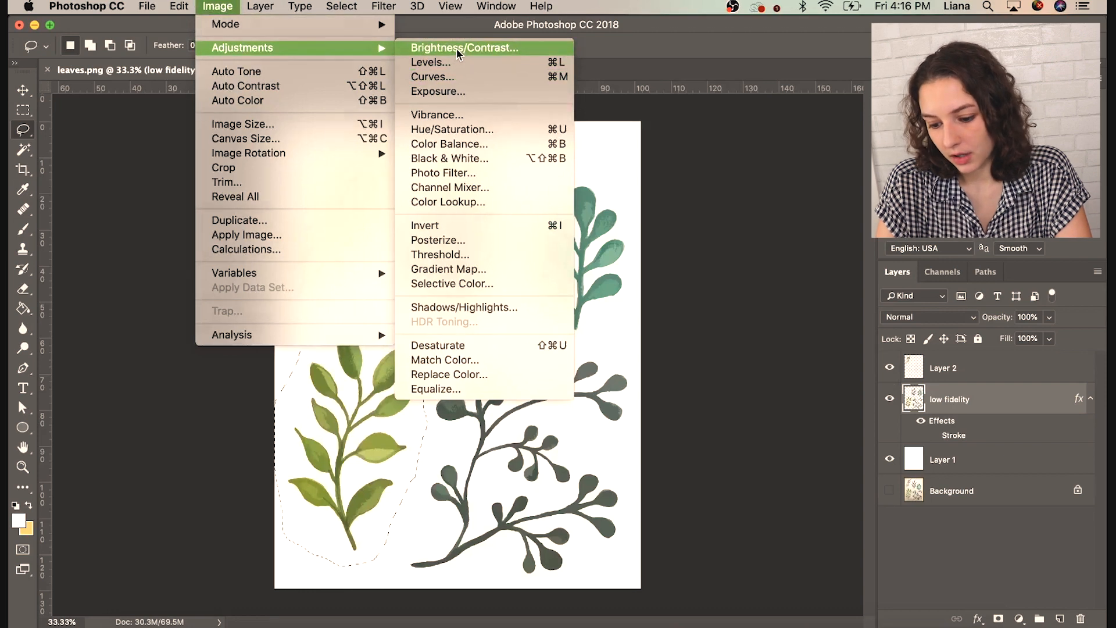
left_click(463, 48)
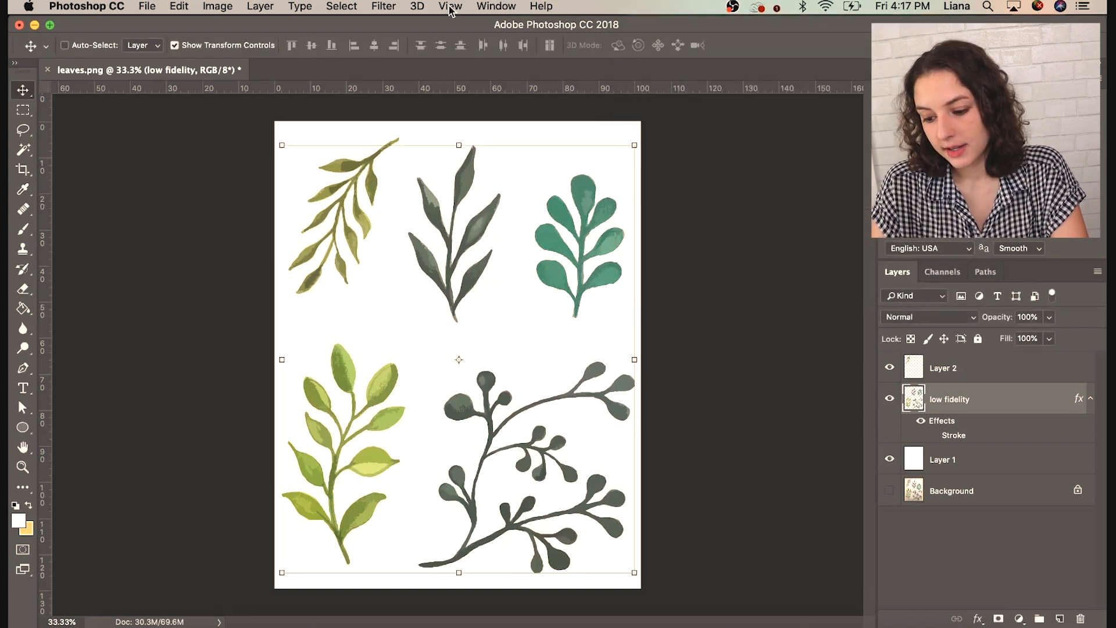
- Quick-export the transparent leaves as leaves.png to the Desktop
left_click(23, 130)
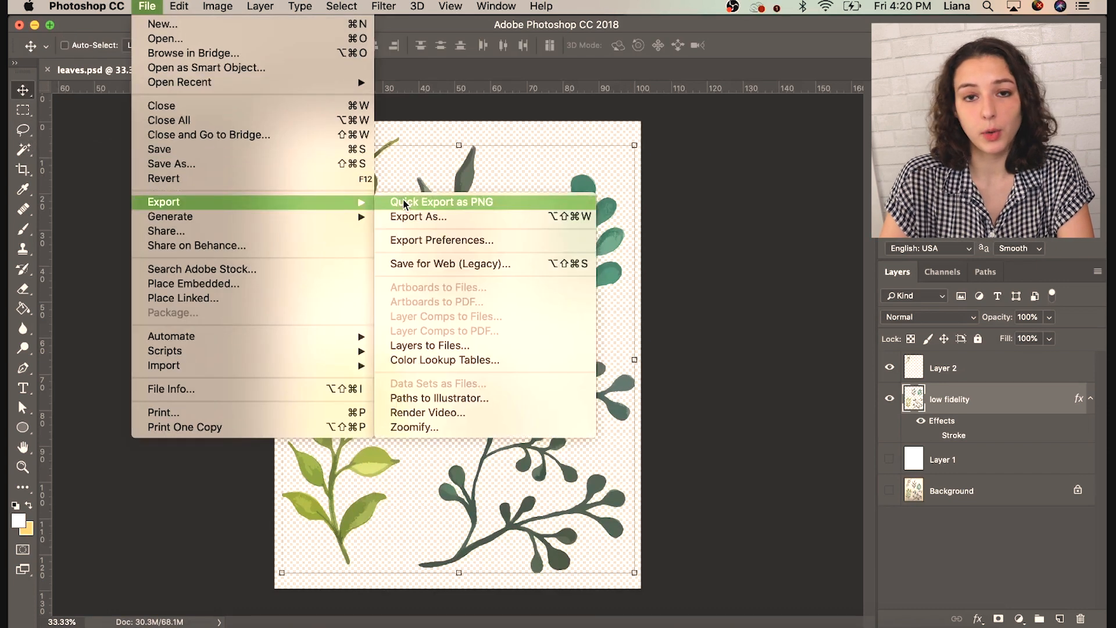
left_click(440, 201)
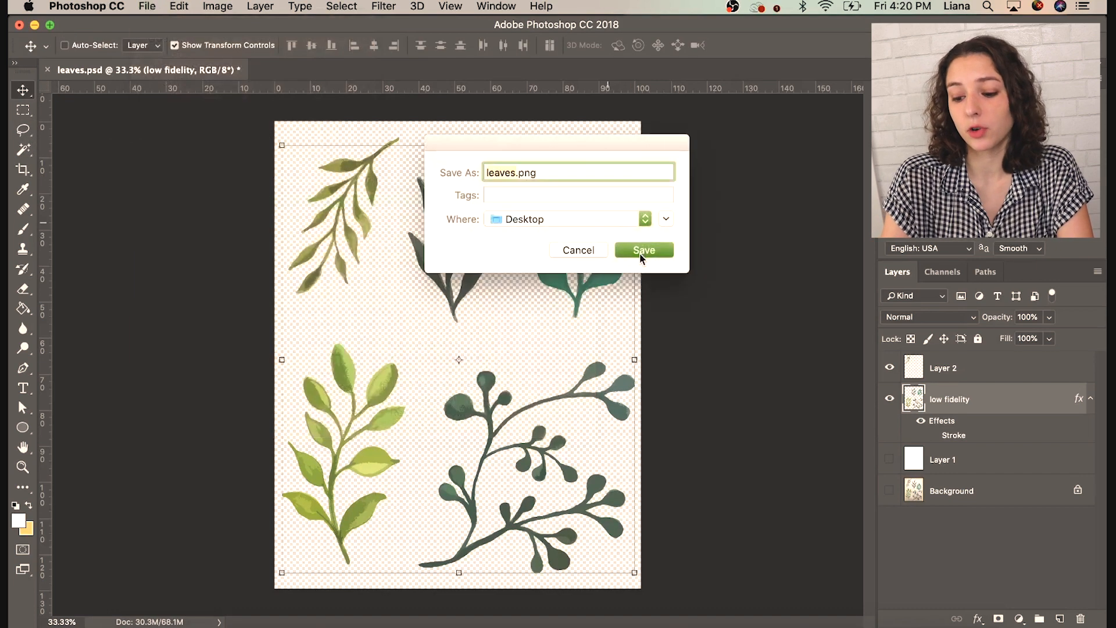
left_click(643, 250)
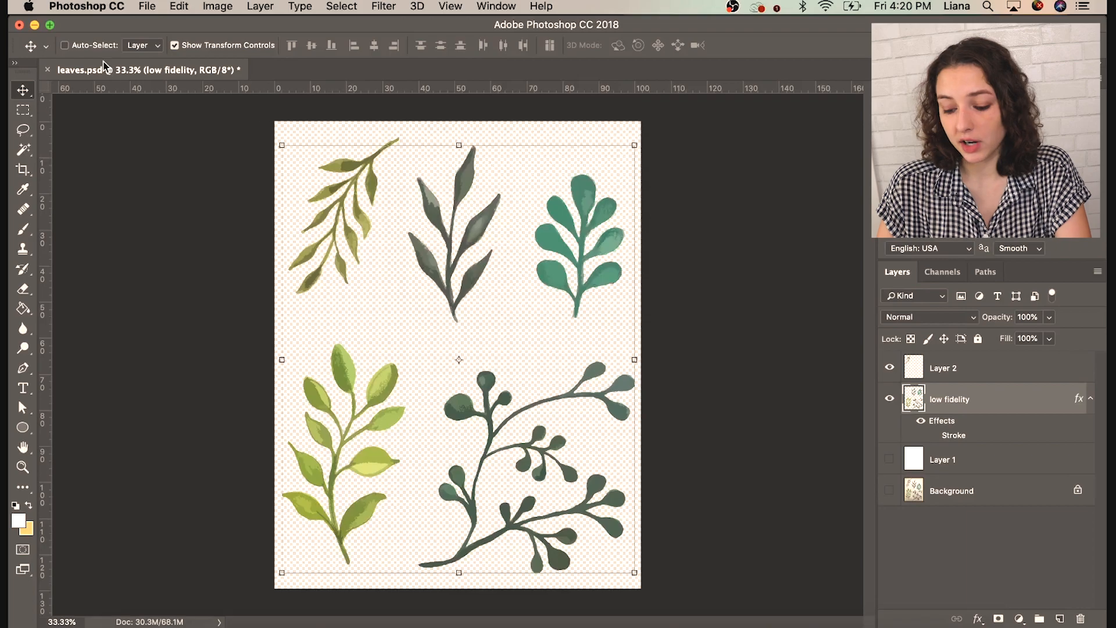